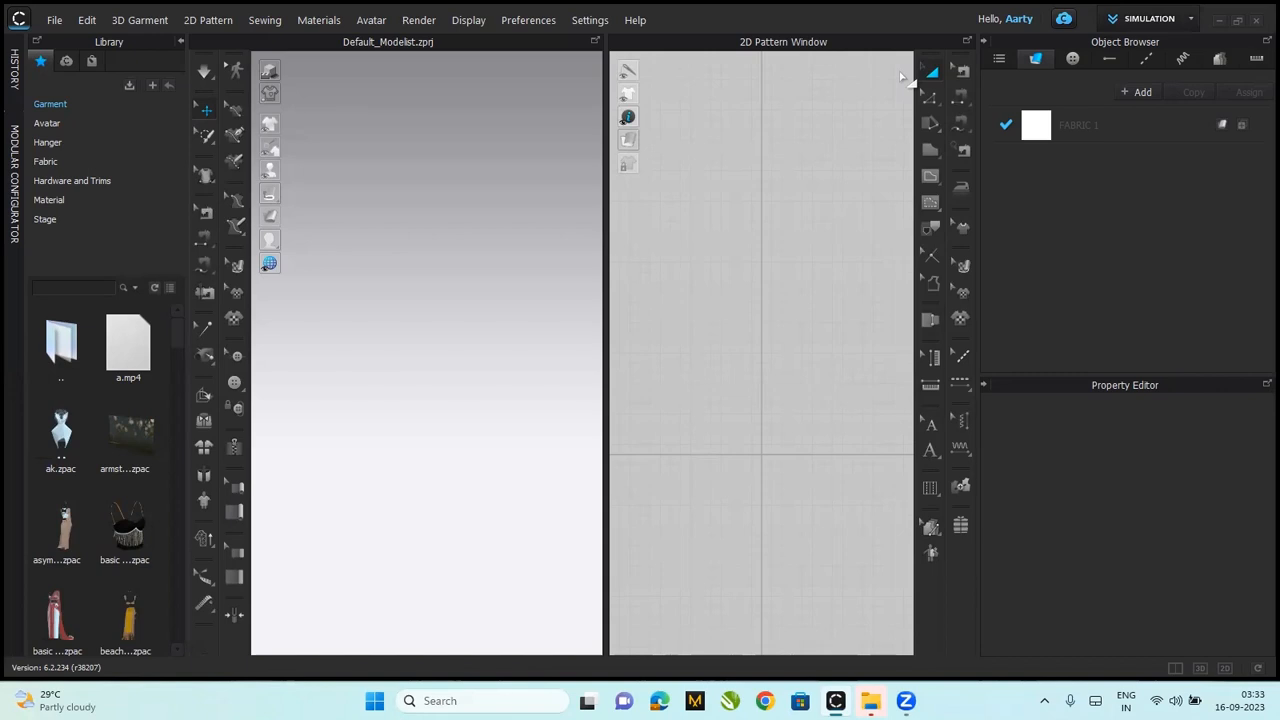
pyautogui.moveTo(44, 136)
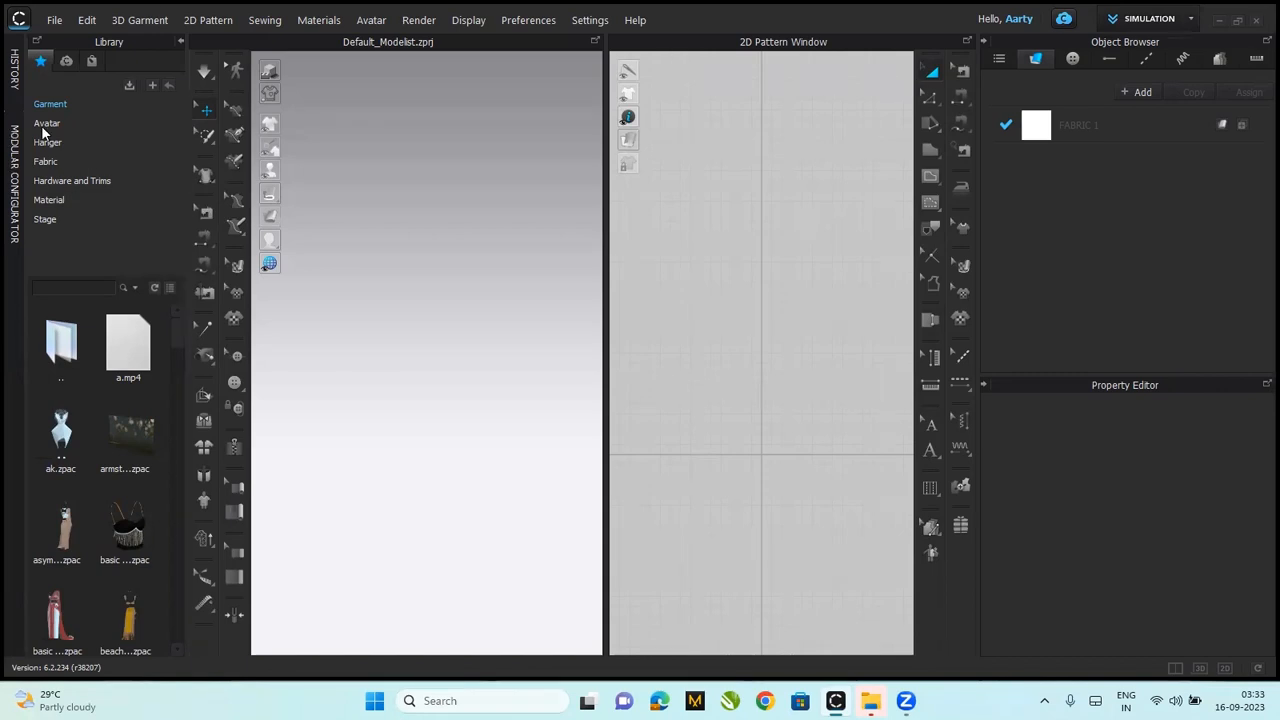
# - Load the female avatar from the Library's Avatar collection into the scene
pyautogui.click(46, 122)
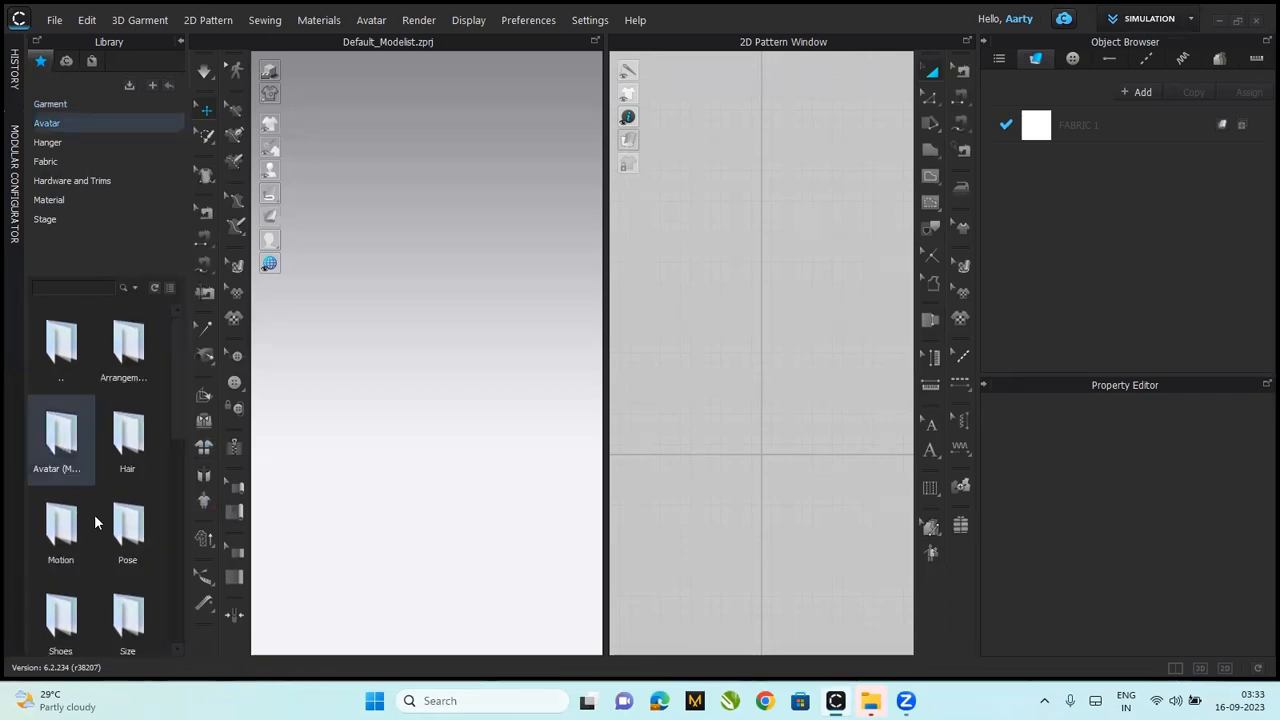
pyautogui.scroll(-3)
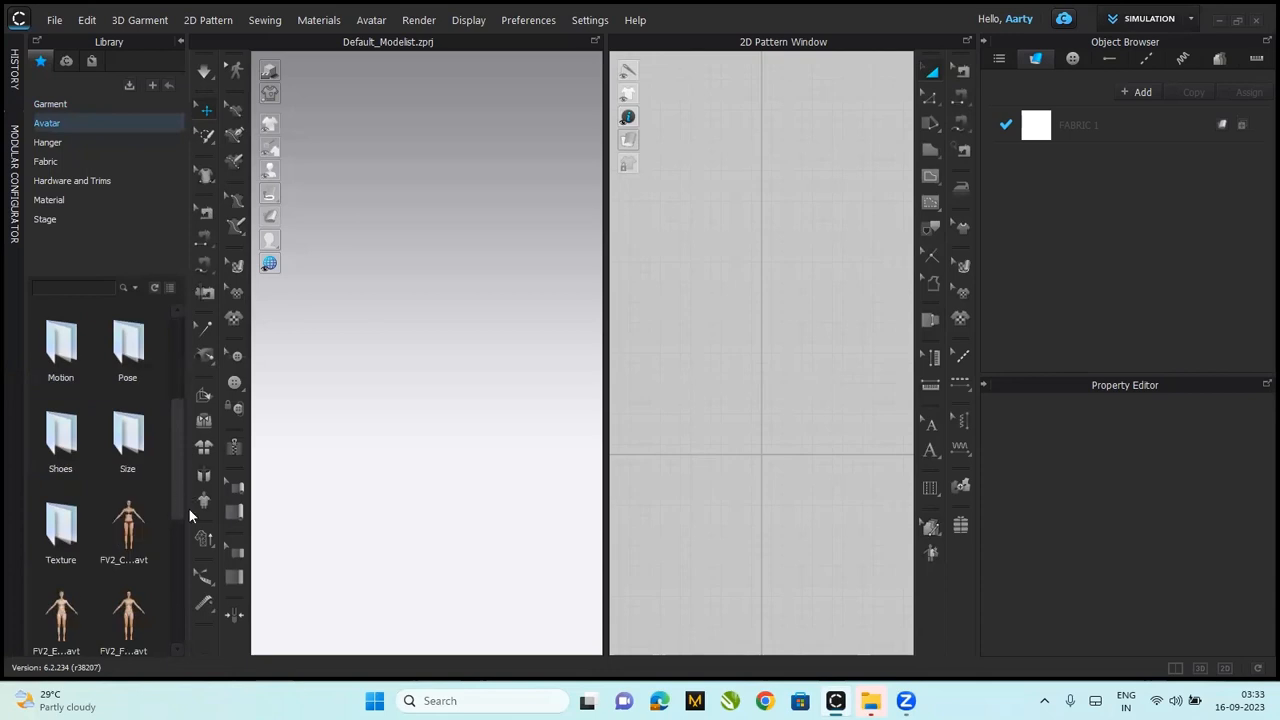
pyautogui.doubleClick(128, 616)
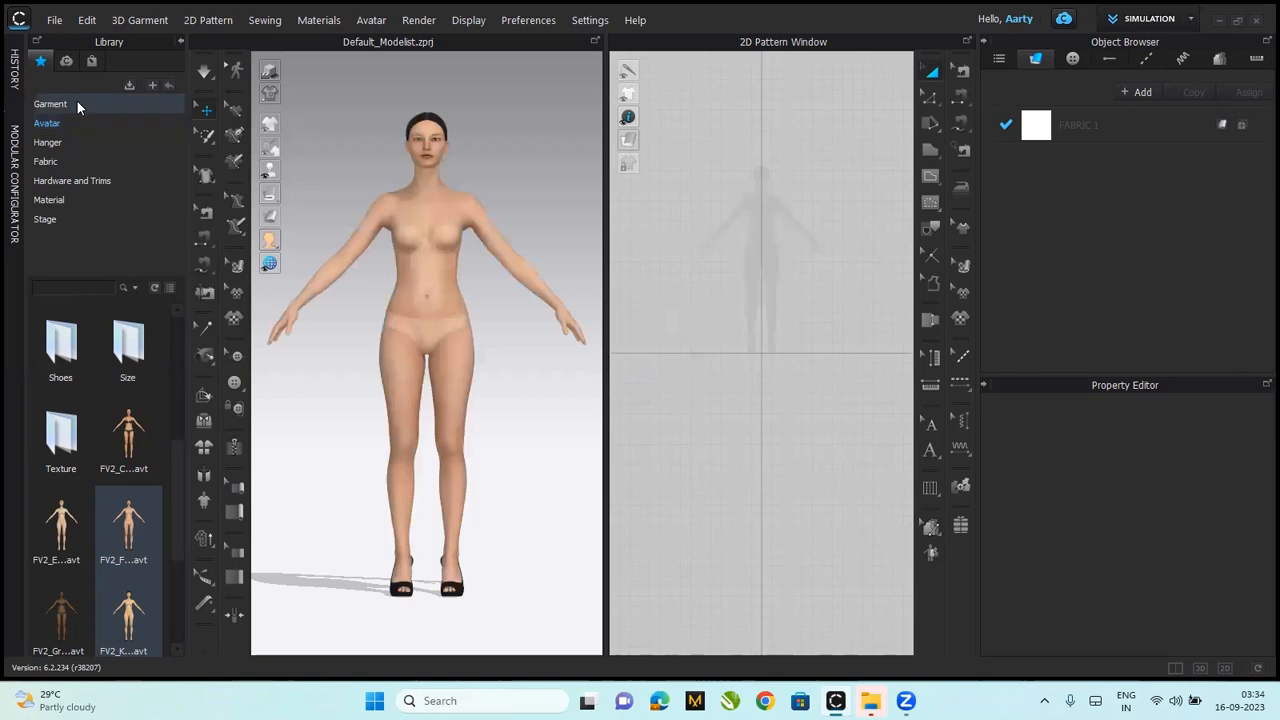
# - Load the Female T-shirt garment from the Garment collection onto the avatar
pyautogui.click(50, 104)
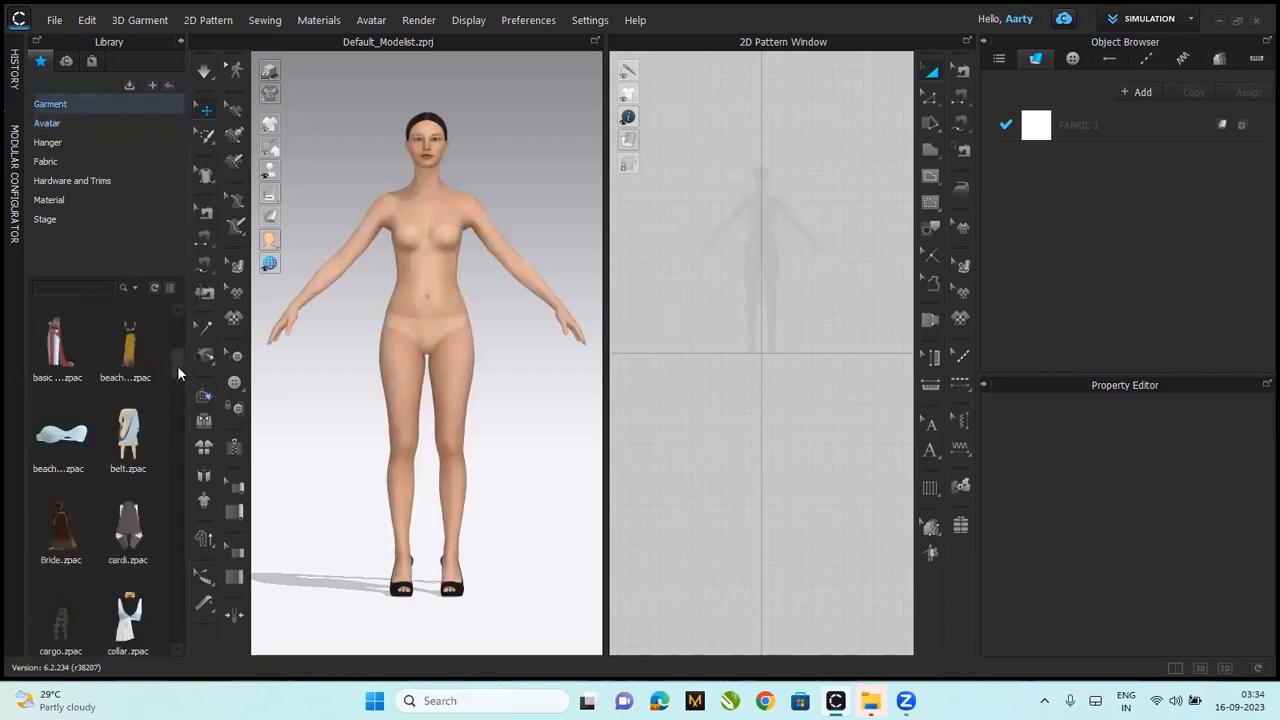
pyautogui.scroll(-3)
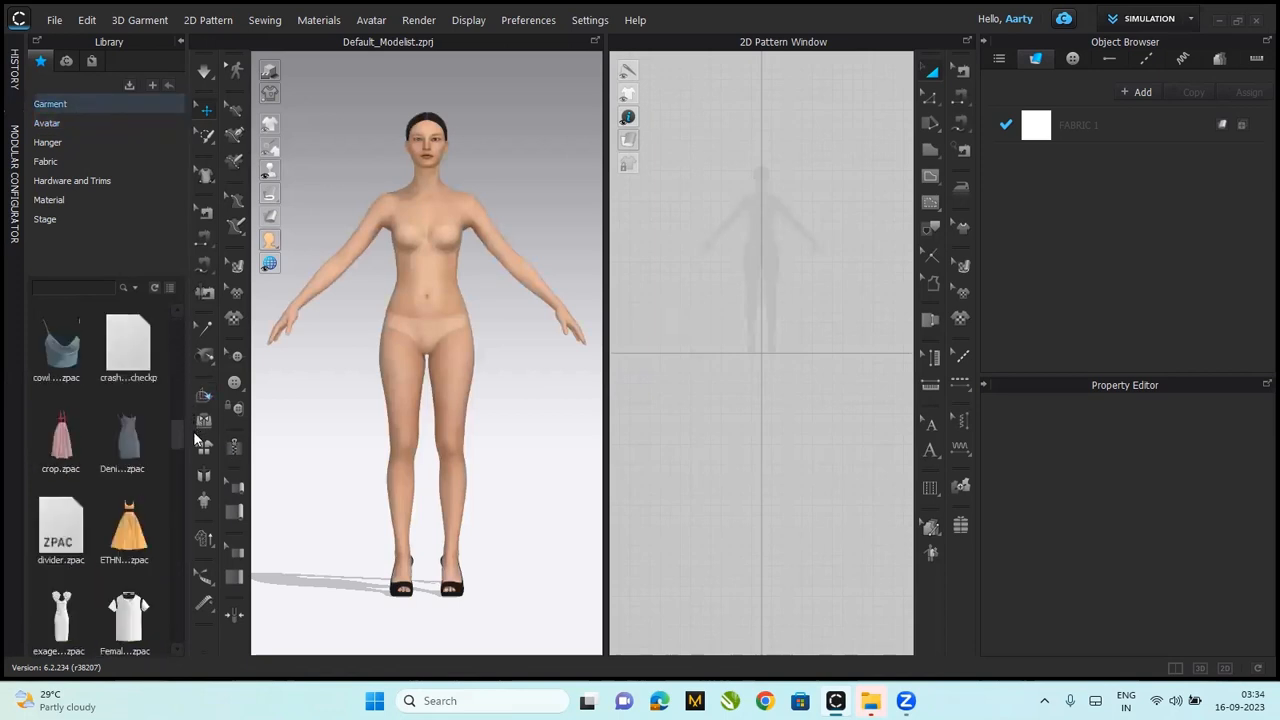
pyautogui.scroll(-3)
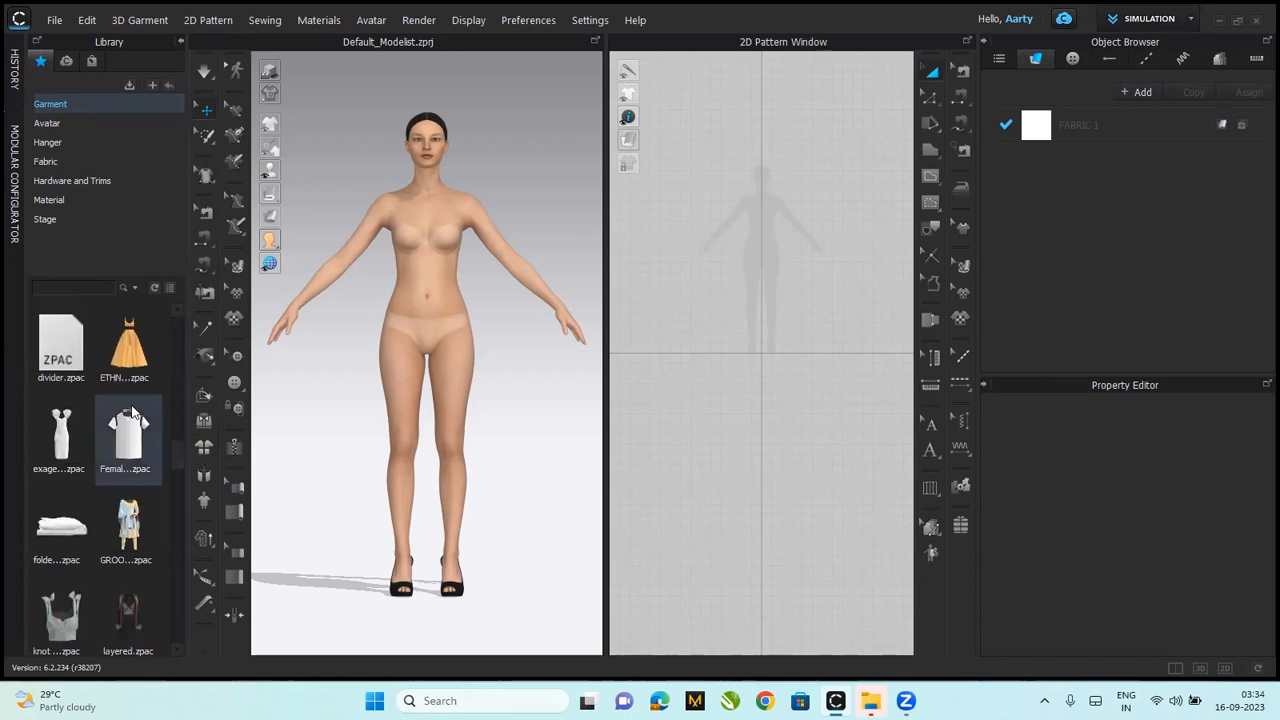
pyautogui.doubleClick(128, 424)
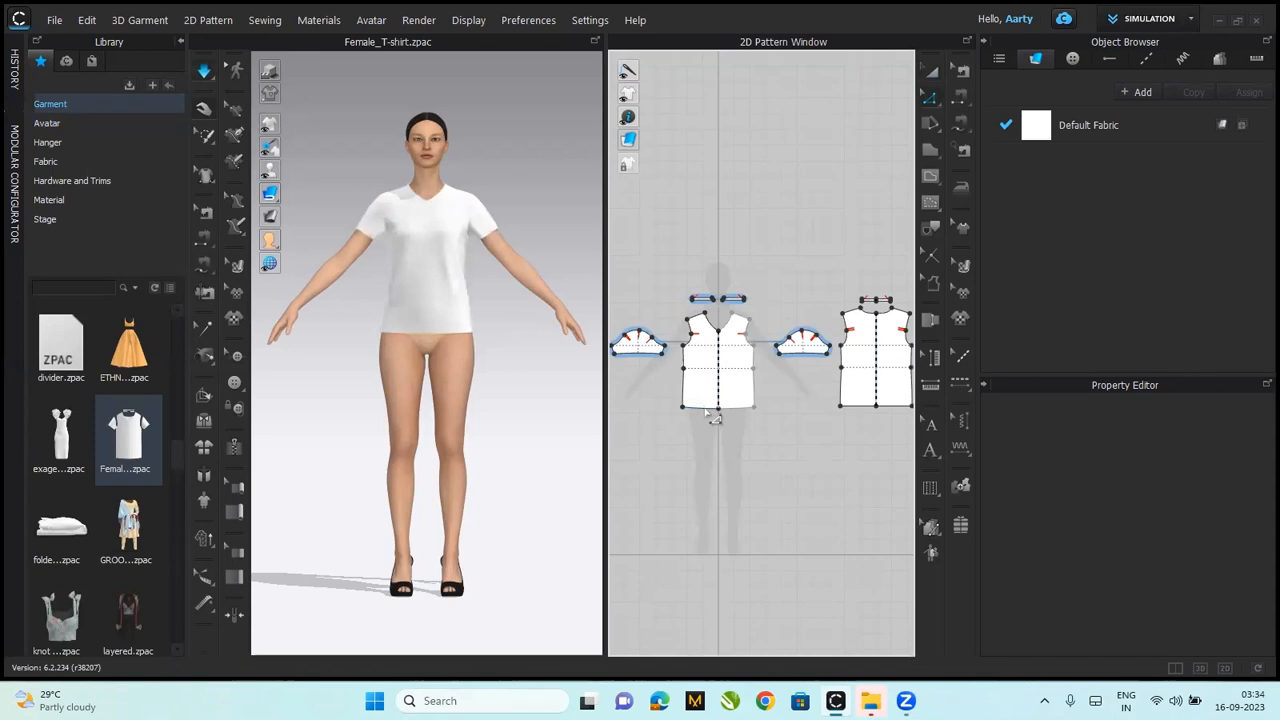
pyautogui.moveTo(710, 416)
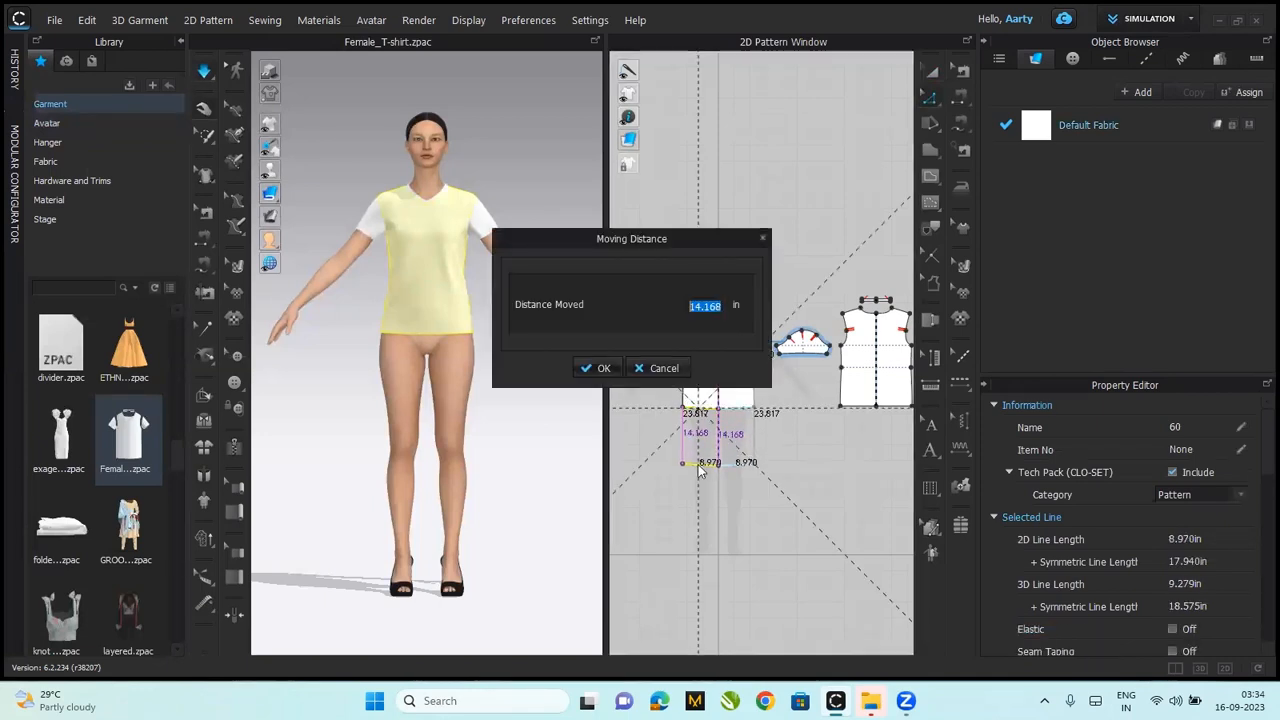
# - Move the front and back hem lines down 13 in and 12 in to make a knee-length dress
pyautogui.write('13')
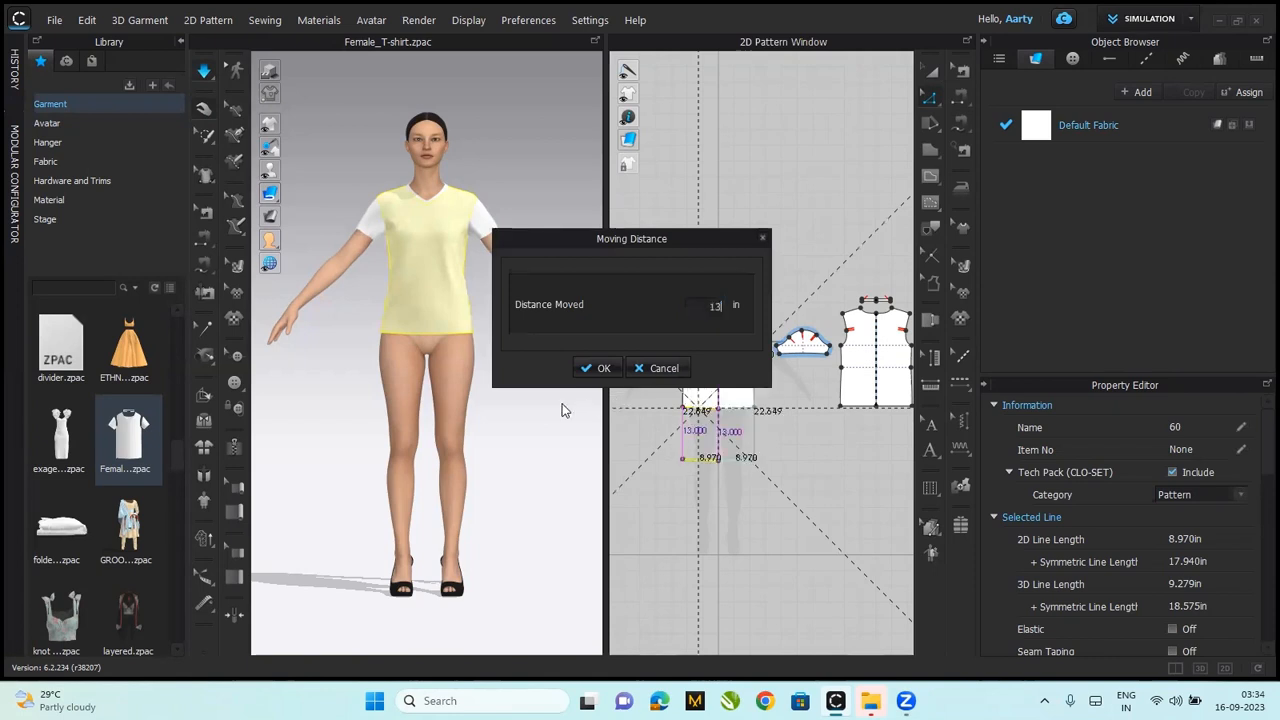
pyautogui.click(600, 368)
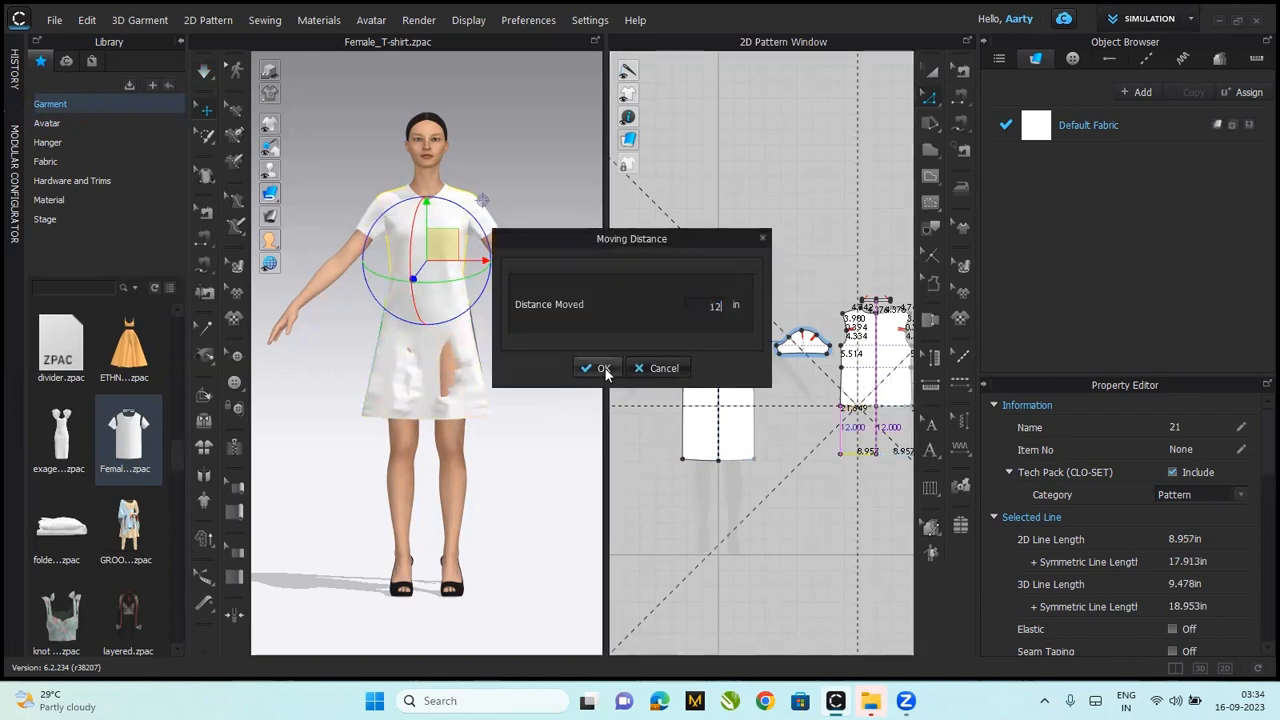
pyautogui.click(596, 368)
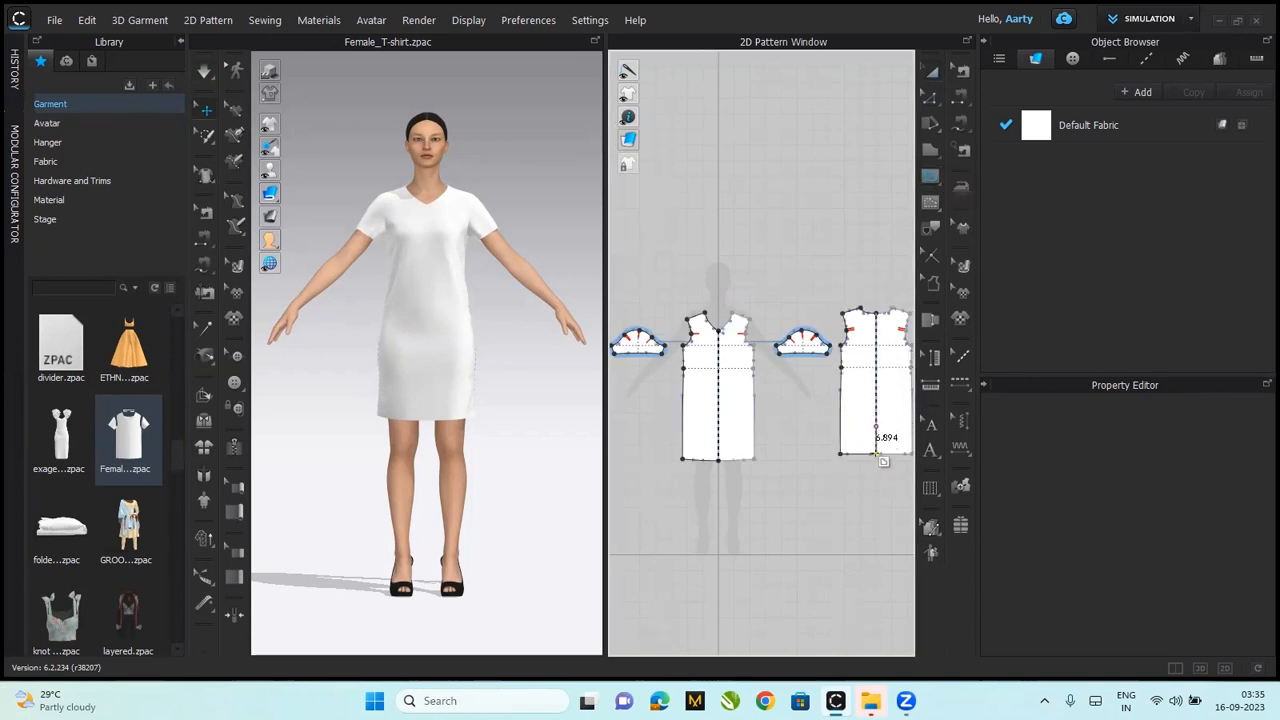
# - Select the back piece's internal centre line and bring up its options
pyautogui.click(876, 384)
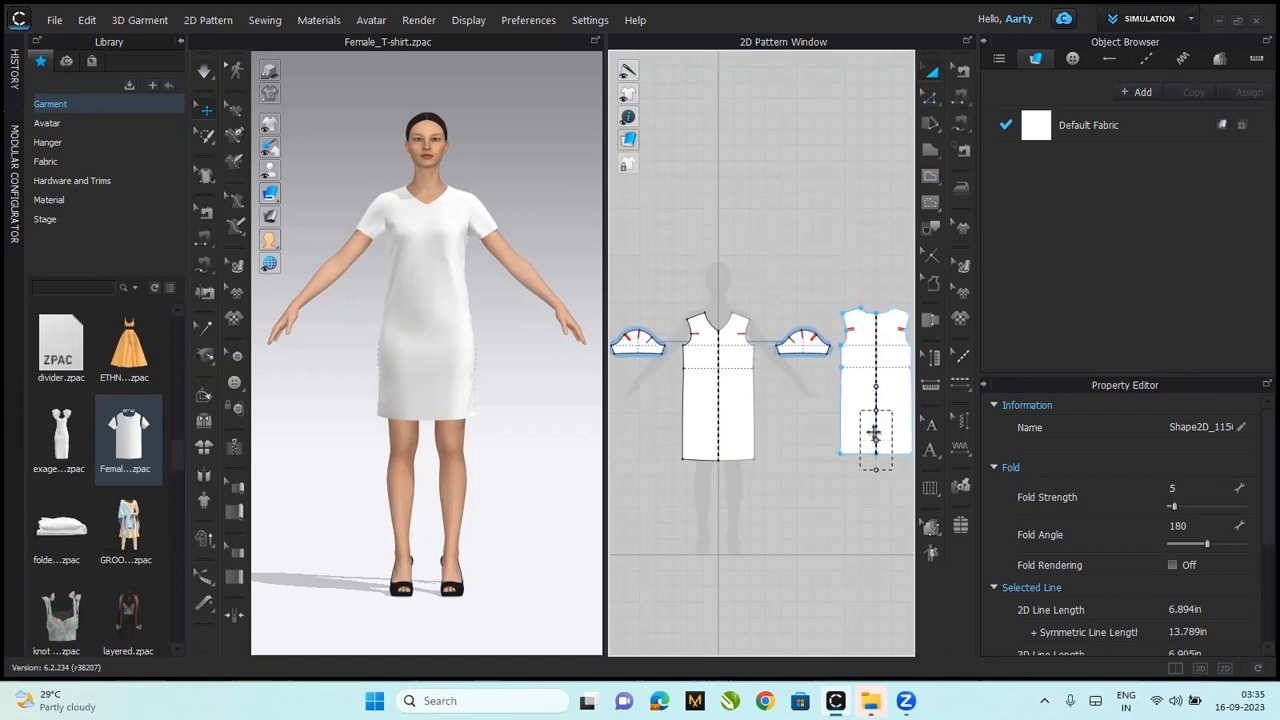
pyautogui.rightClick(876, 430)
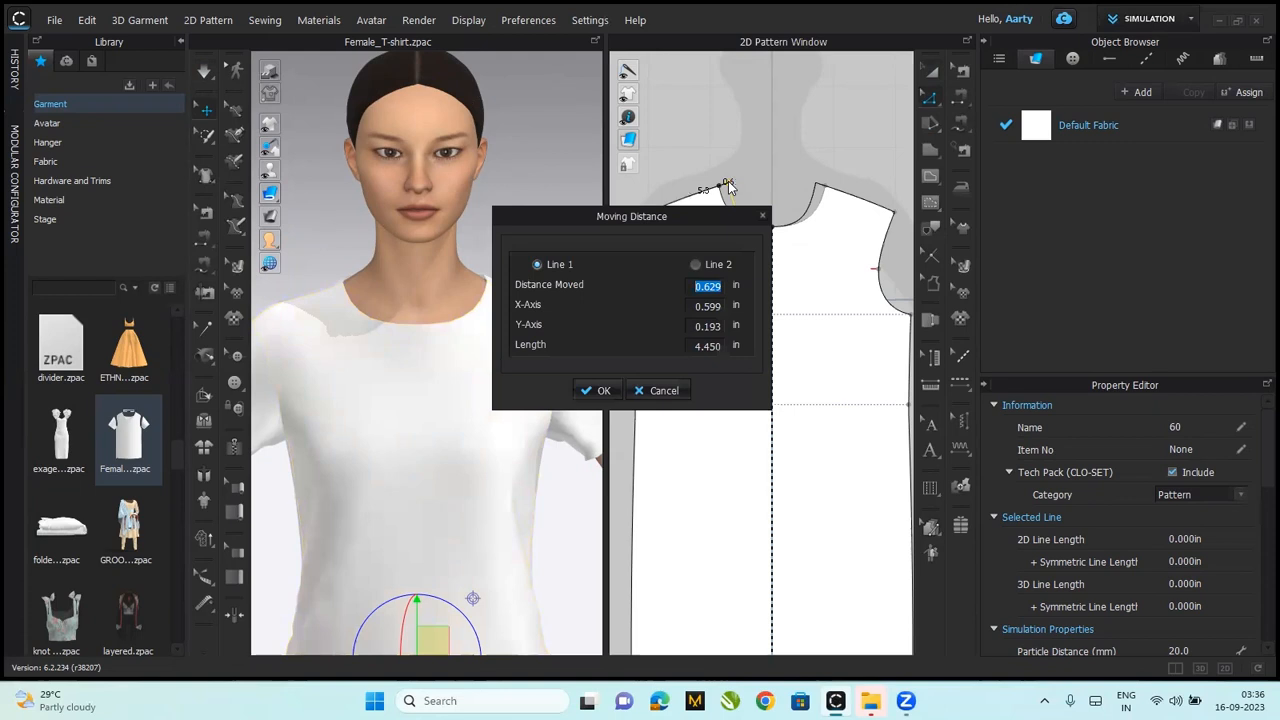
# - Shift the neck points 0.5 in on the front and back pieces to widen the neckline
pyautogui.write('.5')
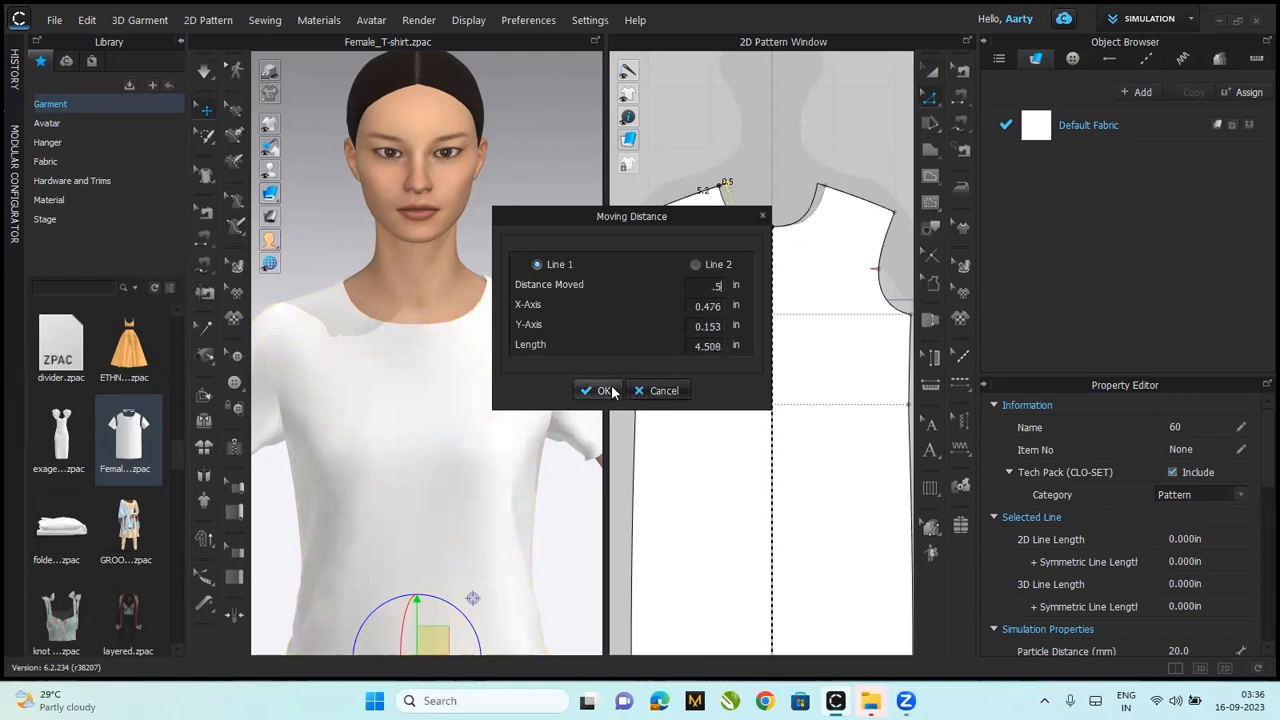
pyautogui.click(596, 390)
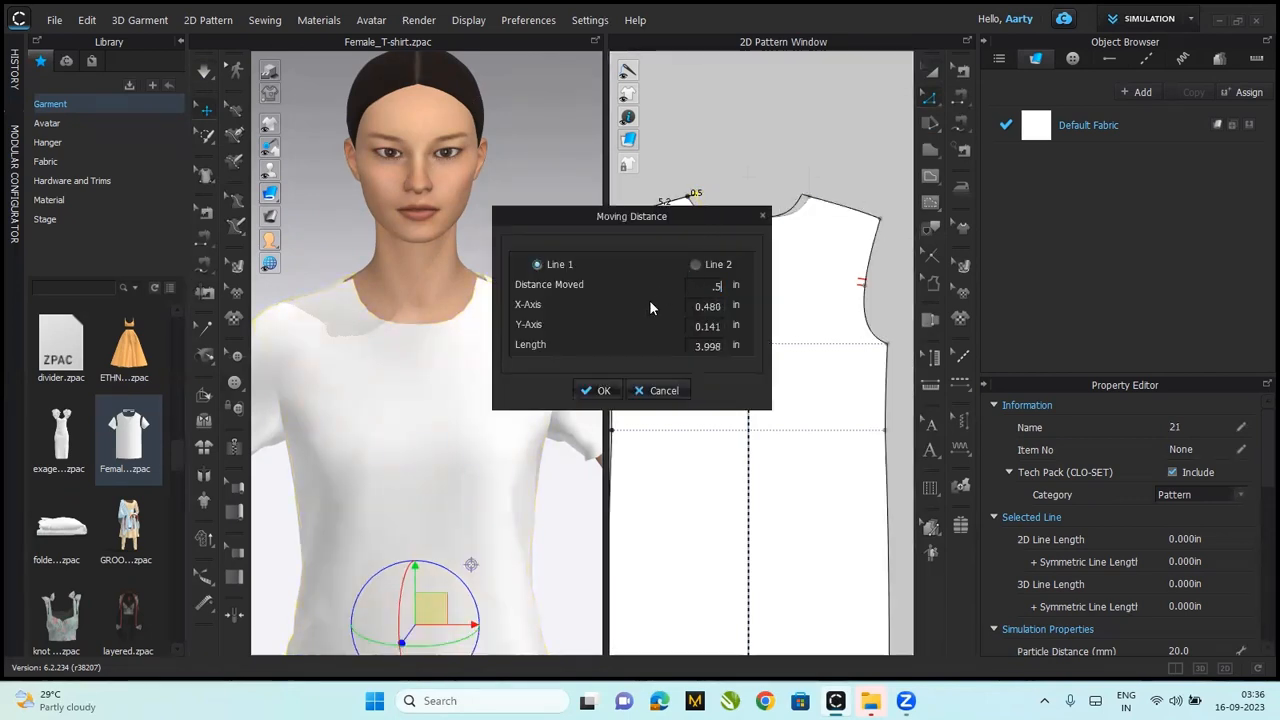
pyautogui.click(598, 390)
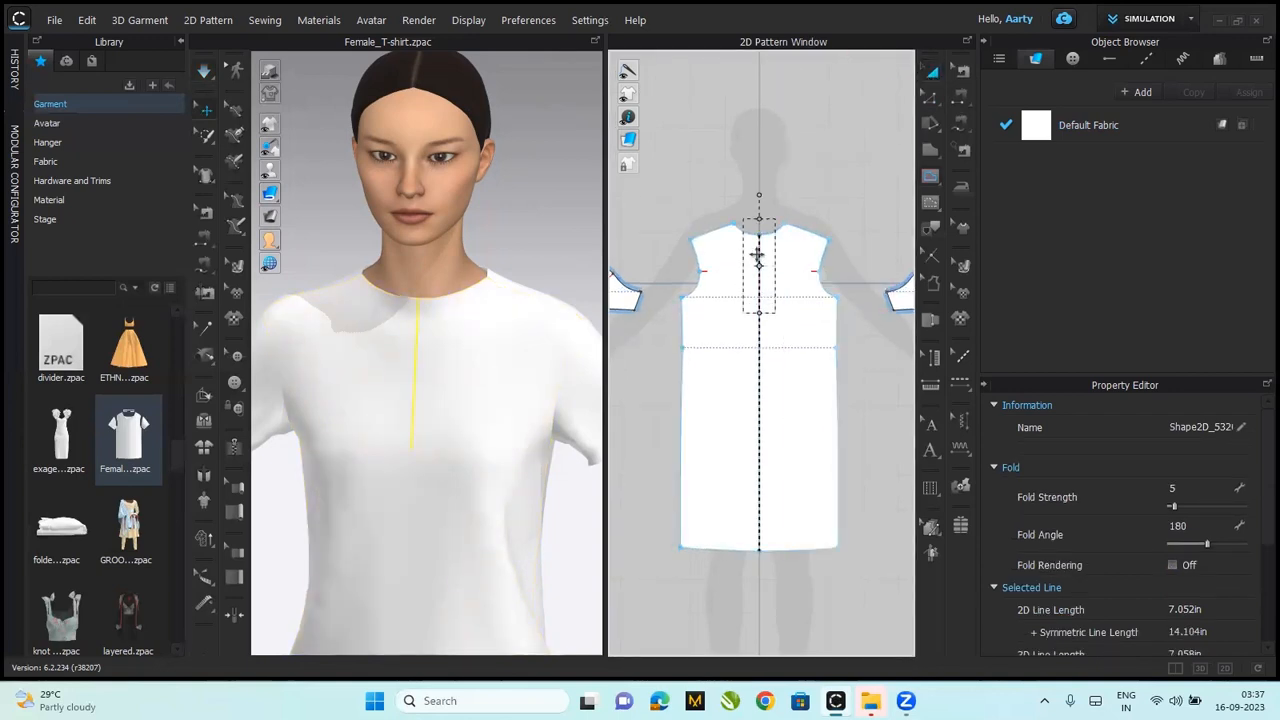
# - Cut the centre-front internal line open as a slit down from the neckline
pyautogui.rightClick(758, 256)
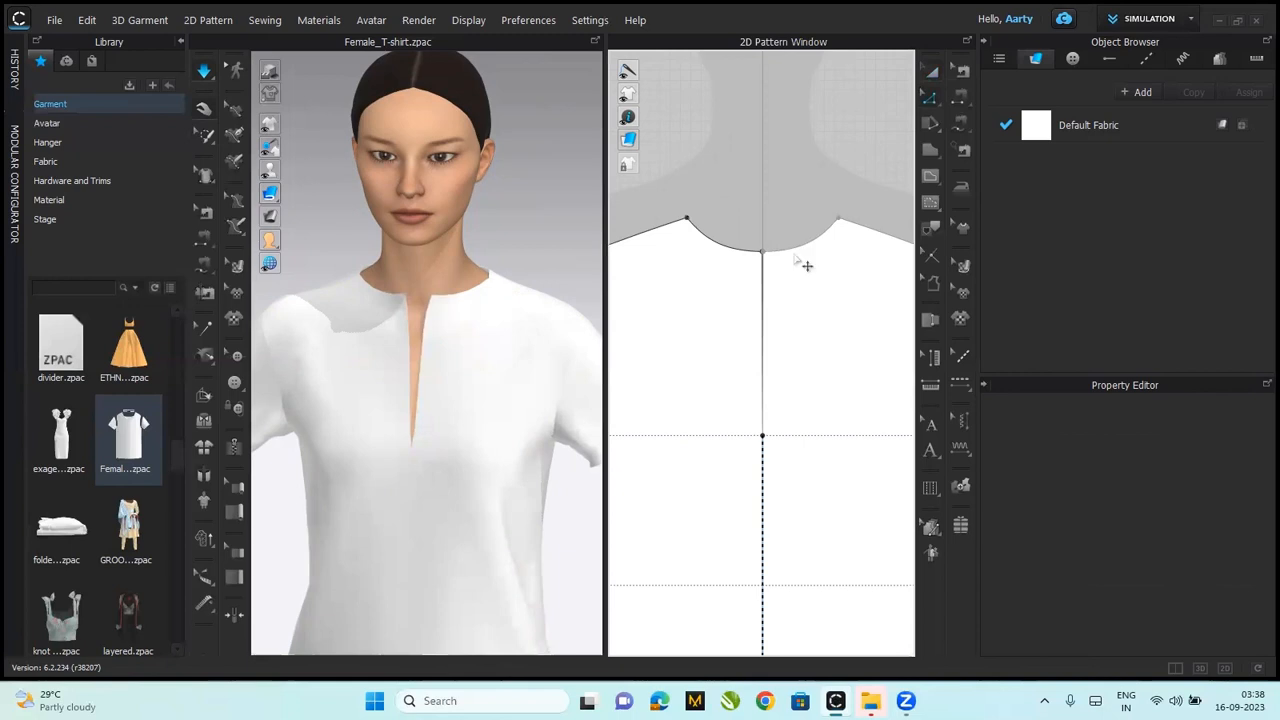
# - Select the front neckline and read its 2D length, about 7.29 in, in the Property Editor
pyautogui.click(730, 244)
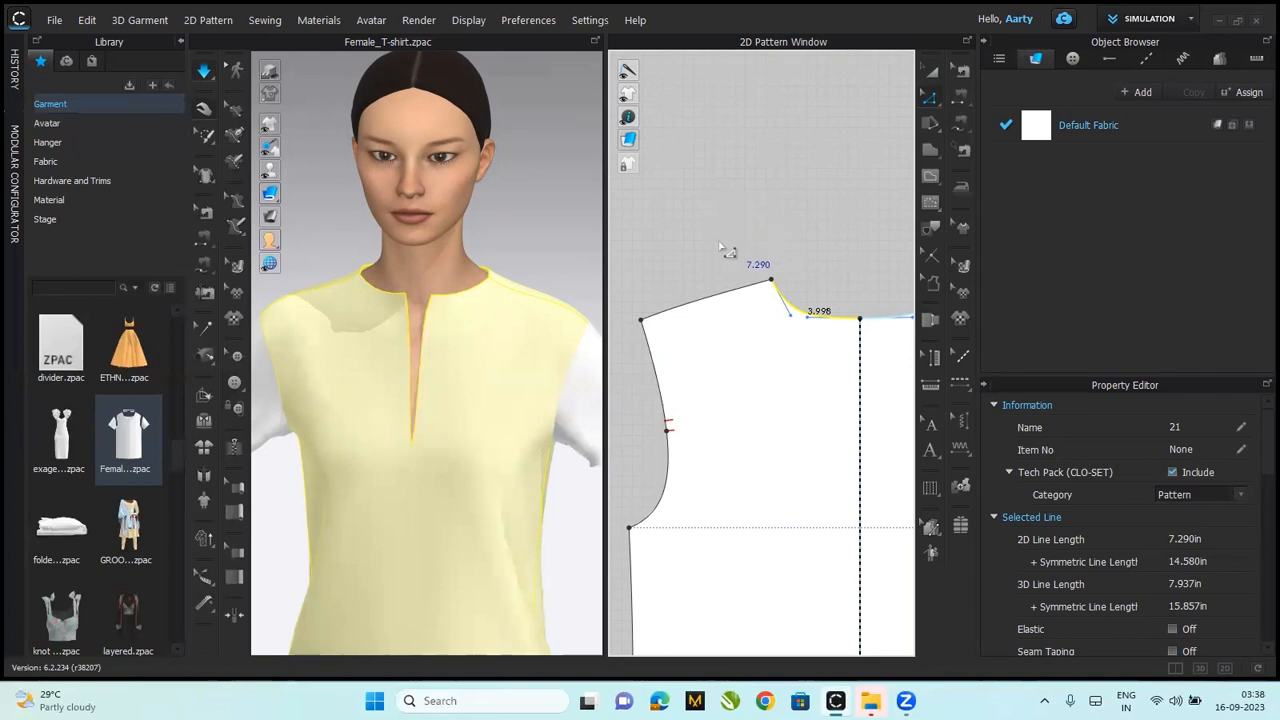
pyautogui.moveTo(724, 244)
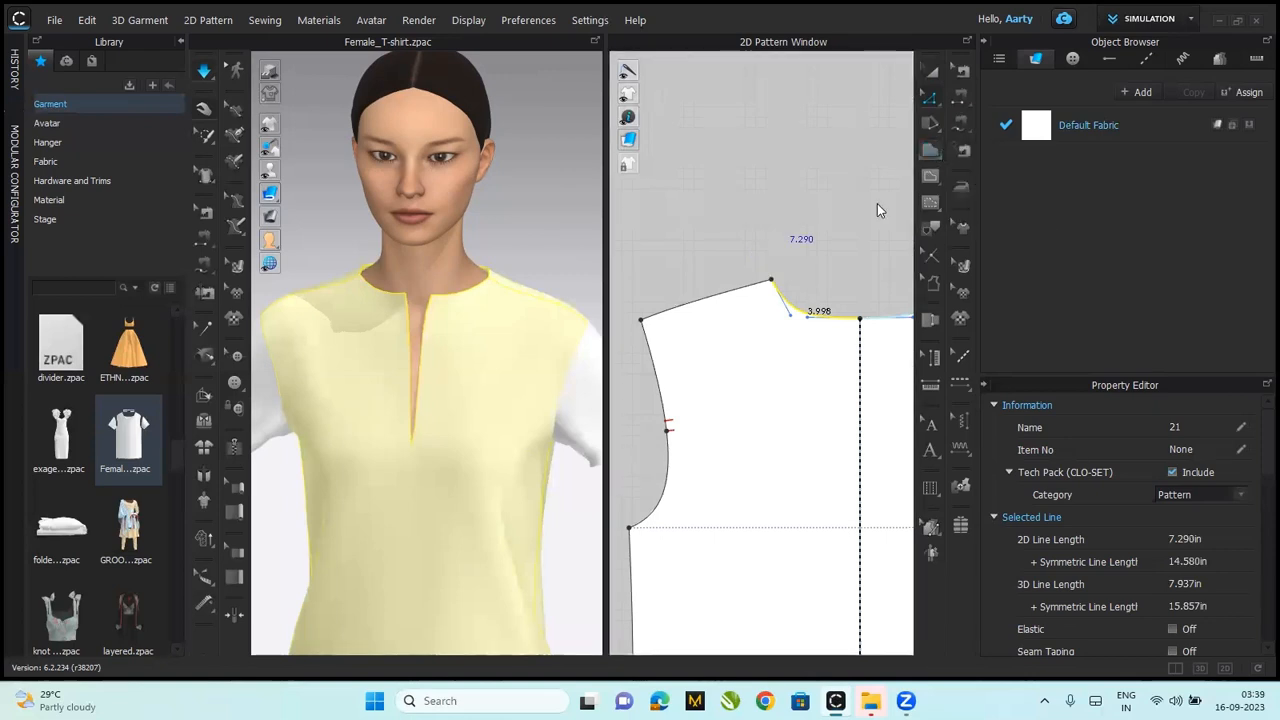
# - Create a 7.29 by 1.25 in rectangle pattern piece for the collar stand
pyautogui.click(930, 150)
pyautogui.write('7.290')
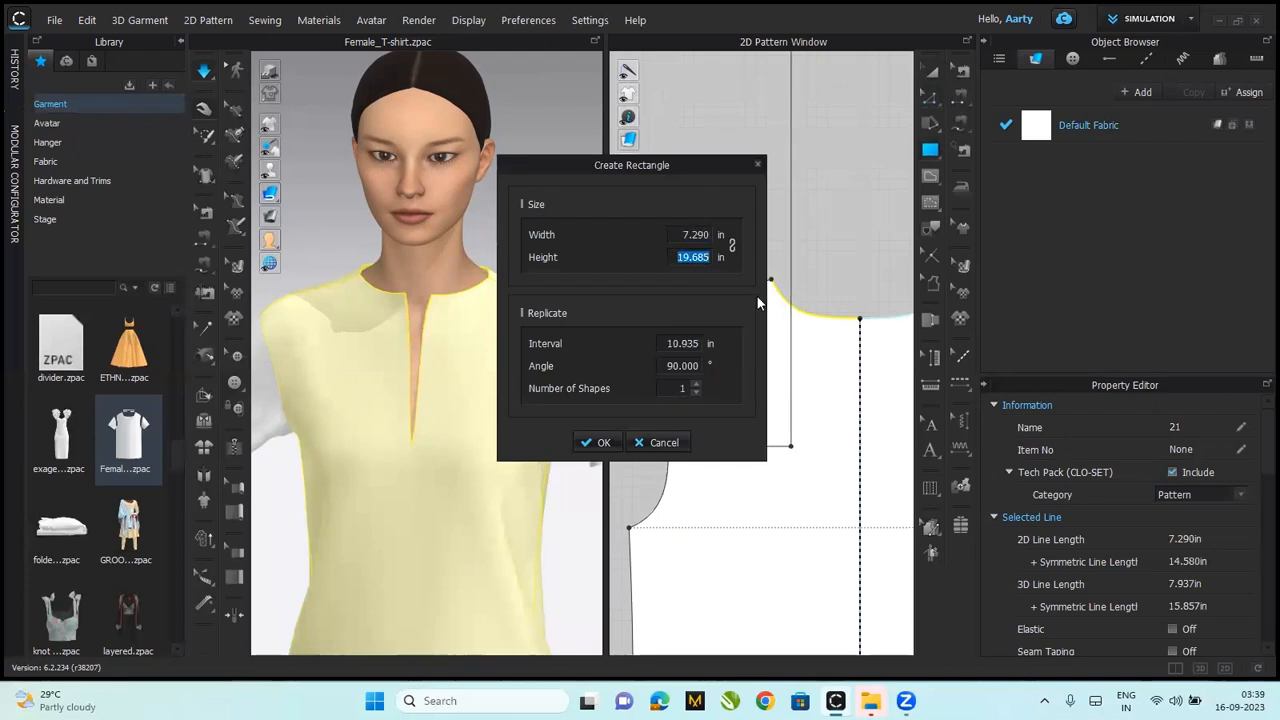
pyautogui.write('1.200')
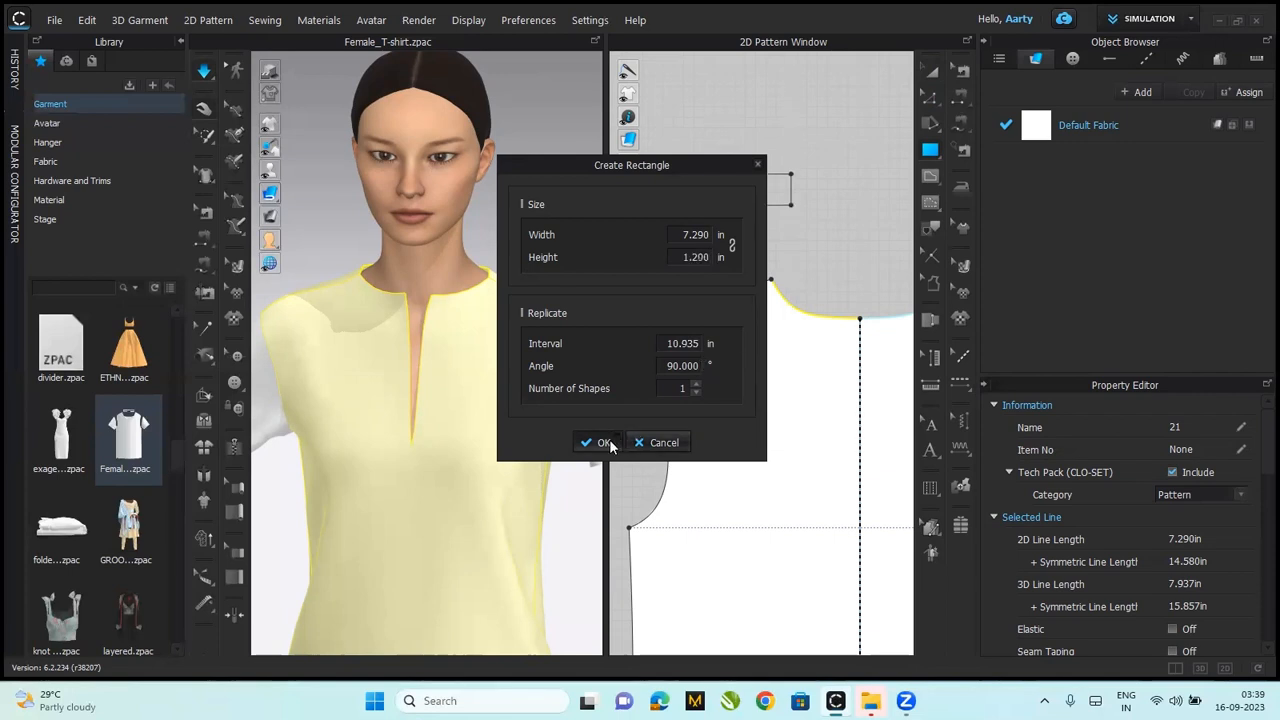
pyautogui.click(598, 442)
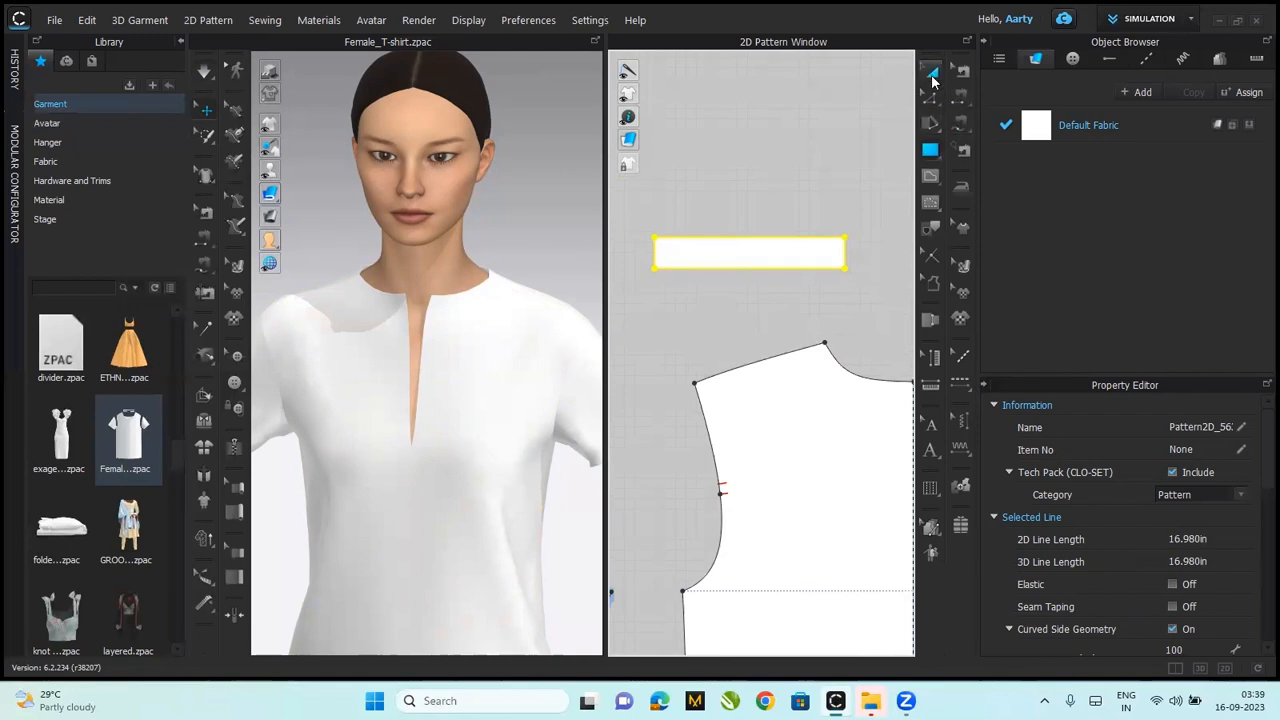
# - Split both long collar edges into two lines with a point 4 in from the end
pyautogui.click(930, 72)
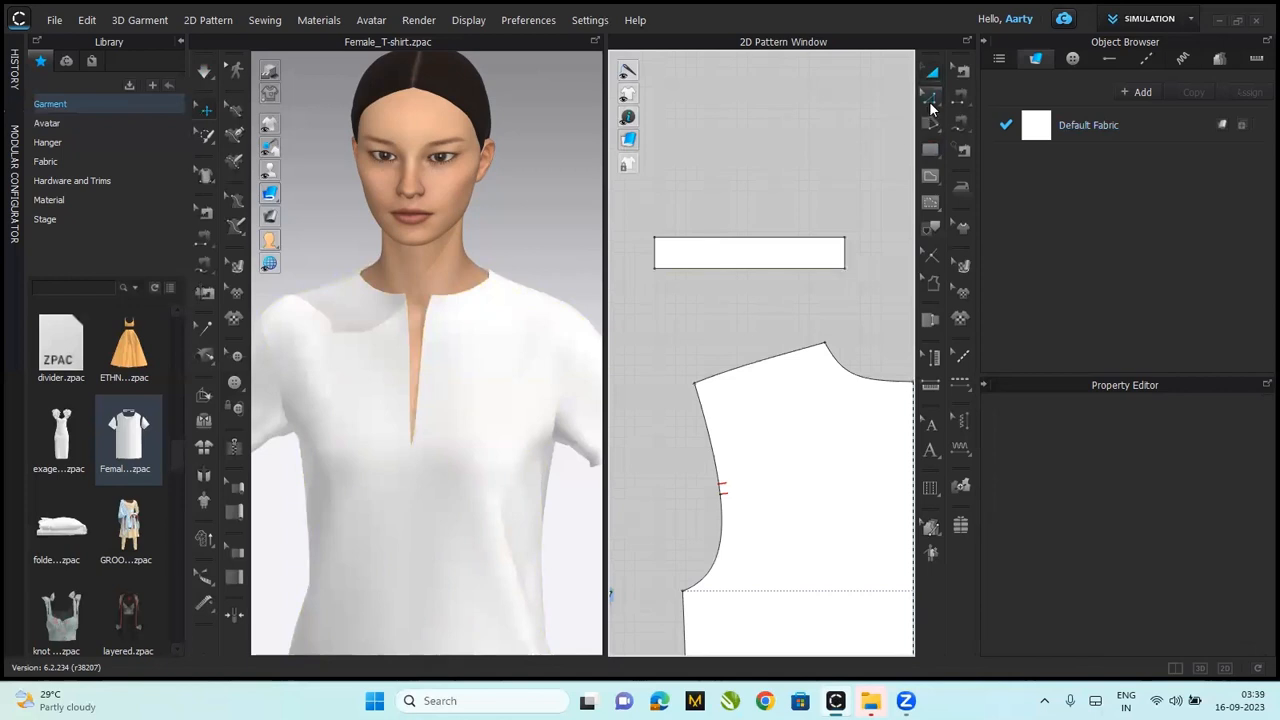
pyautogui.click(930, 100)
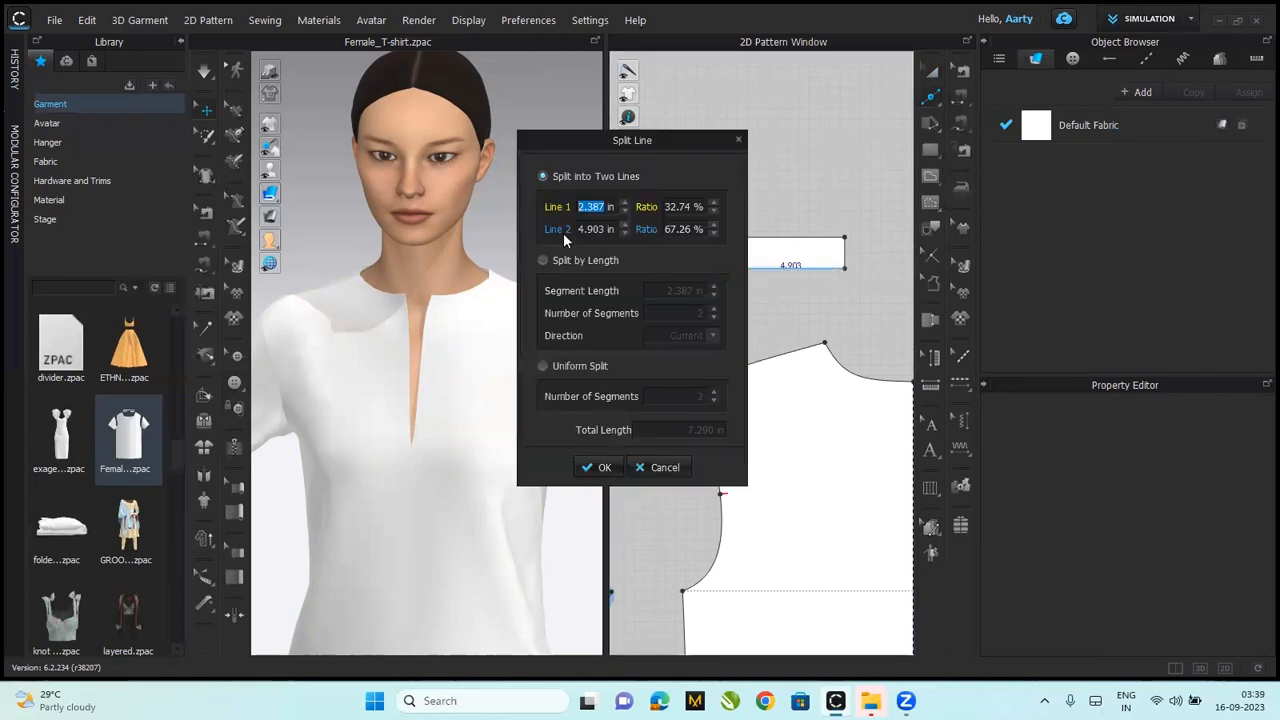
pyautogui.write('4 in')
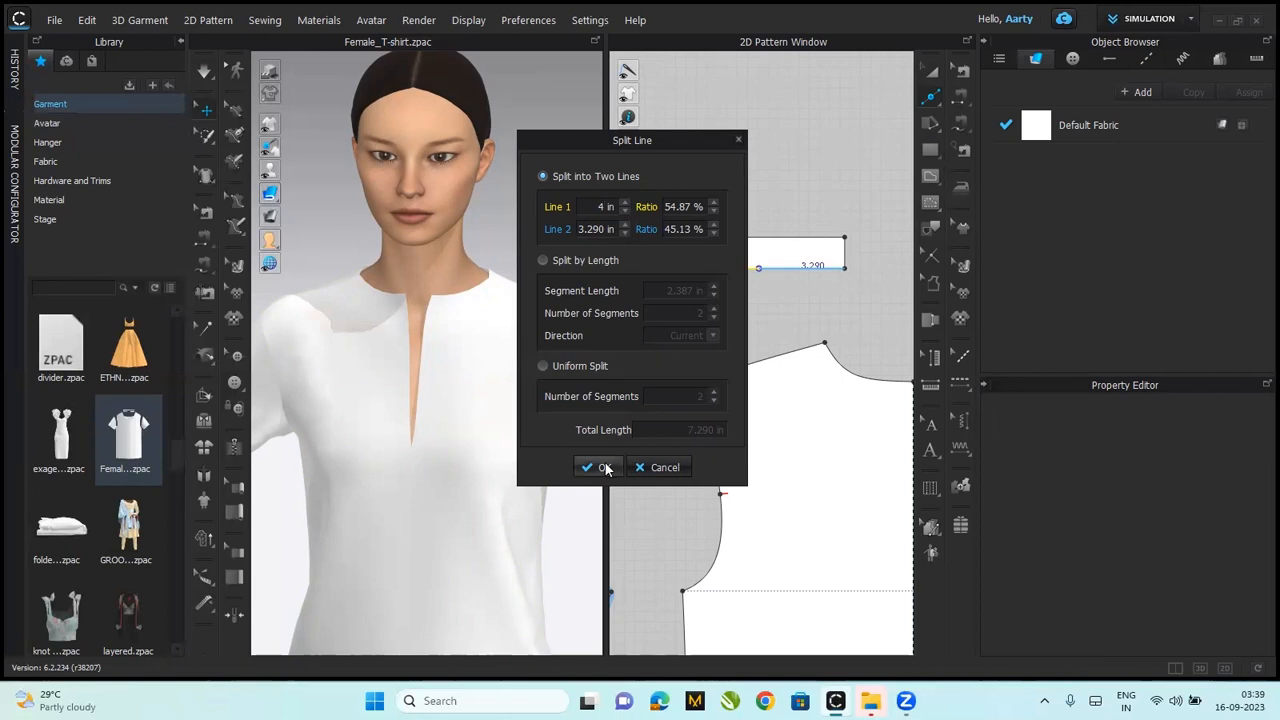
pyautogui.click(596, 468)
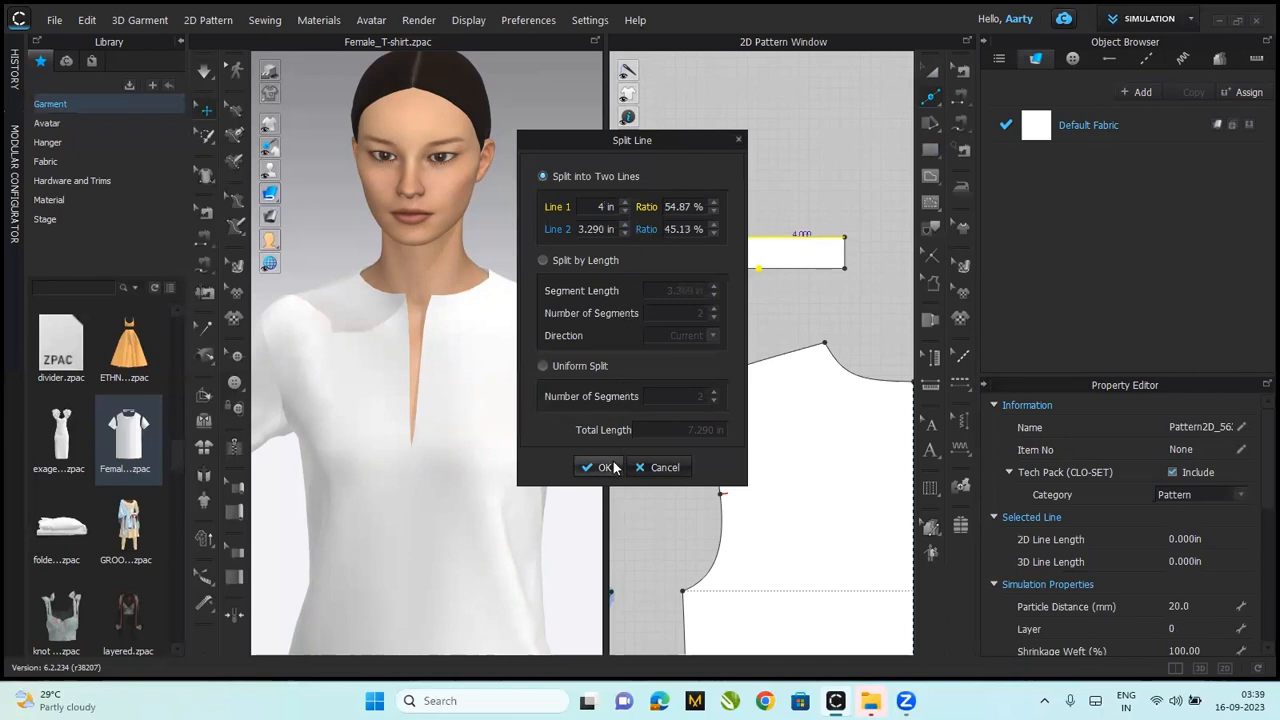
pyautogui.click(600, 468)
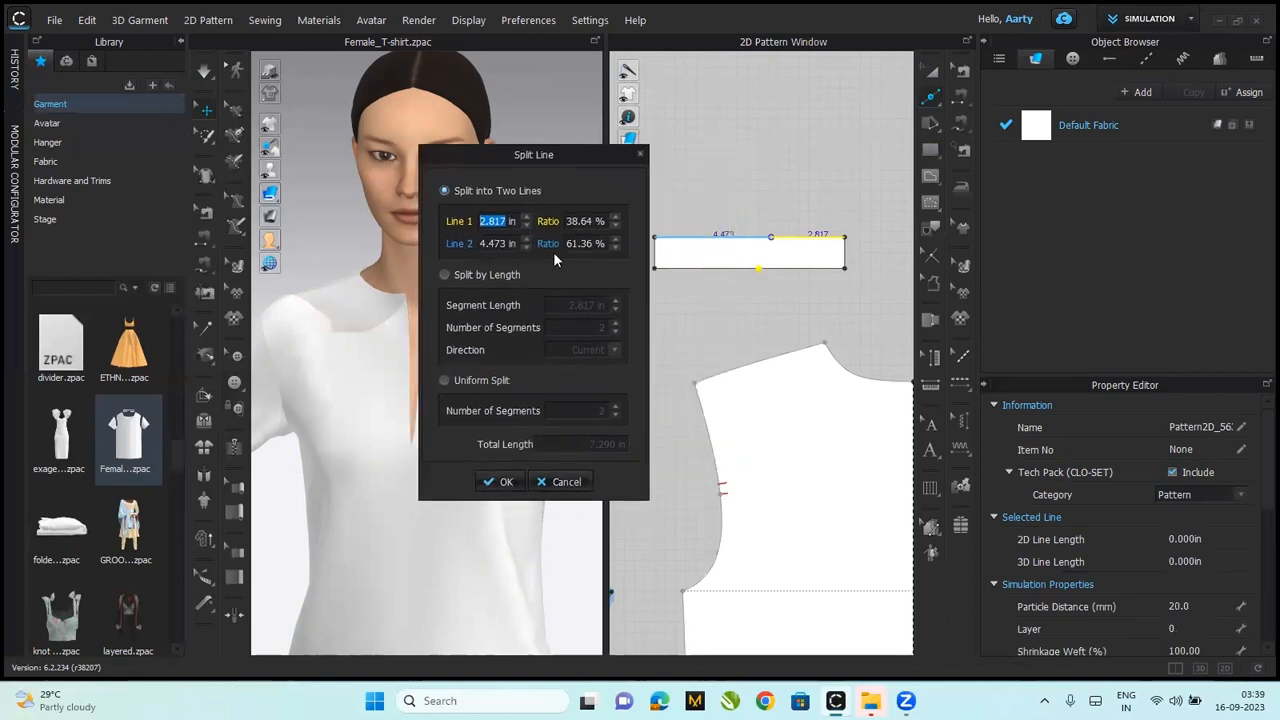
pyautogui.write('4')
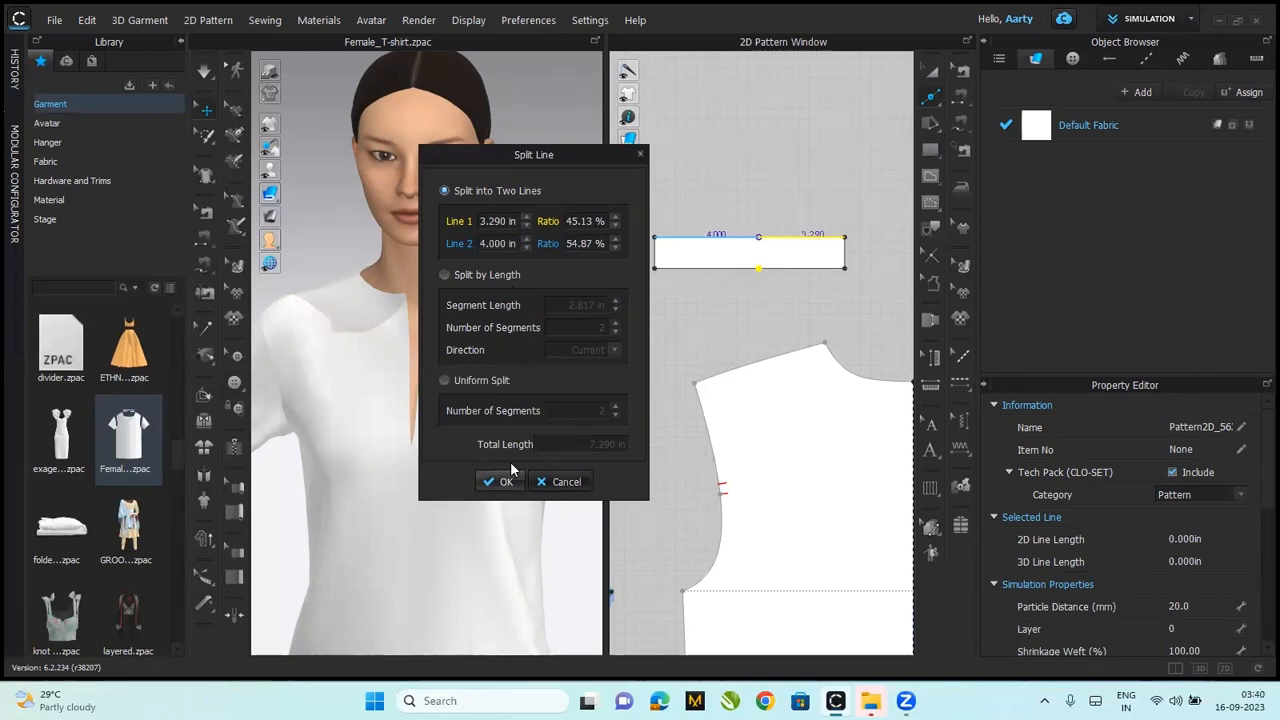
pyautogui.click(500, 480)
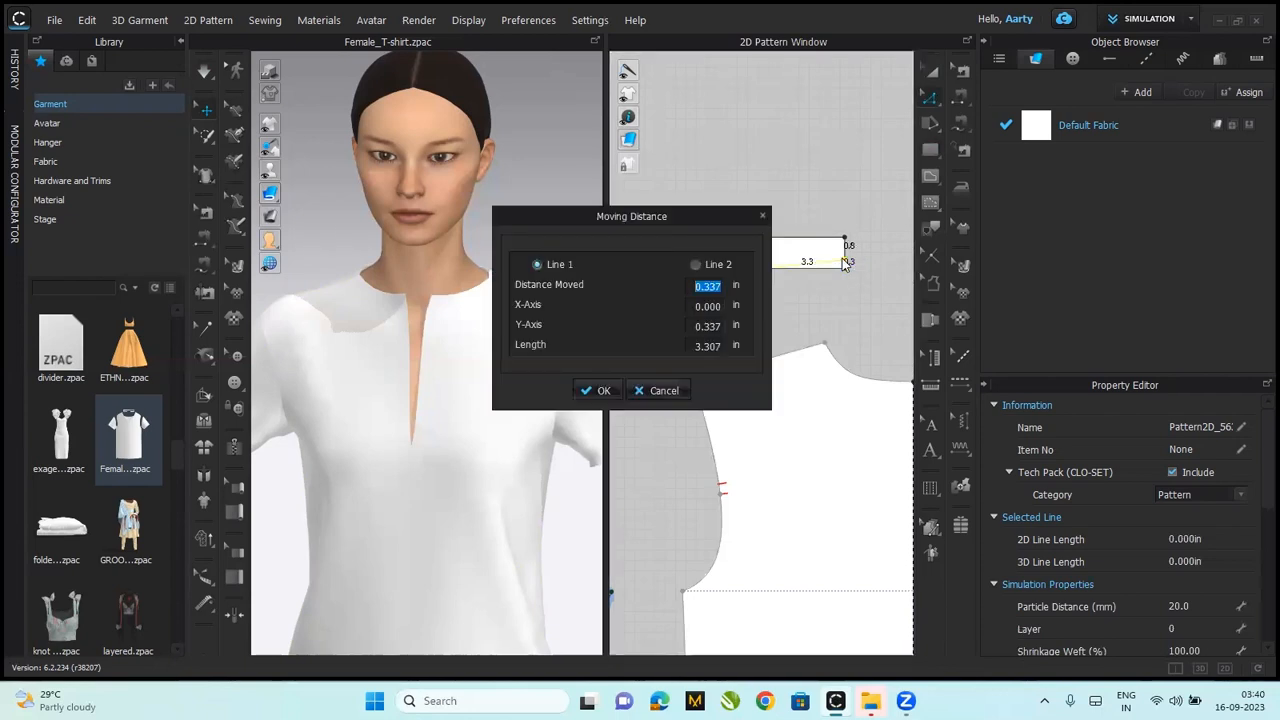
# - Move the collar strip's two outer end points up 0.5 in
pyautogui.write('.5')
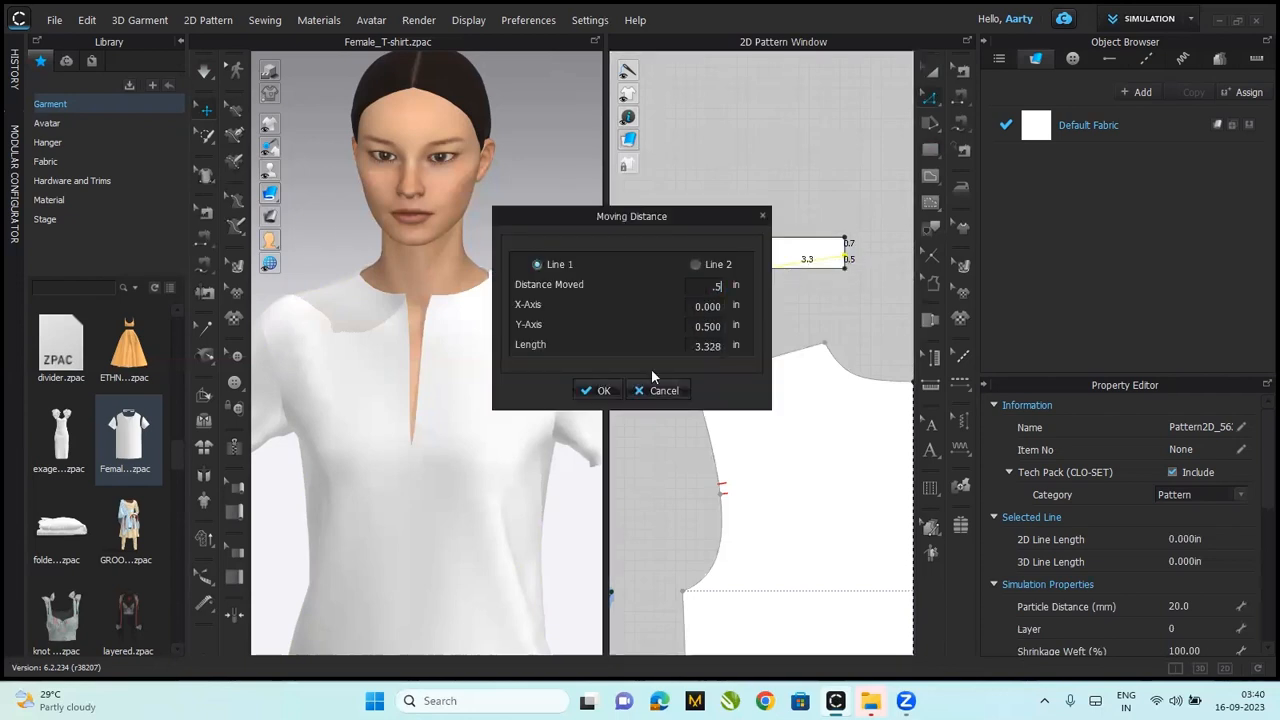
pyautogui.click(596, 390)
pyautogui.write('1.200')
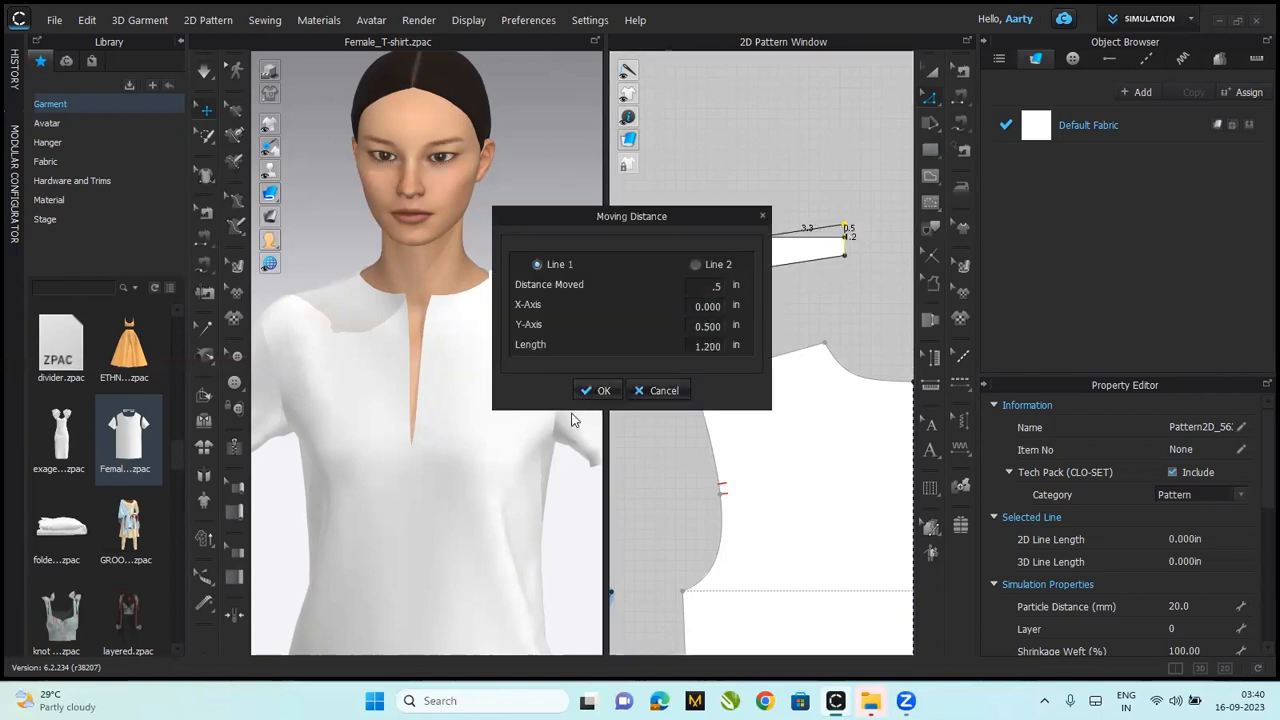
pyautogui.click(596, 390)
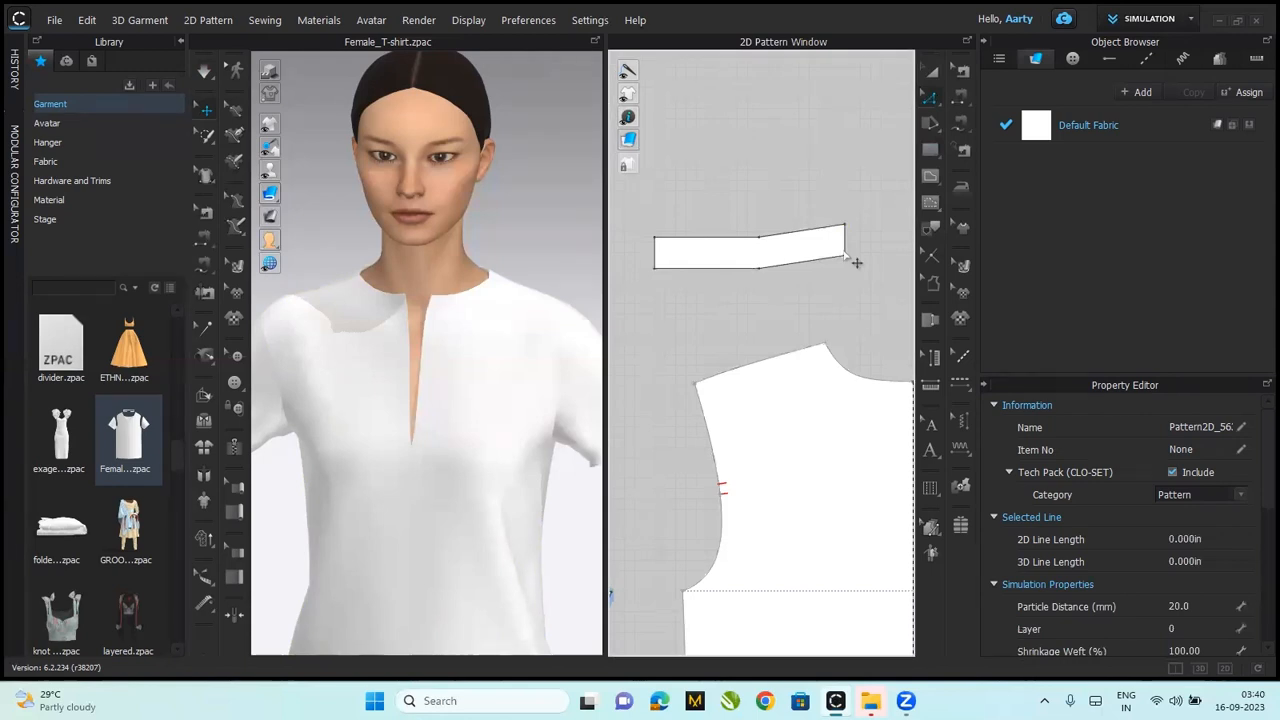
# - Curve the raised collar edges and round the outer corner into a smooth sweep
pyautogui.click(790, 240)
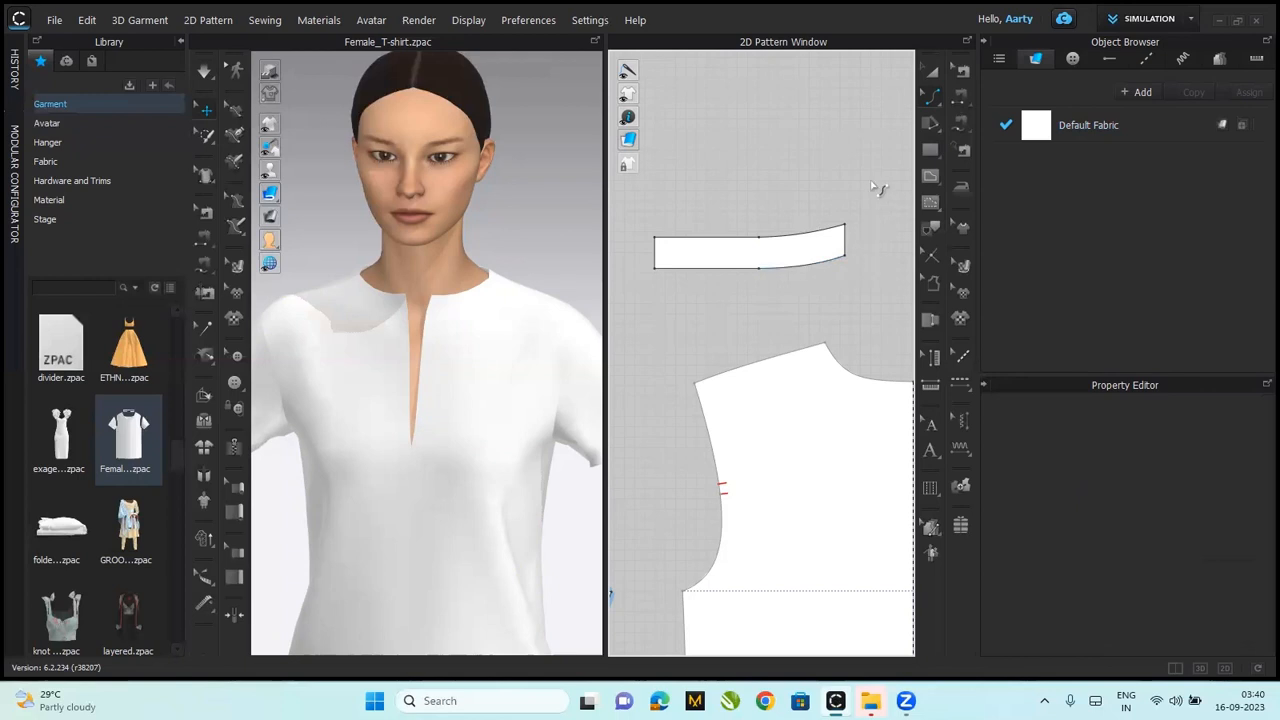
pyautogui.moveTo(884, 152)
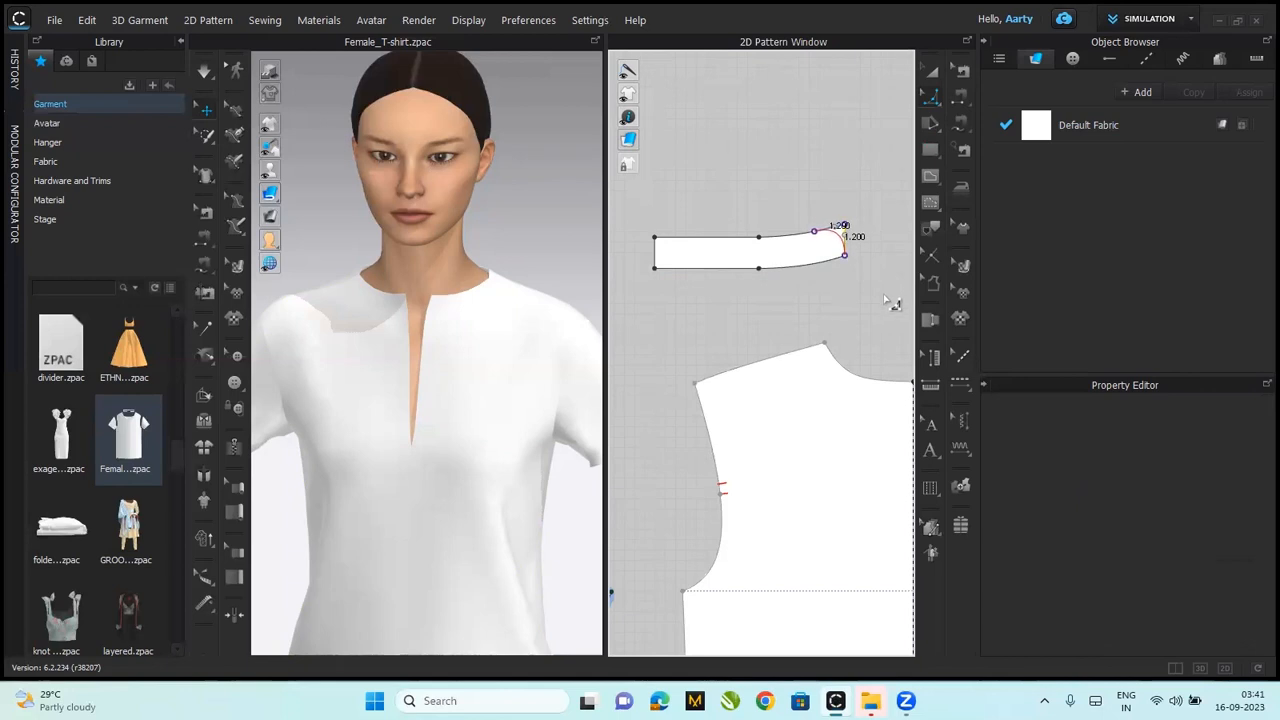
pyautogui.click(828, 236)
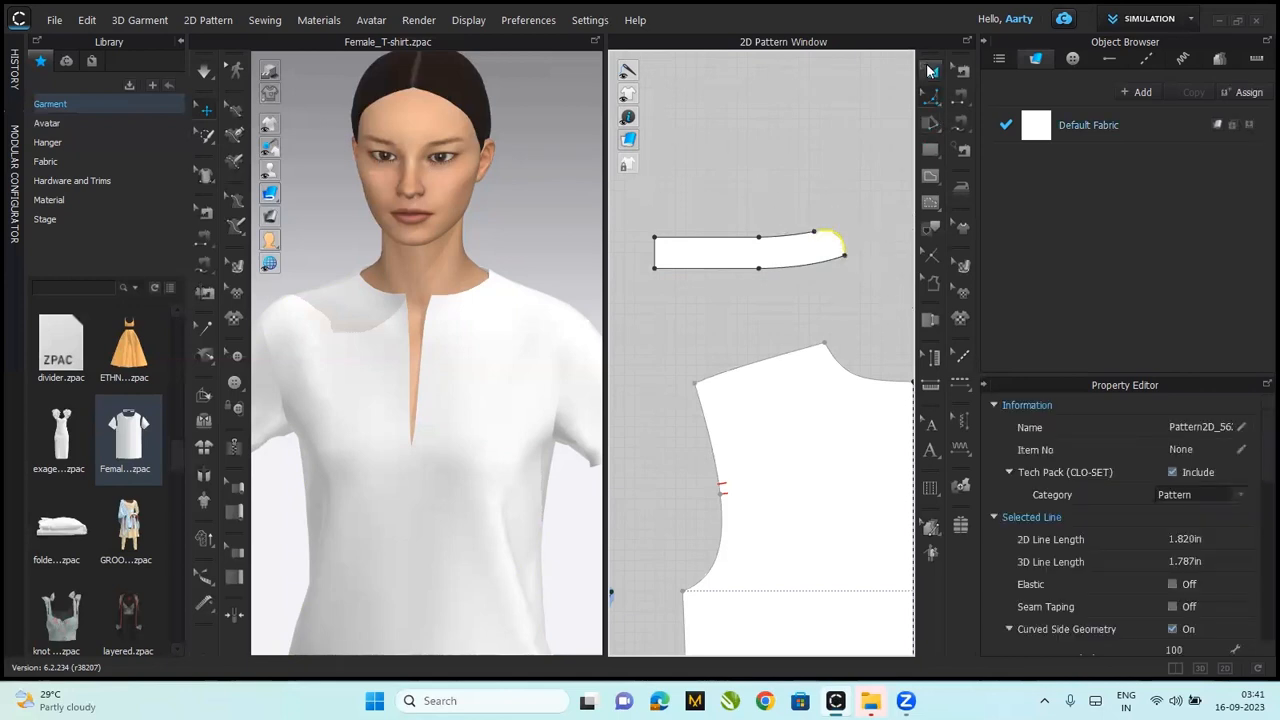
pyautogui.click(628, 316)
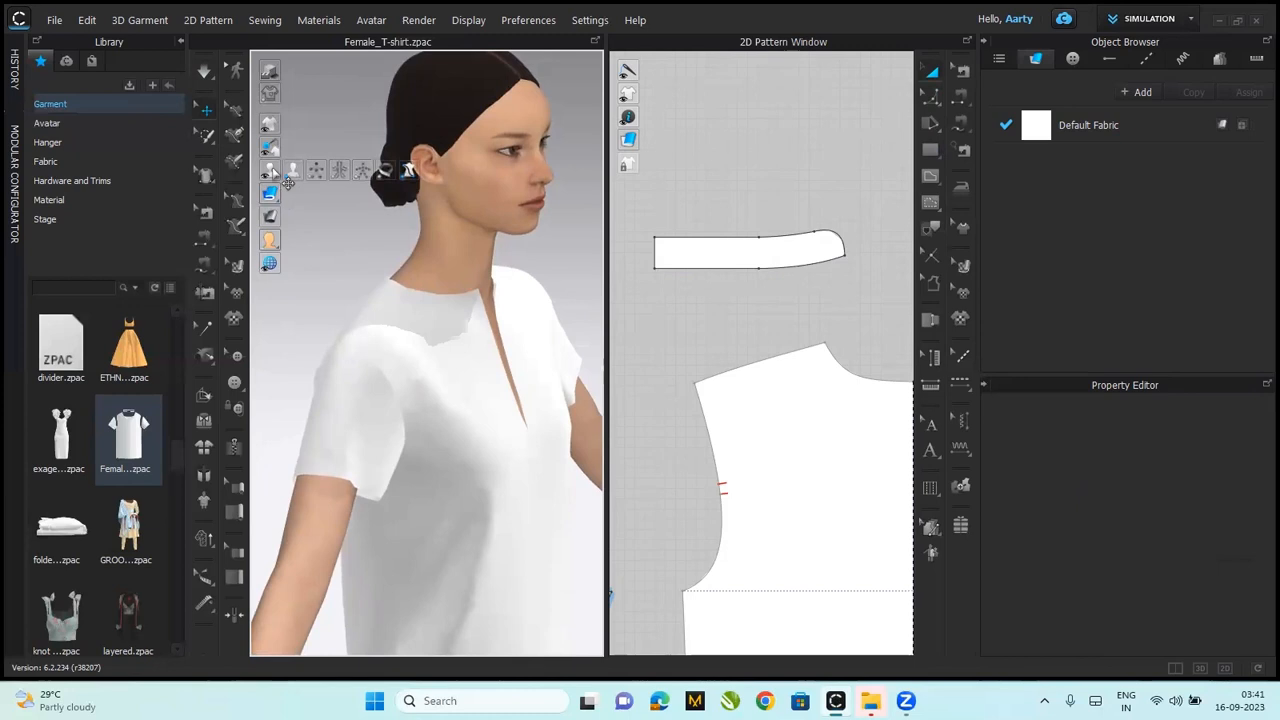
pyautogui.moveTo(270, 170)
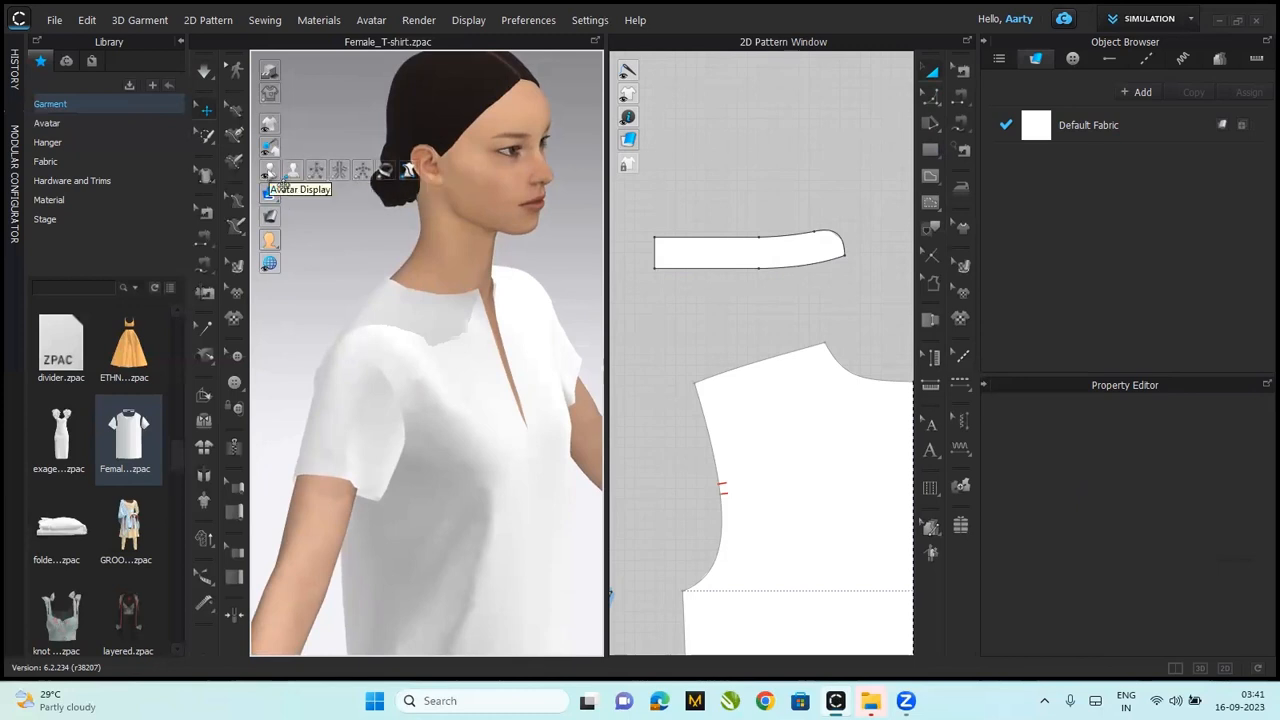
pyautogui.moveTo(316, 170)
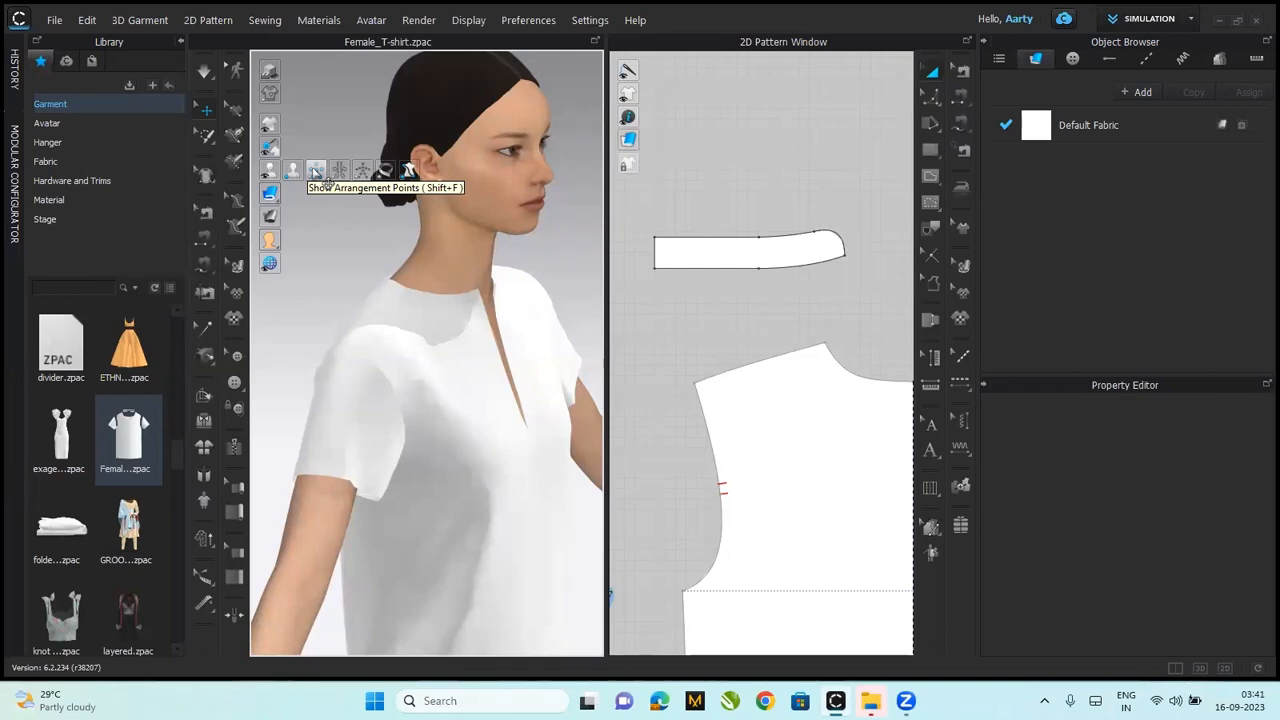
# - Show arrangement points and place the collar strip at the back-neck point
pyautogui.click(396, 168)
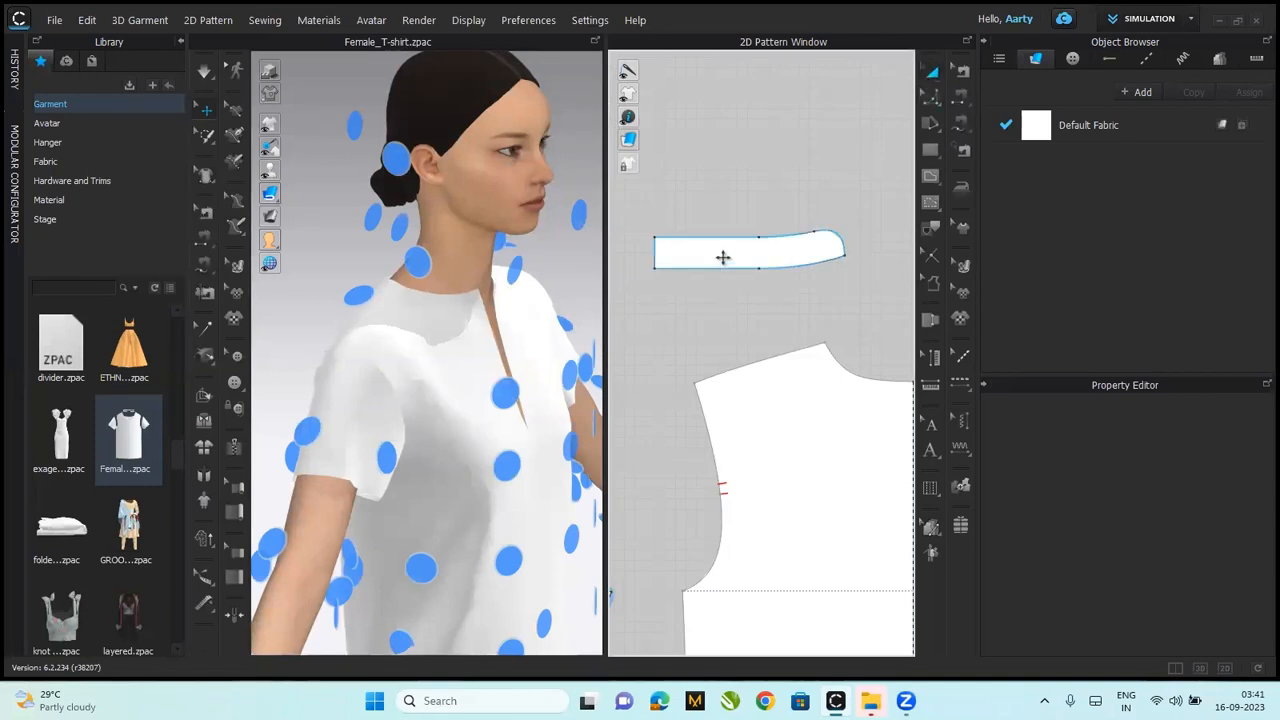
pyautogui.click(724, 256)
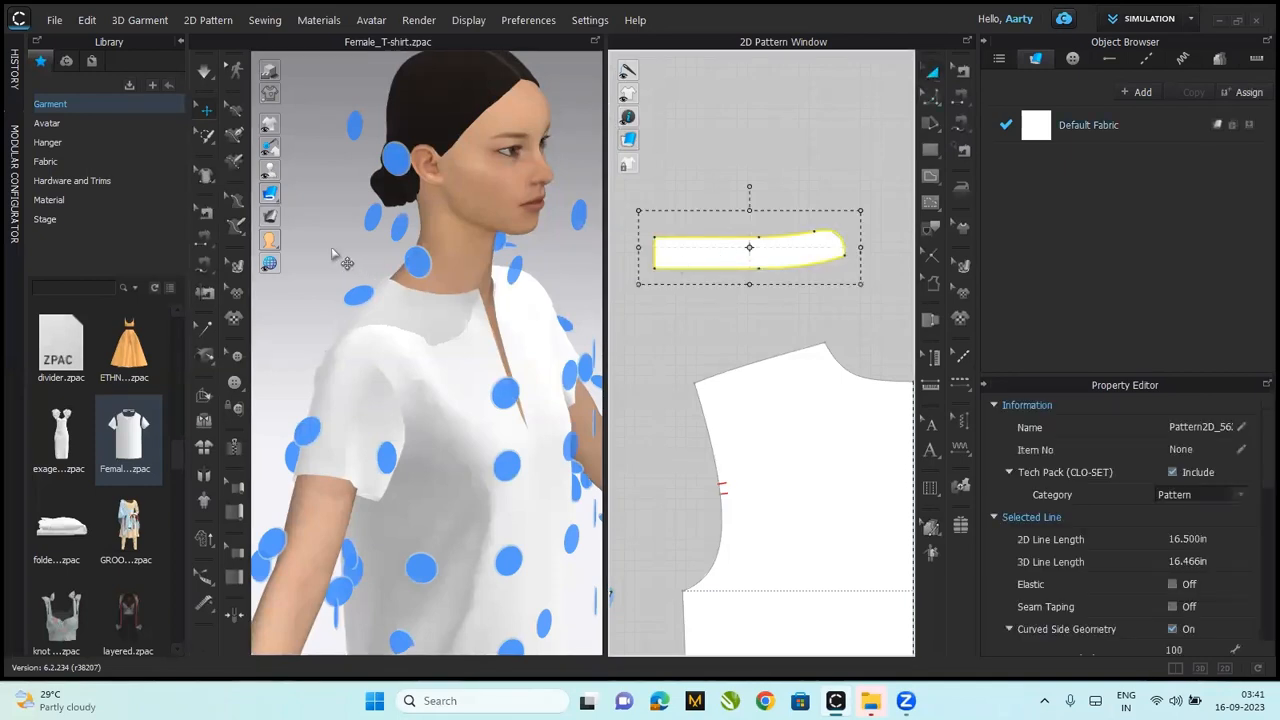
pyautogui.click(416, 260)
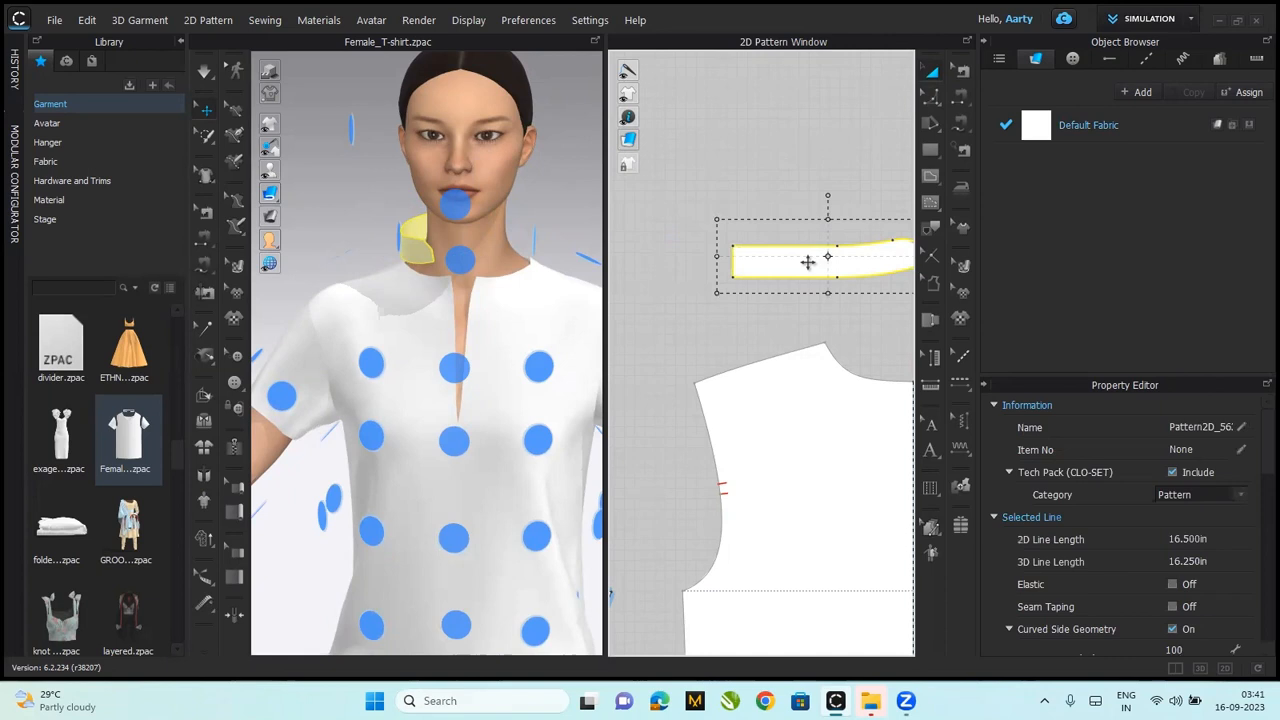
pyautogui.moveTo(850, 82)
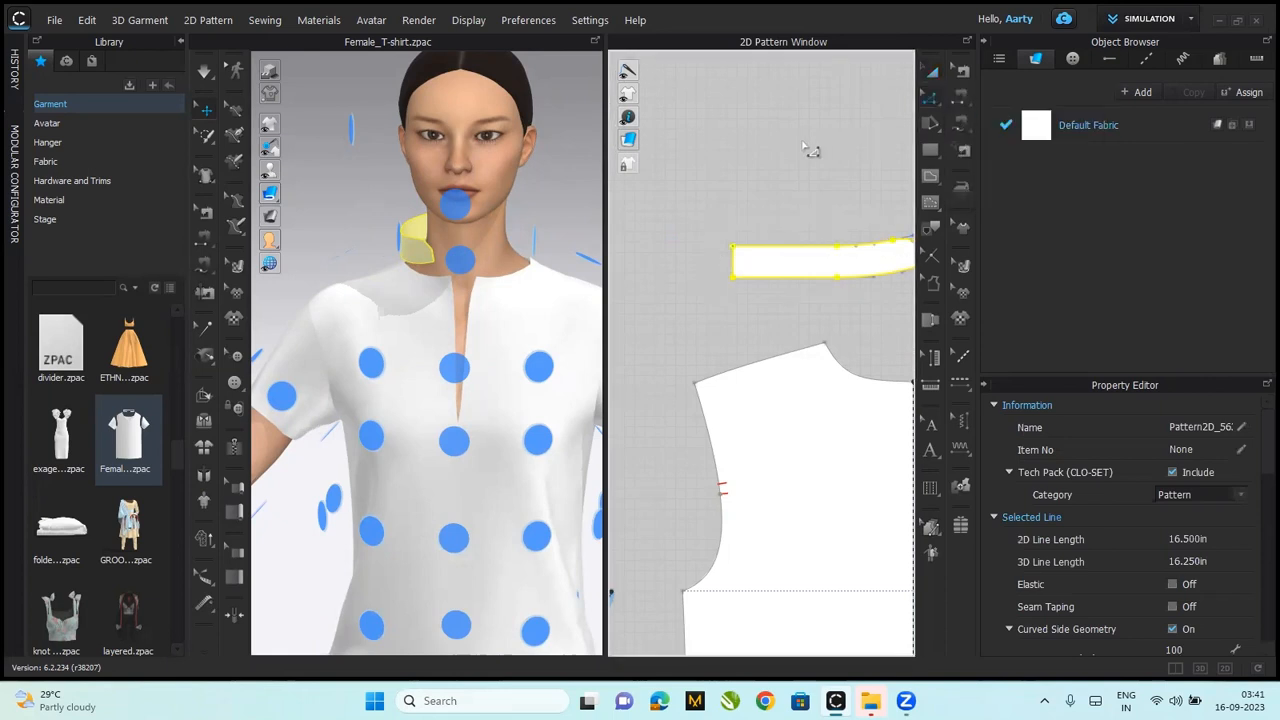
# - Unfold the collar into a symmetric full-length piece around the neck
pyautogui.rightClick(810, 244)
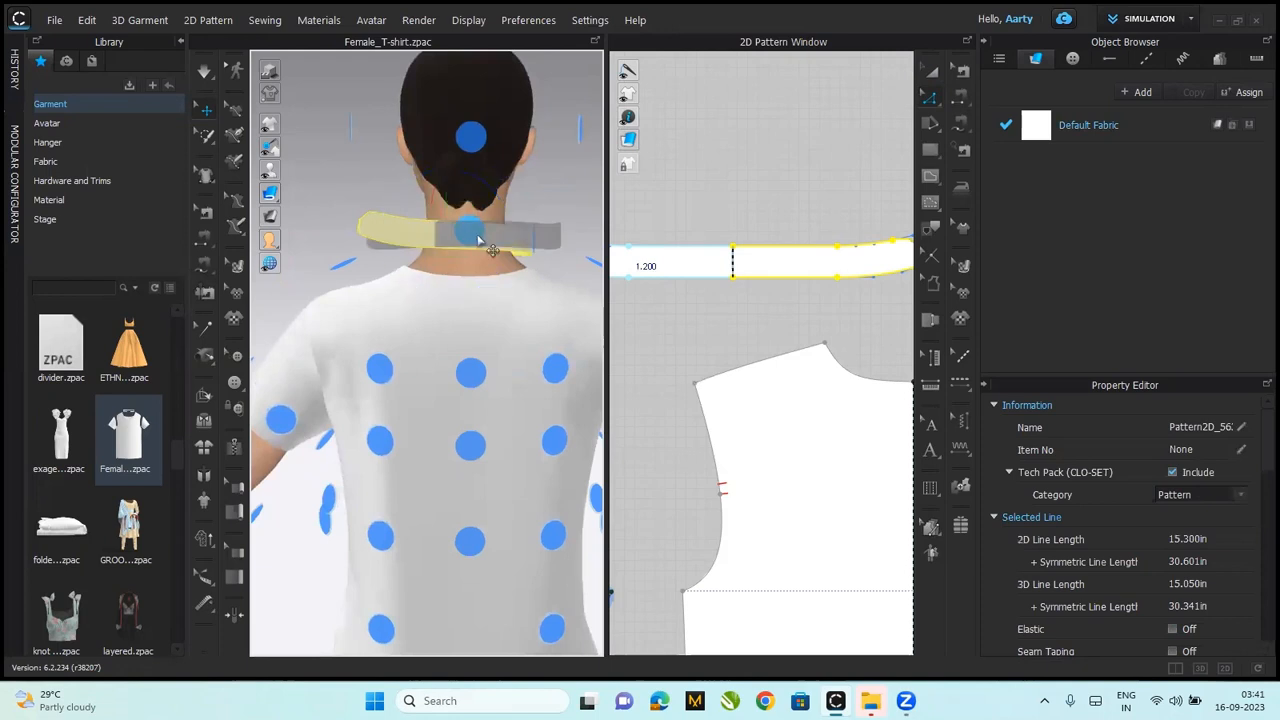
pyautogui.click(470, 236)
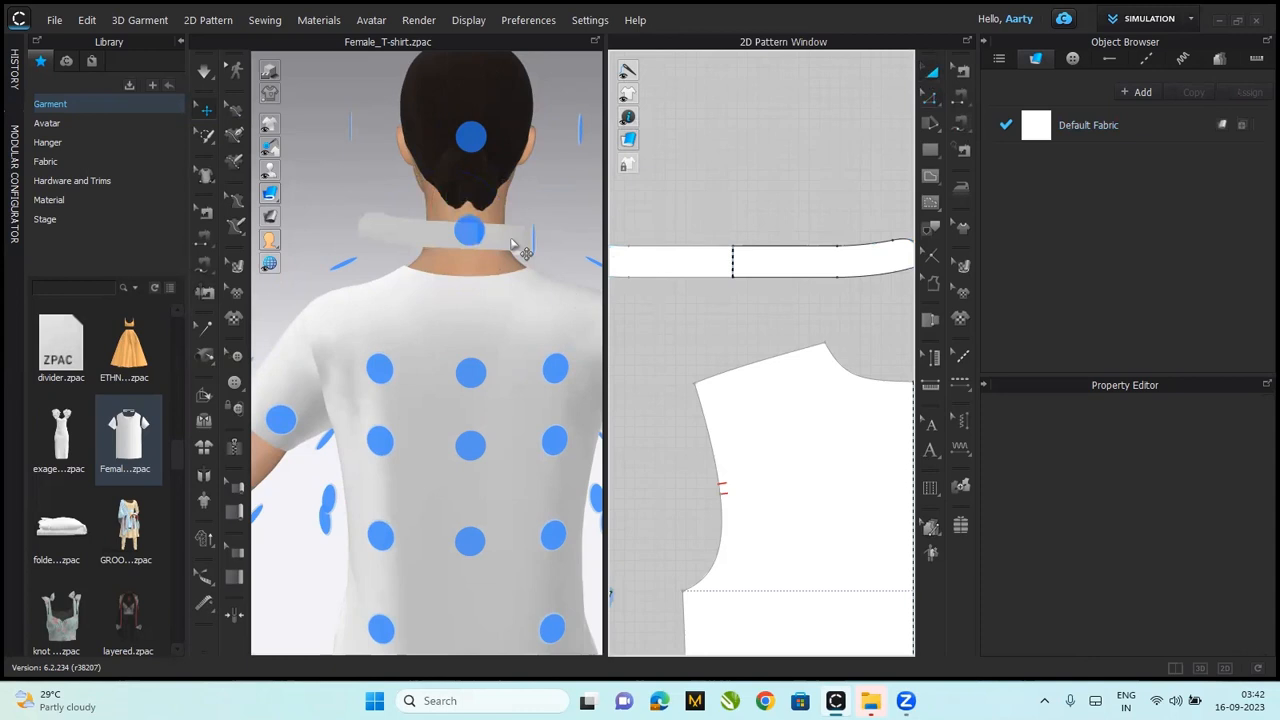
pyautogui.click(470, 230)
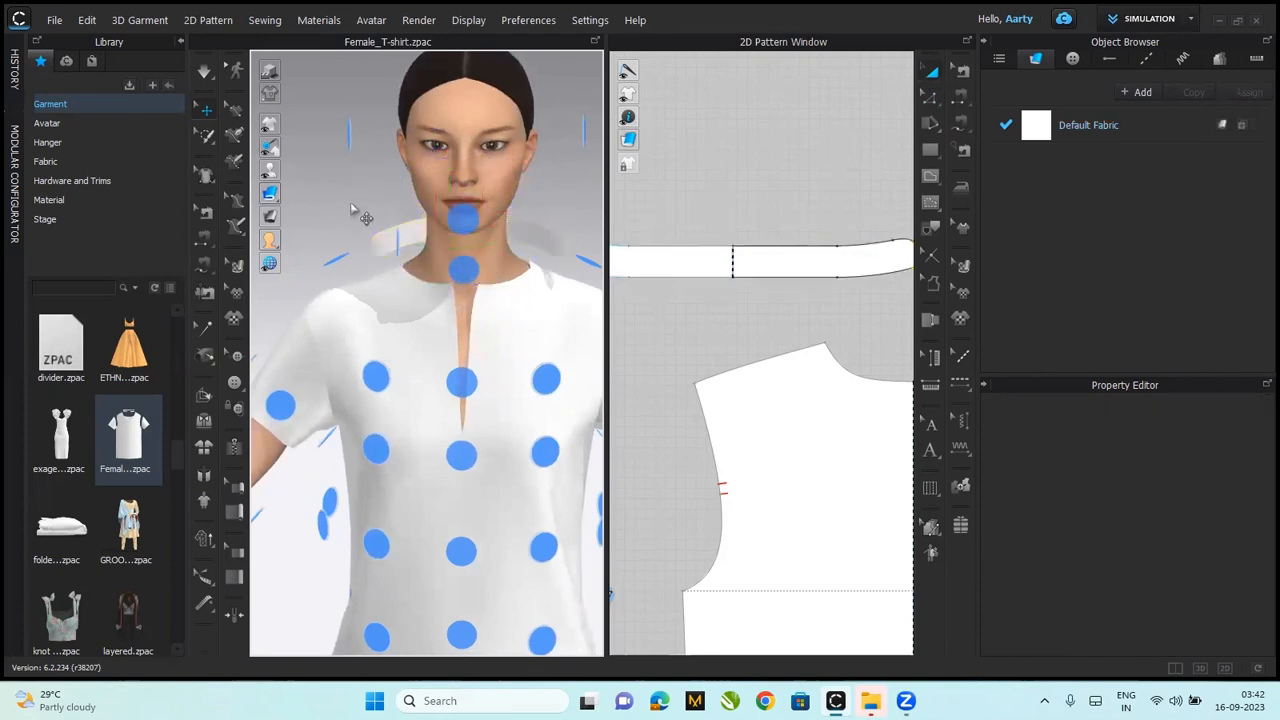
# - Sew the collar strip's lower edge to the front and back neckline edges
pyautogui.moveTo(450, 200); pyautogui.dragTo(550, 210)
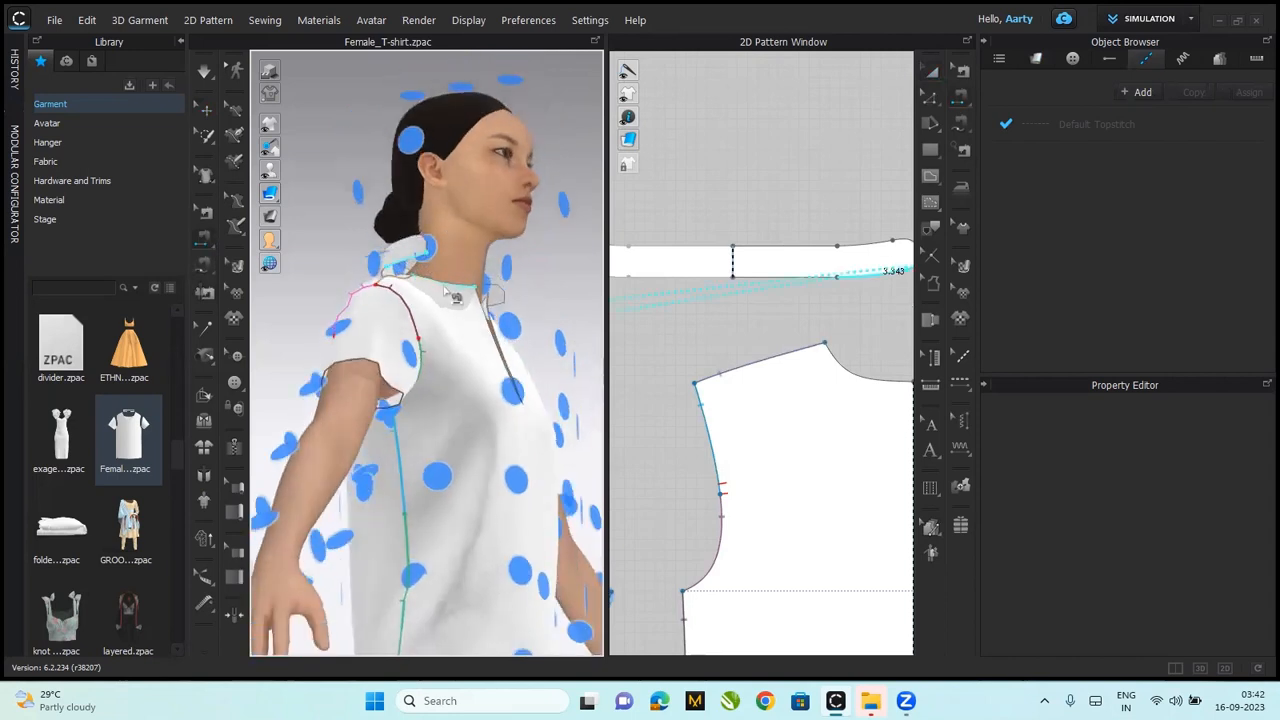
pyautogui.click(836, 276)
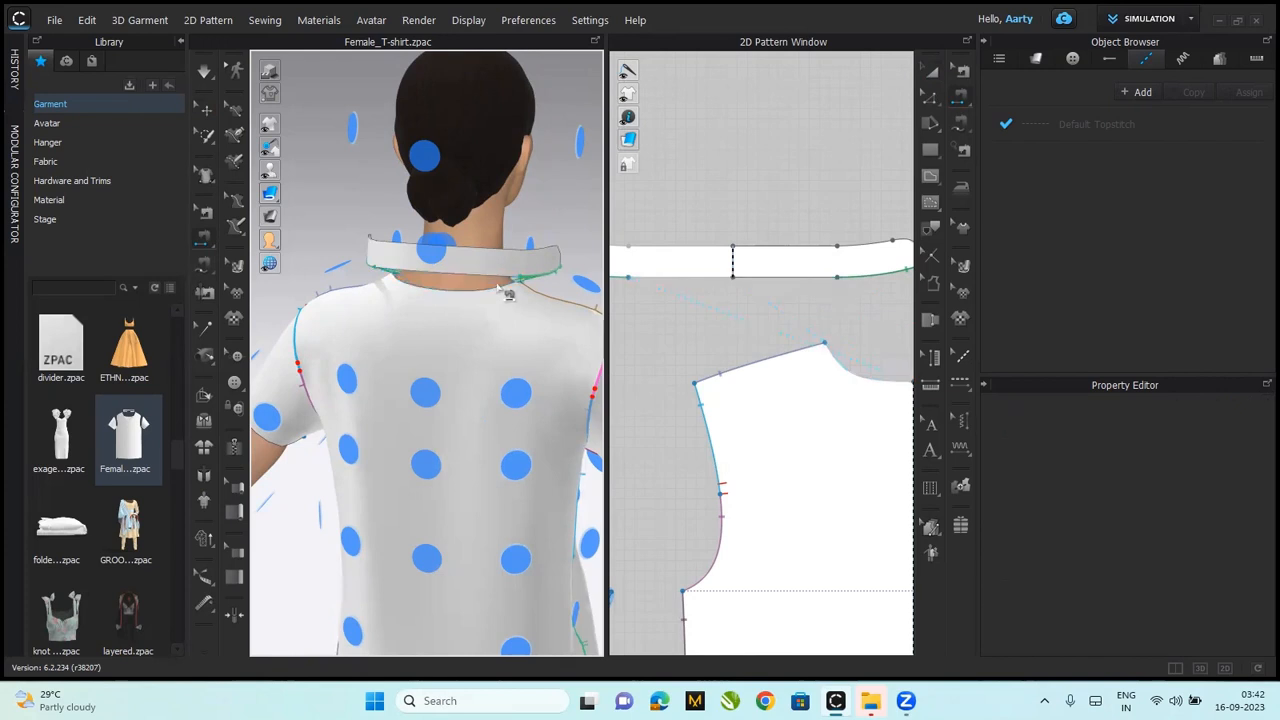
pyautogui.click(730, 276)
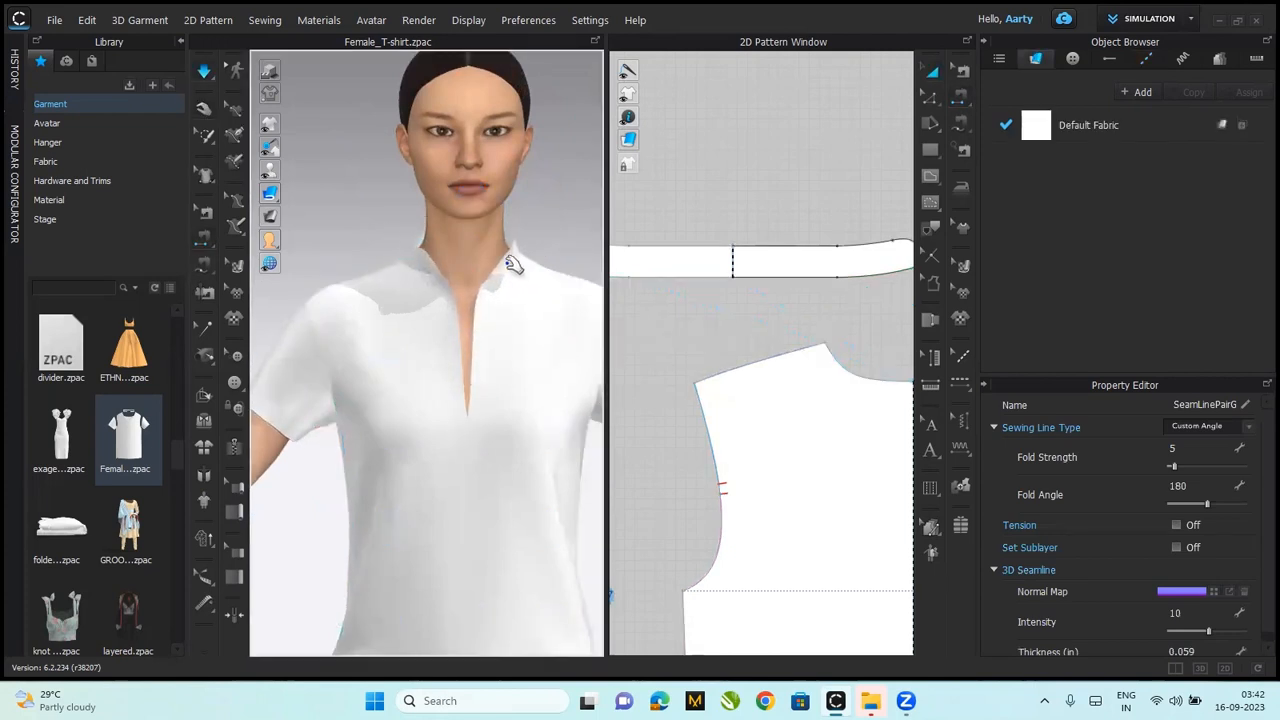
# - Inspect the collar seam, then select Default Fabric in the Object Browser for editing
pyautogui.click(760, 260)
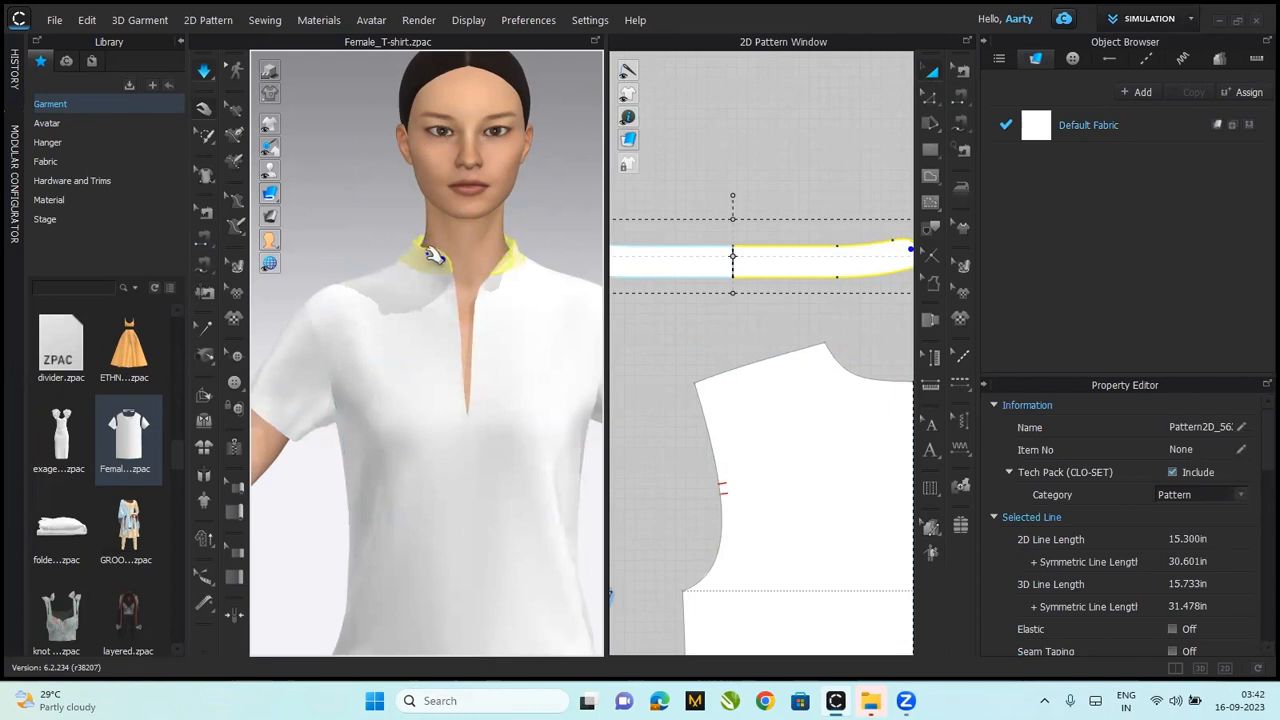
pyautogui.rightClick(430, 258)
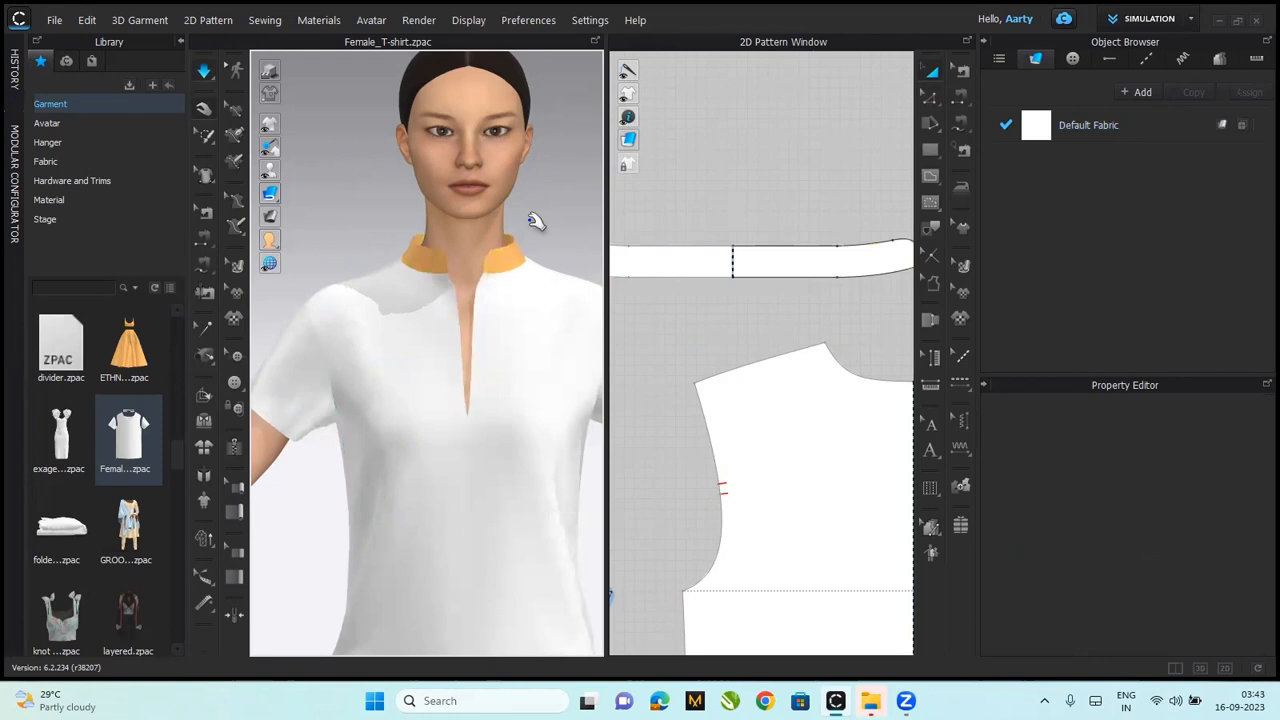
pyautogui.click(760, 262)
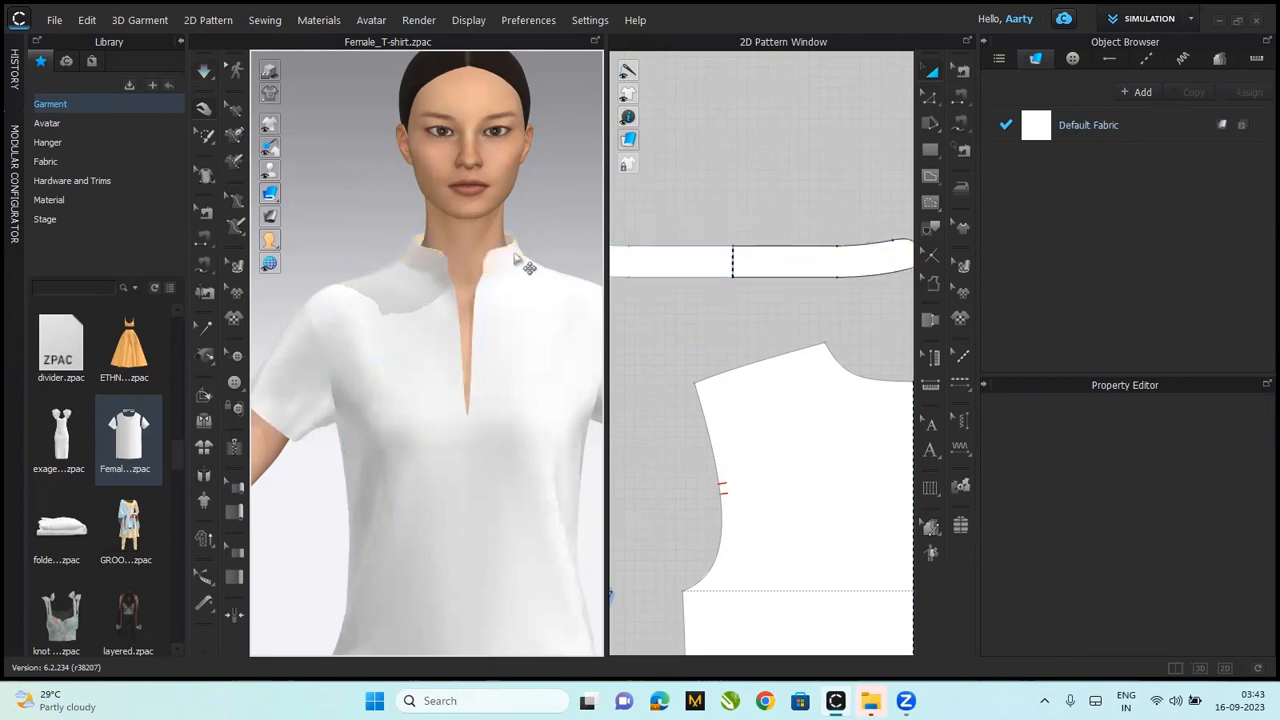
pyautogui.click(760, 258)
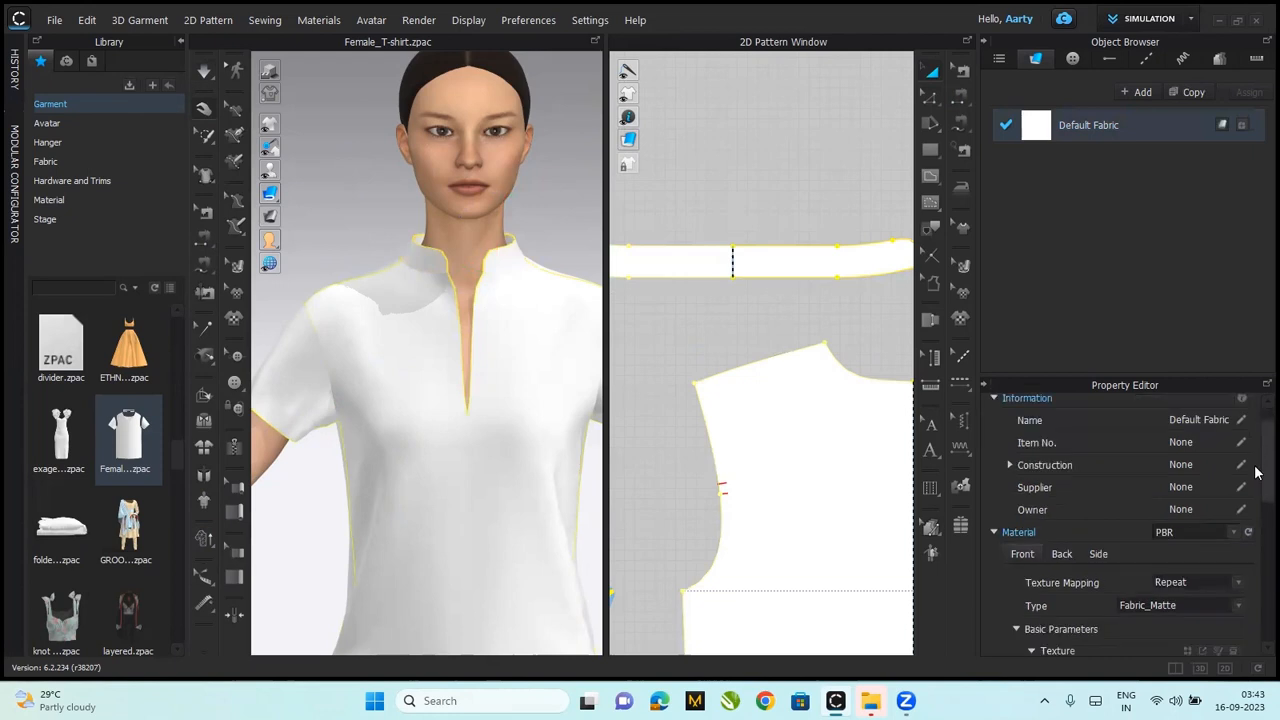
# - Apply a different Physical Property preset to the default fabric
pyautogui.scroll(-3)
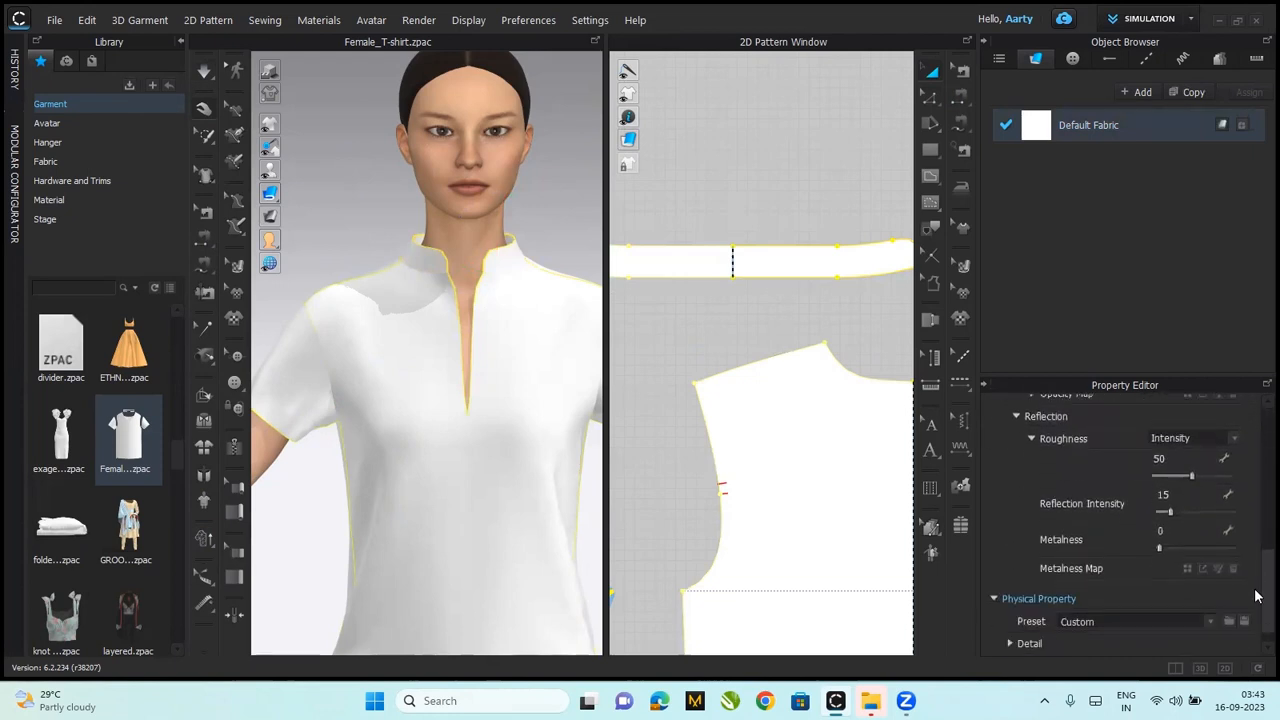
pyautogui.scroll(-3)
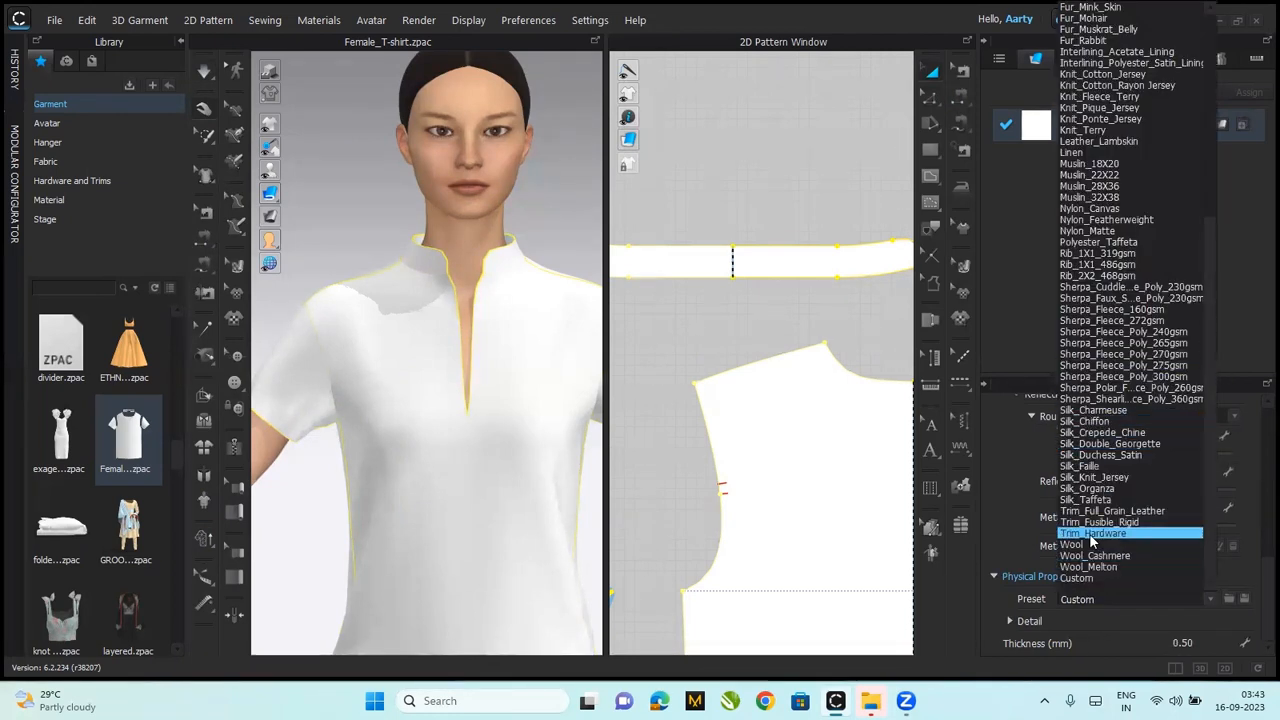
pyautogui.click(1092, 532)
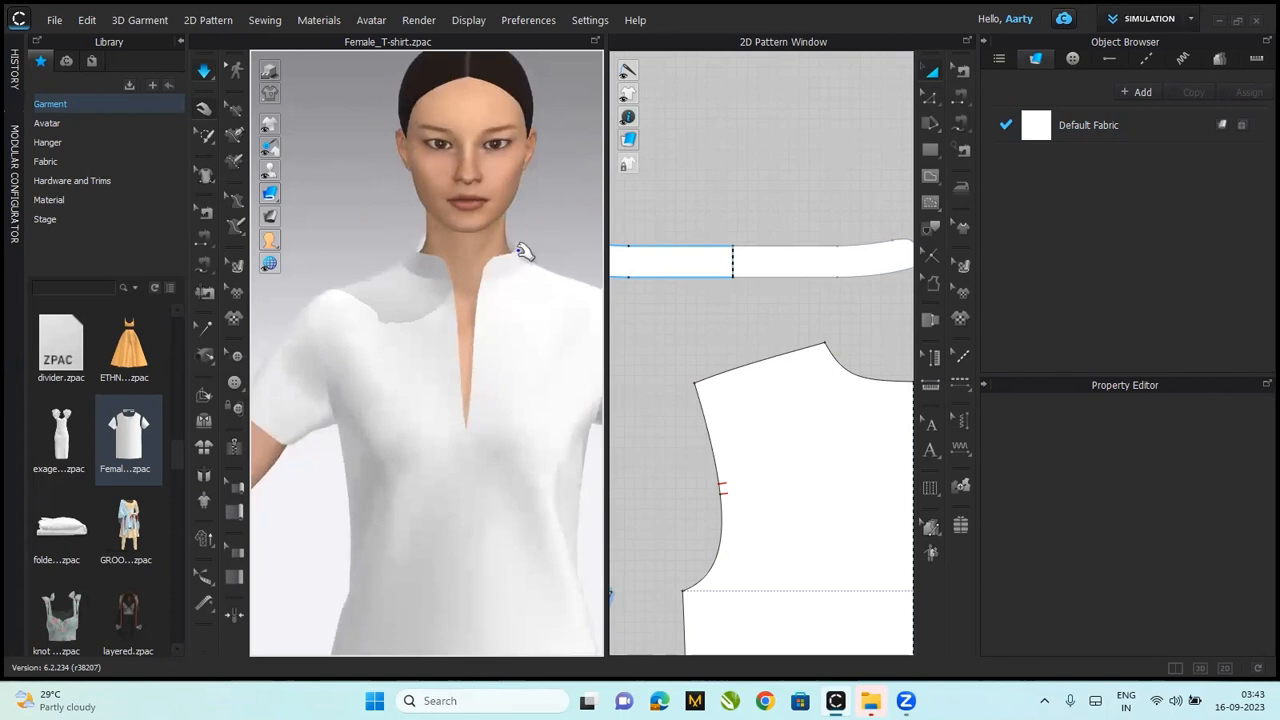
pyautogui.moveTo(536, 378)
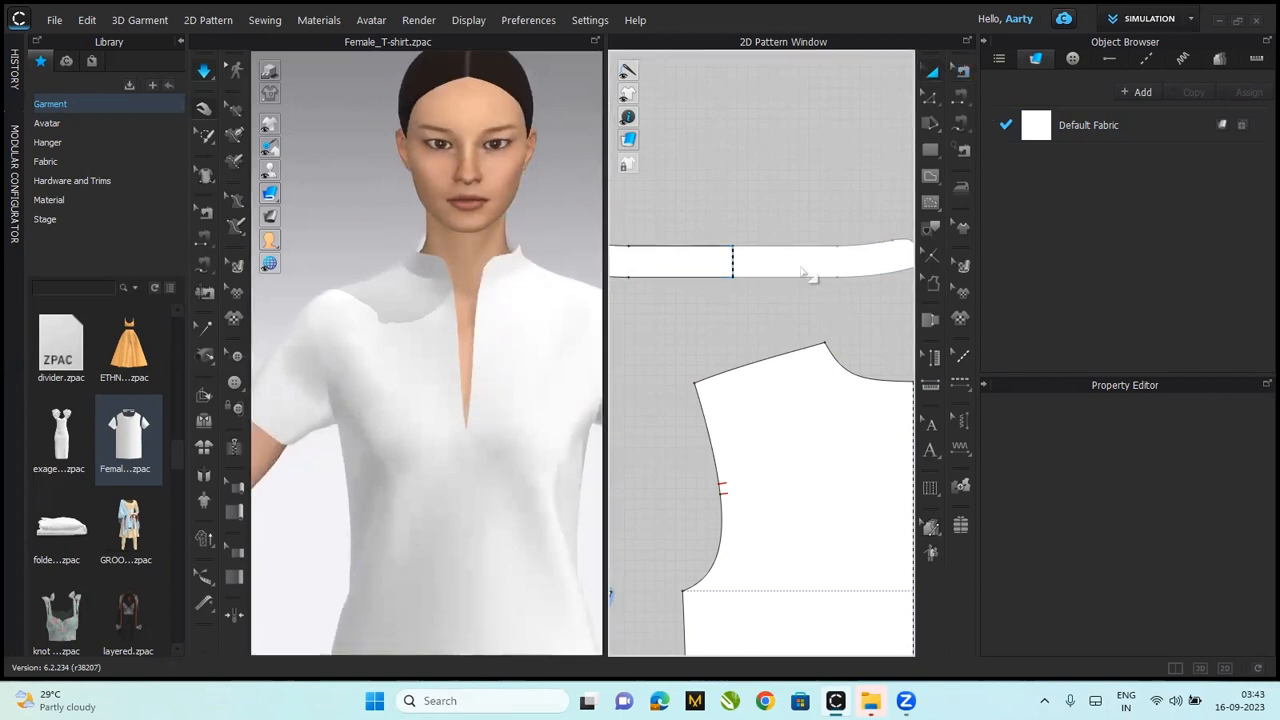
# - Give the collar piece a 5 mm particle distance in Simulation Properties
pyautogui.click(730, 262)
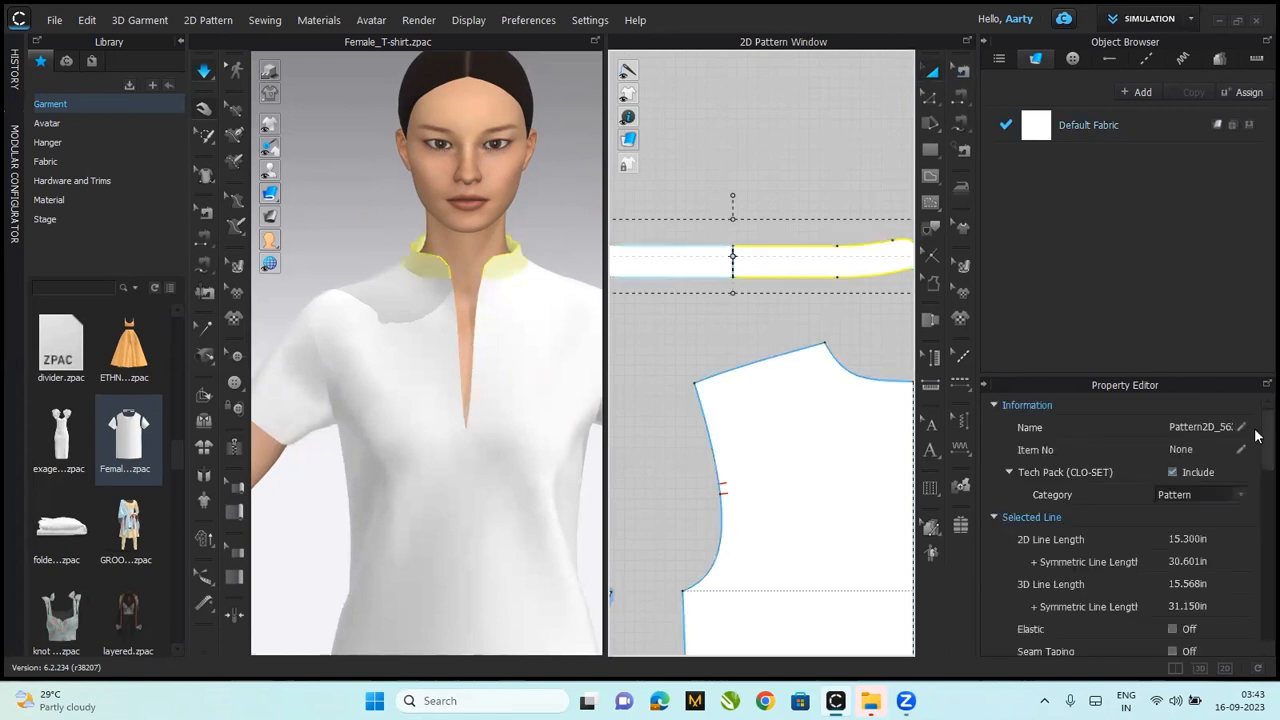
pyautogui.scroll(-3)
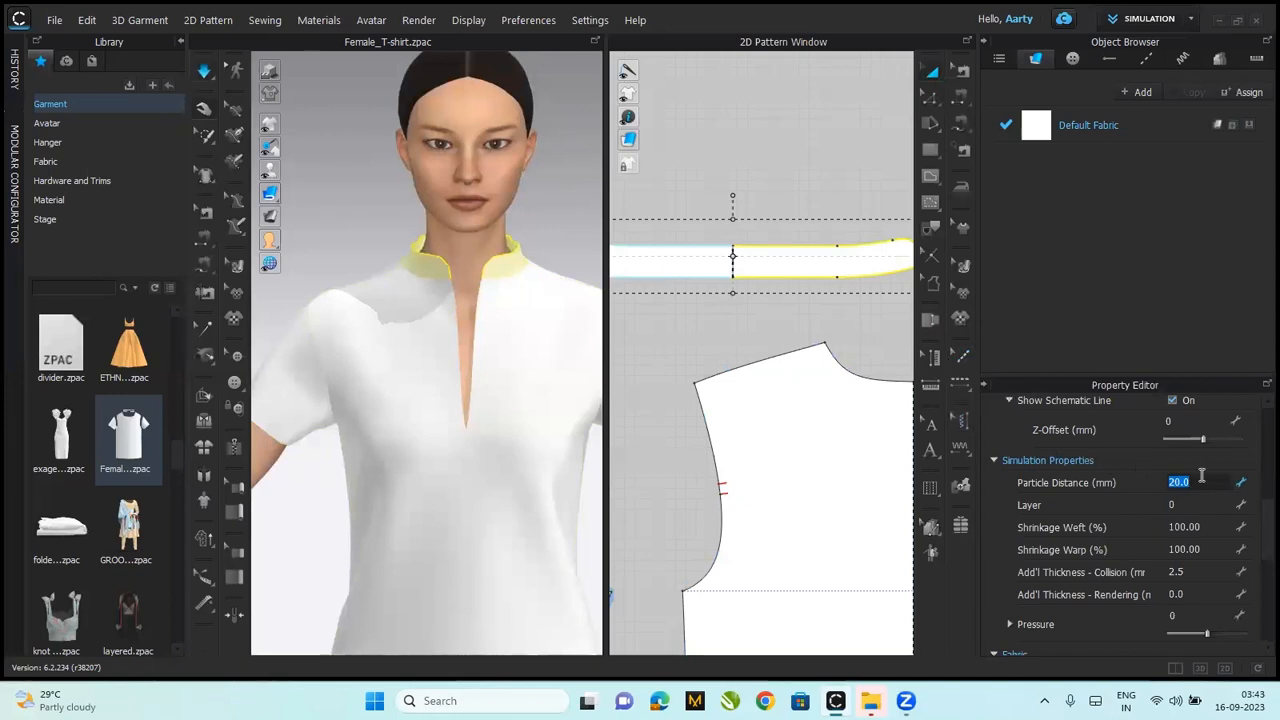
pyautogui.write('5')
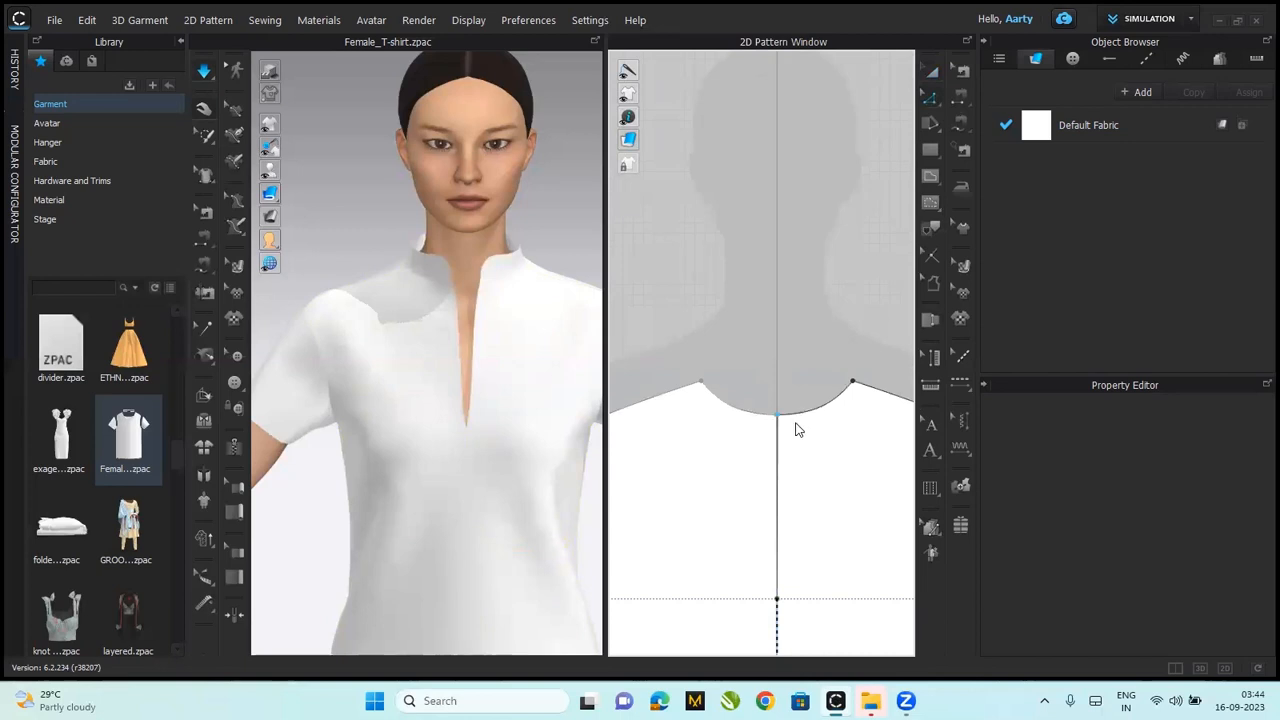
pyautogui.click(776, 418)
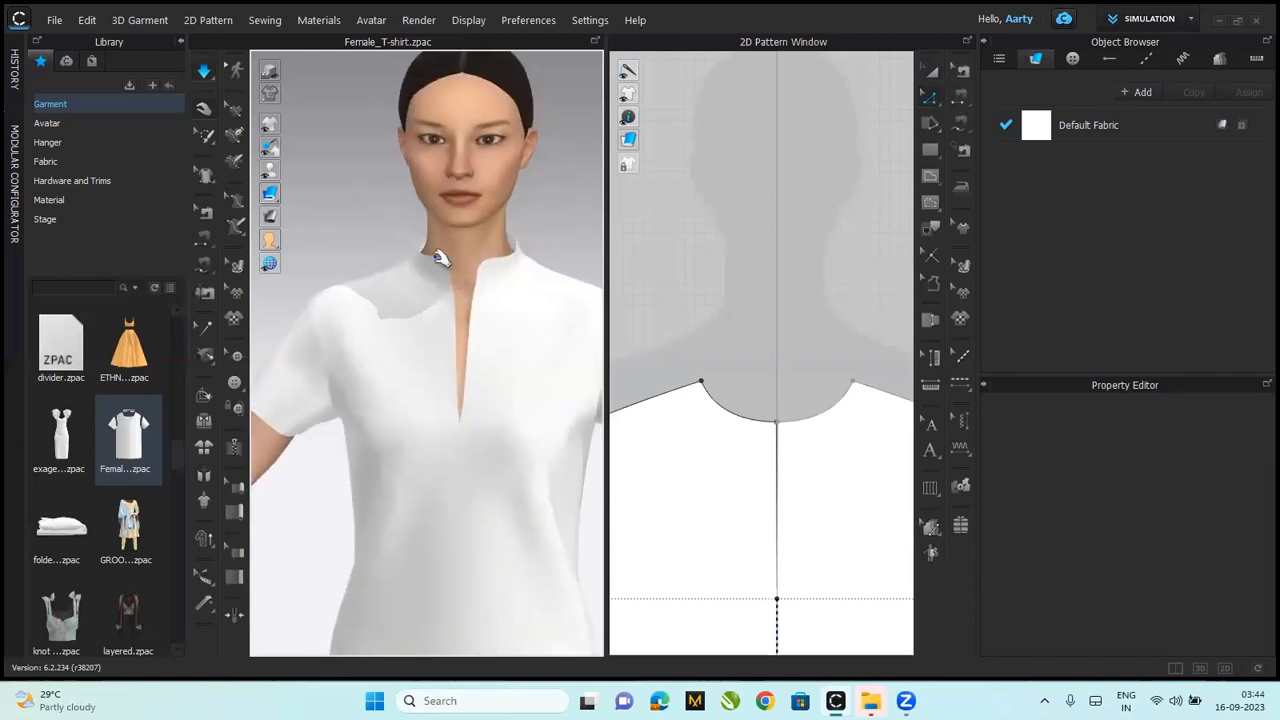
pyautogui.moveTo(834, 204)
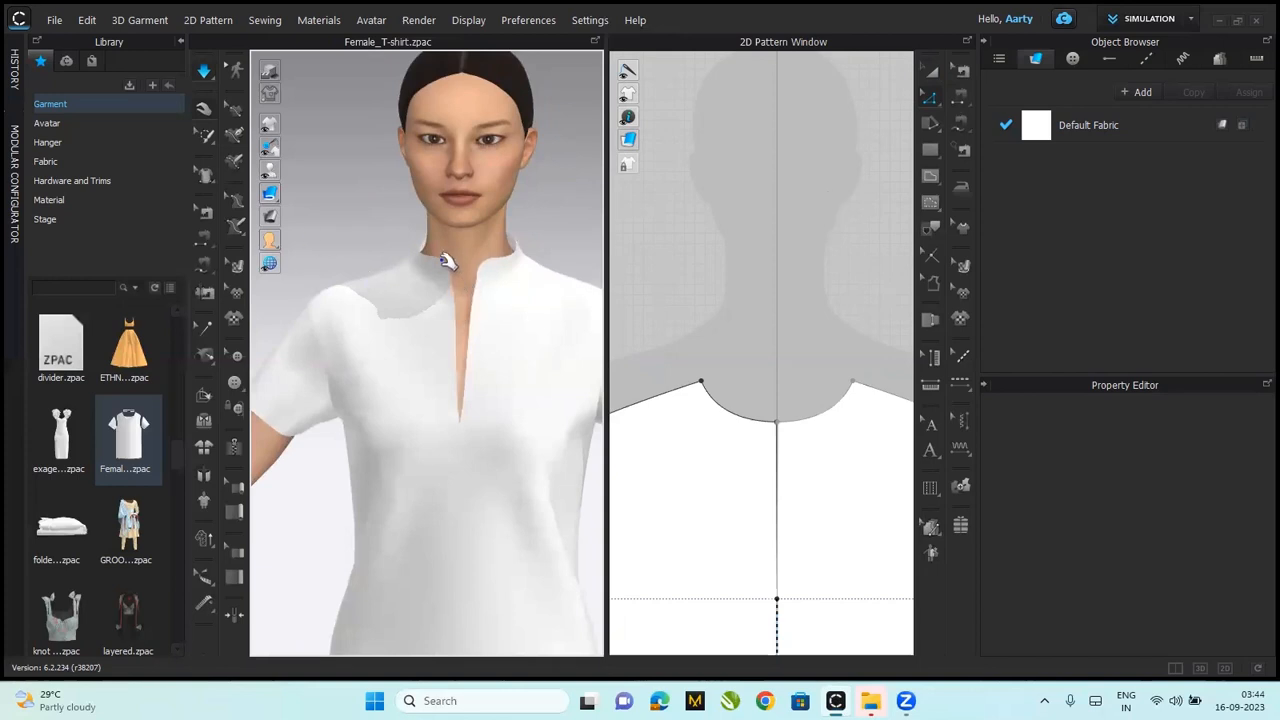
pyautogui.moveTo(408, 258)
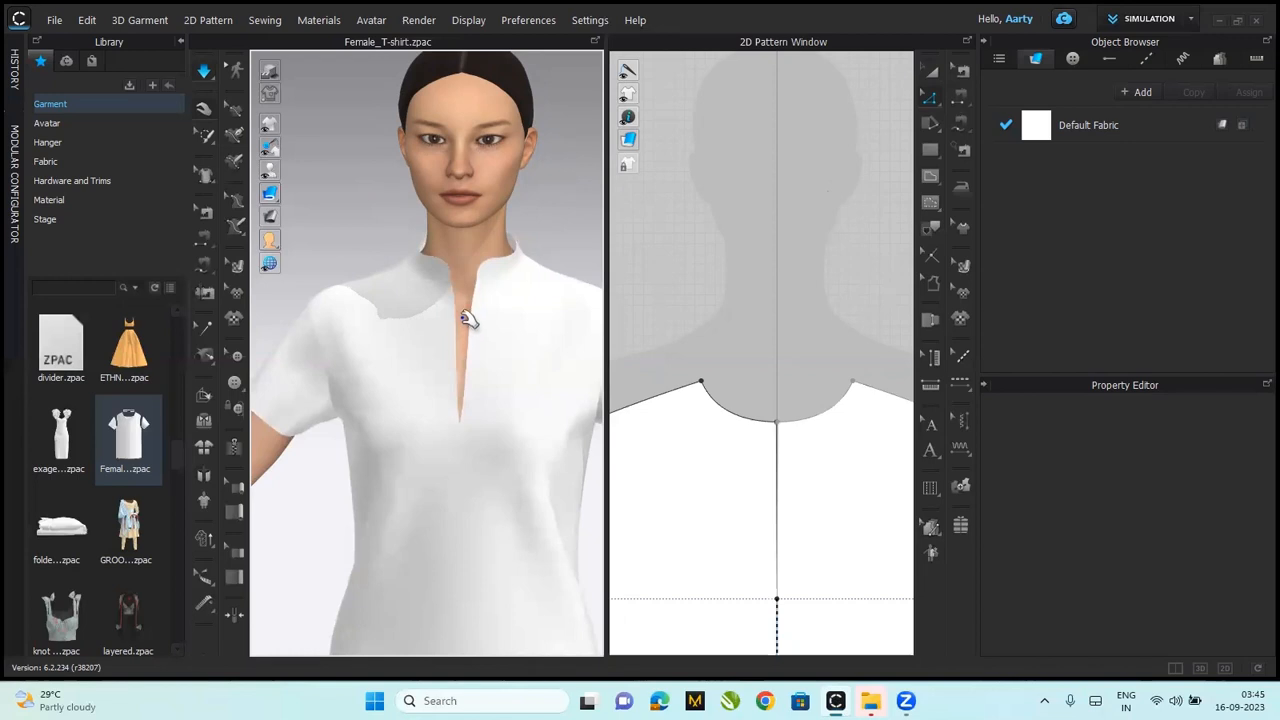
pyautogui.moveTo(696, 268)
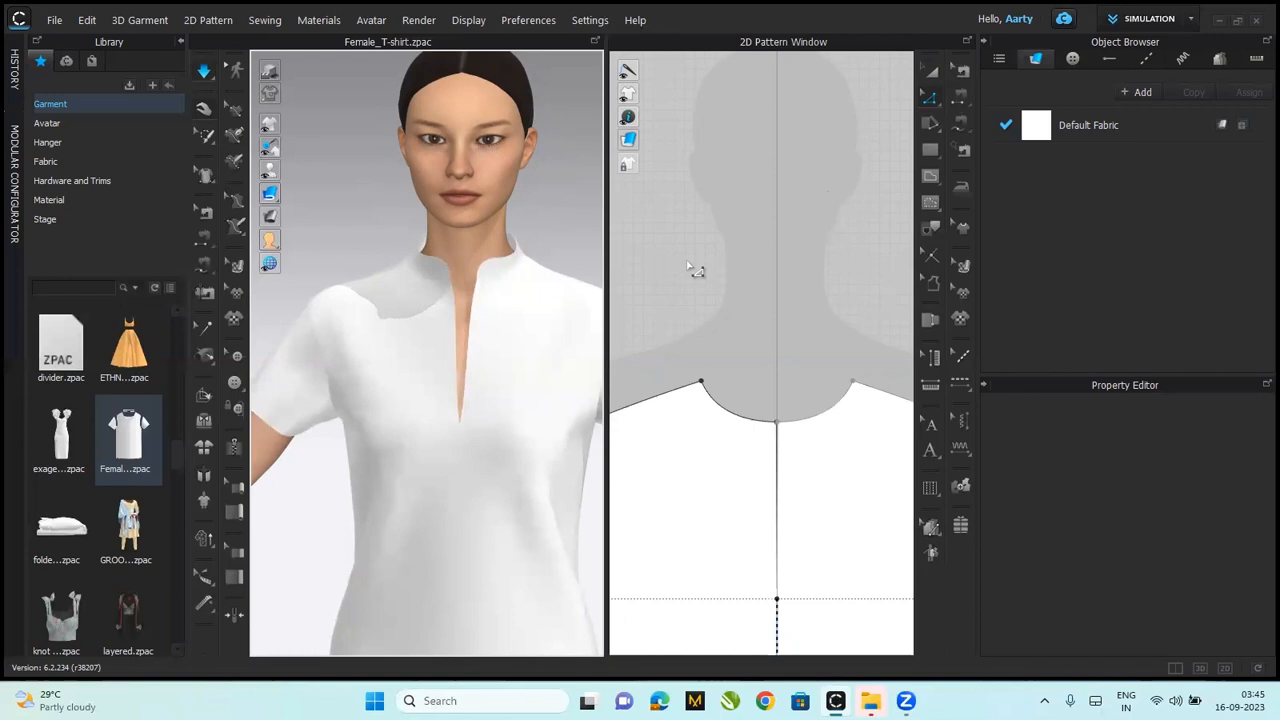
pyautogui.moveTo(516, 228)
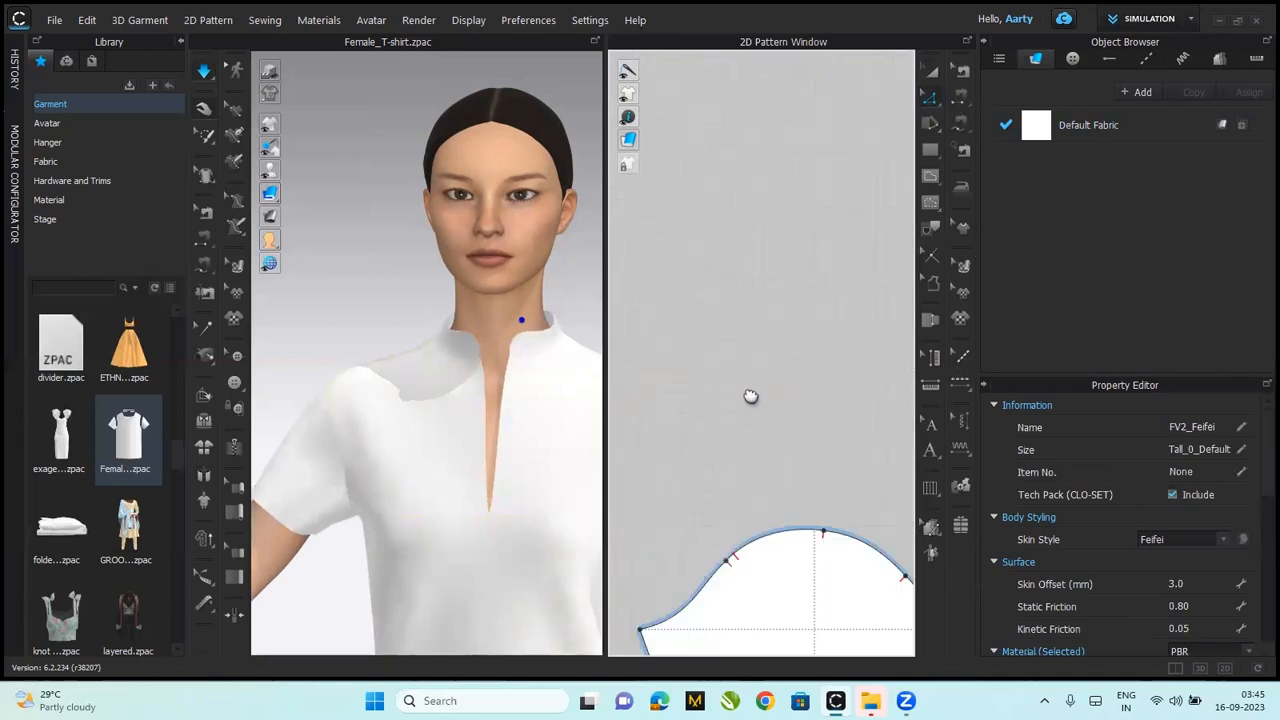
# - Show all pattern pieces with Zoom Extents All, then zoom to the collar piece
pyautogui.rightClick(752, 396)
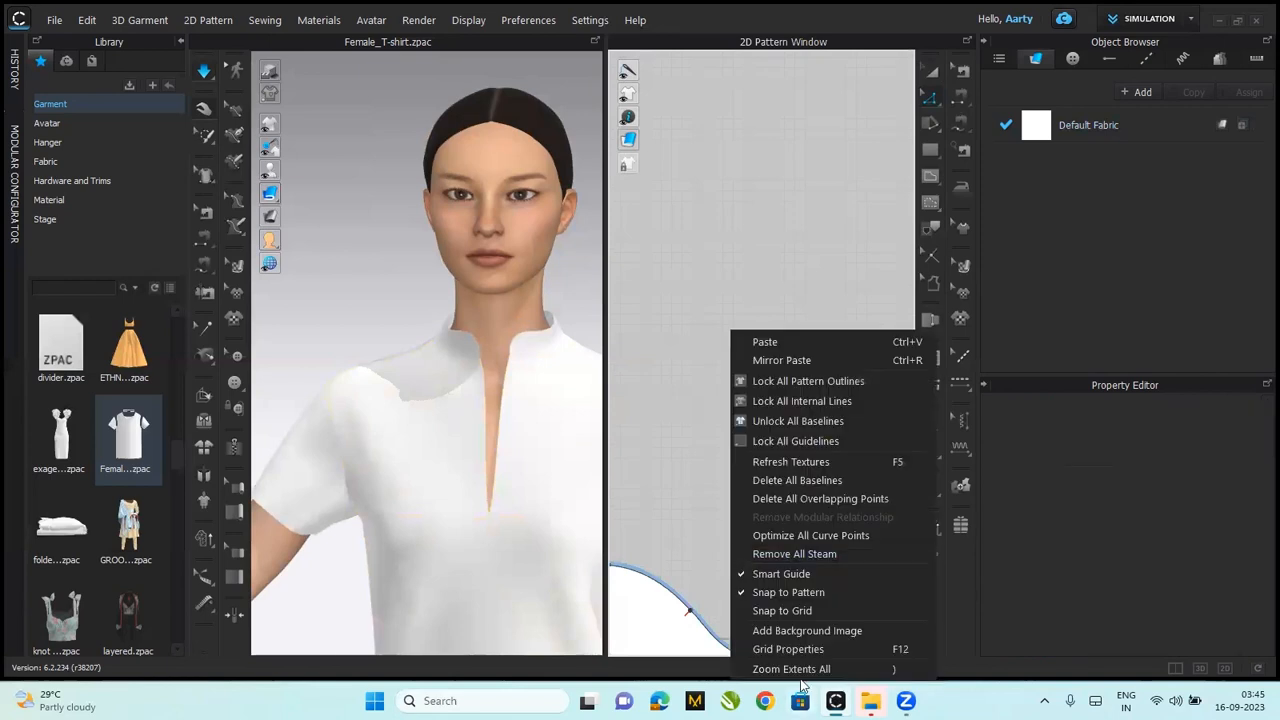
pyautogui.click(792, 668)
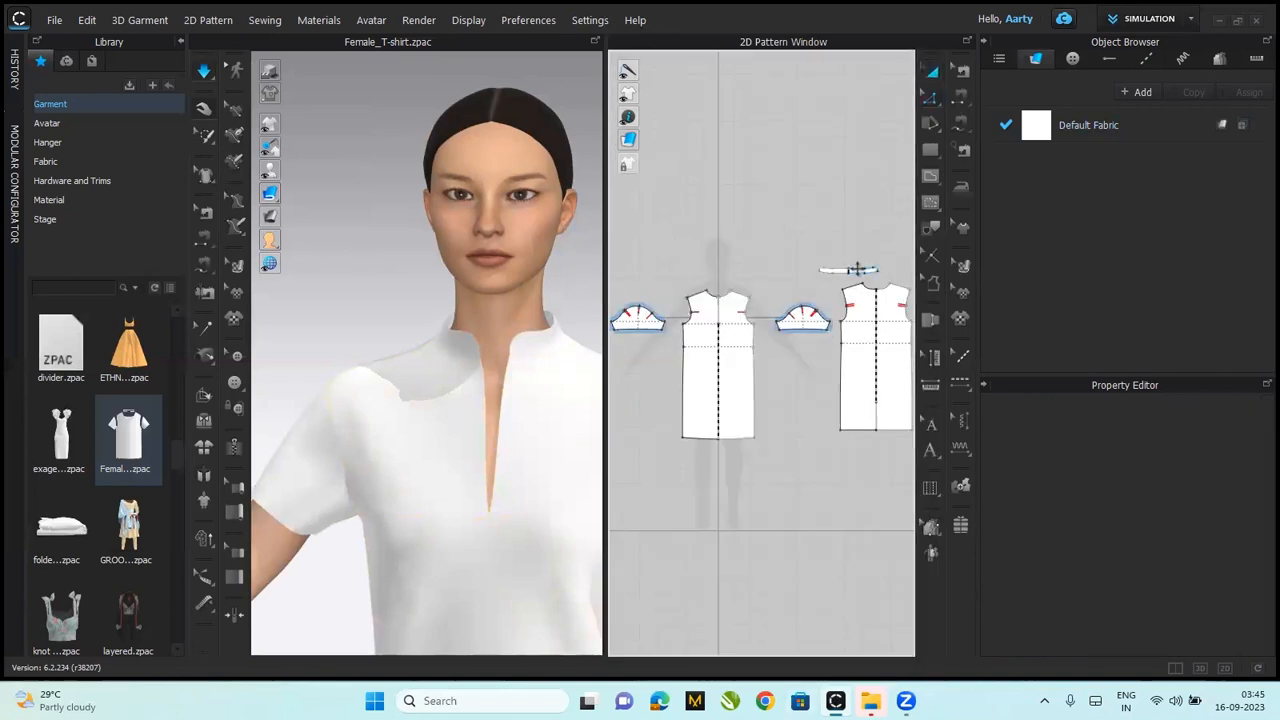
pyautogui.rightClick(848, 270)
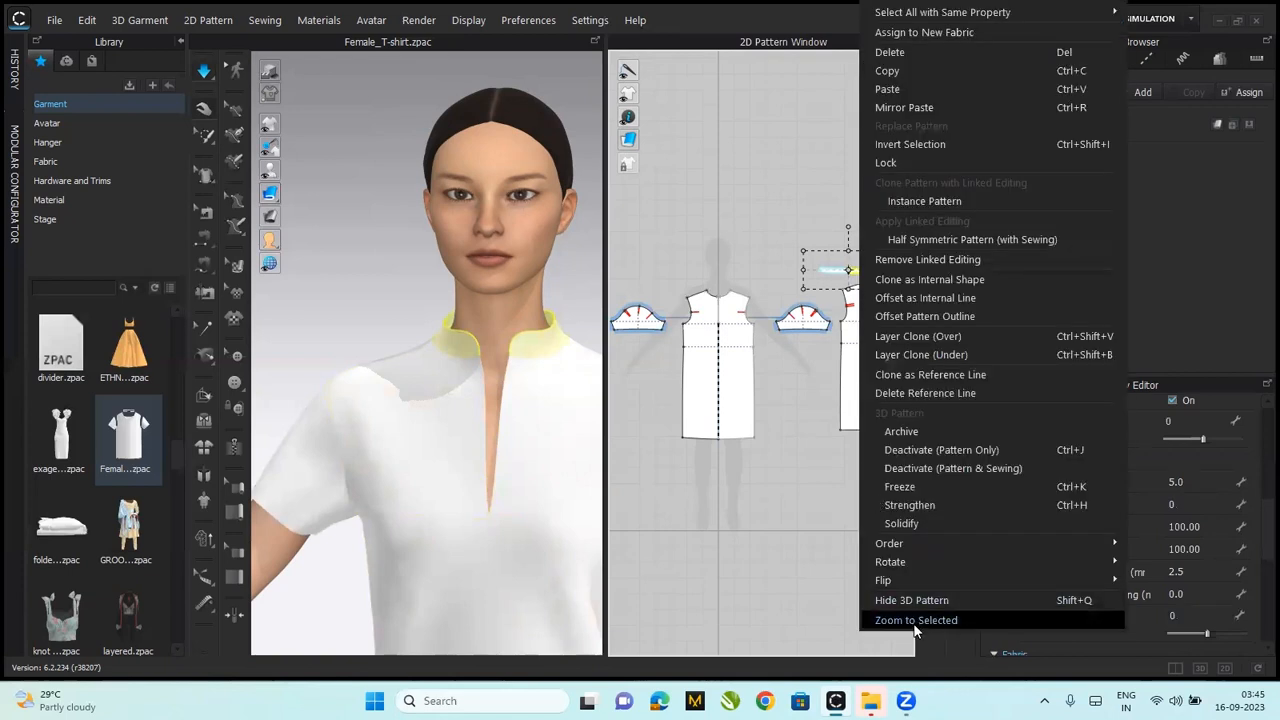
pyautogui.click(916, 620)
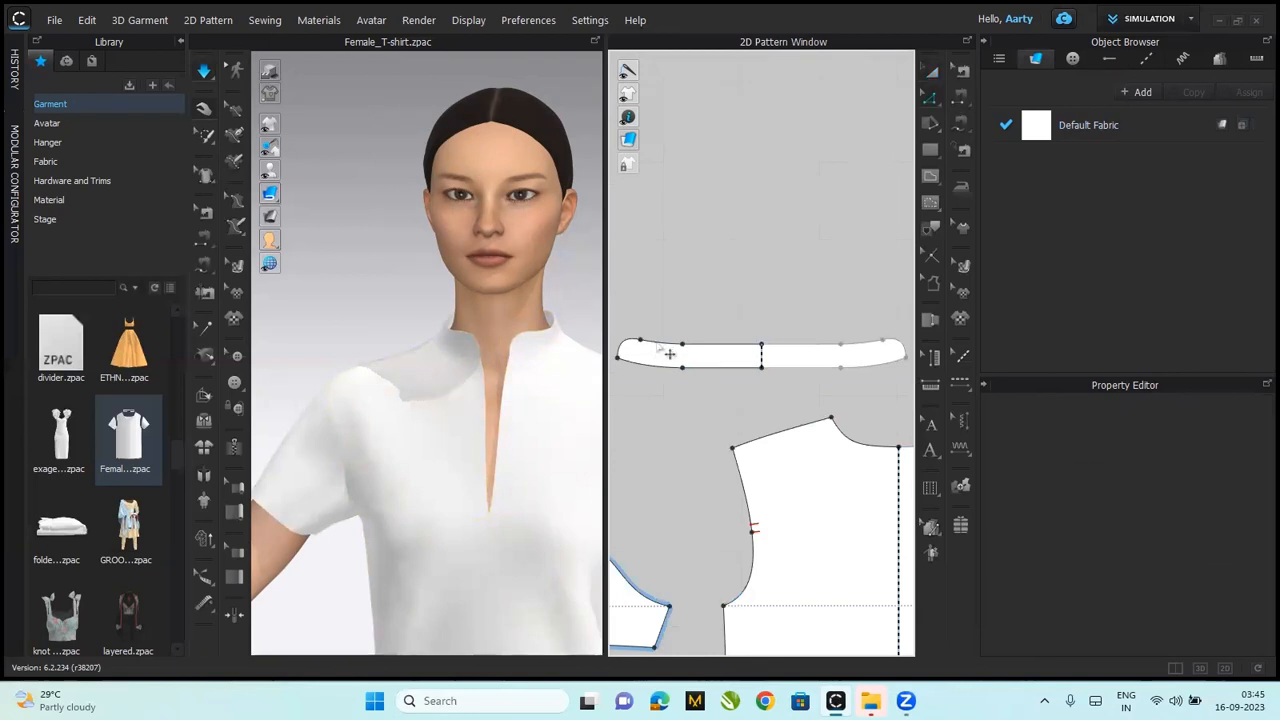
# - Check the collar strip's edge length and start a new rectangle pattern piece
pyautogui.click(690, 356)
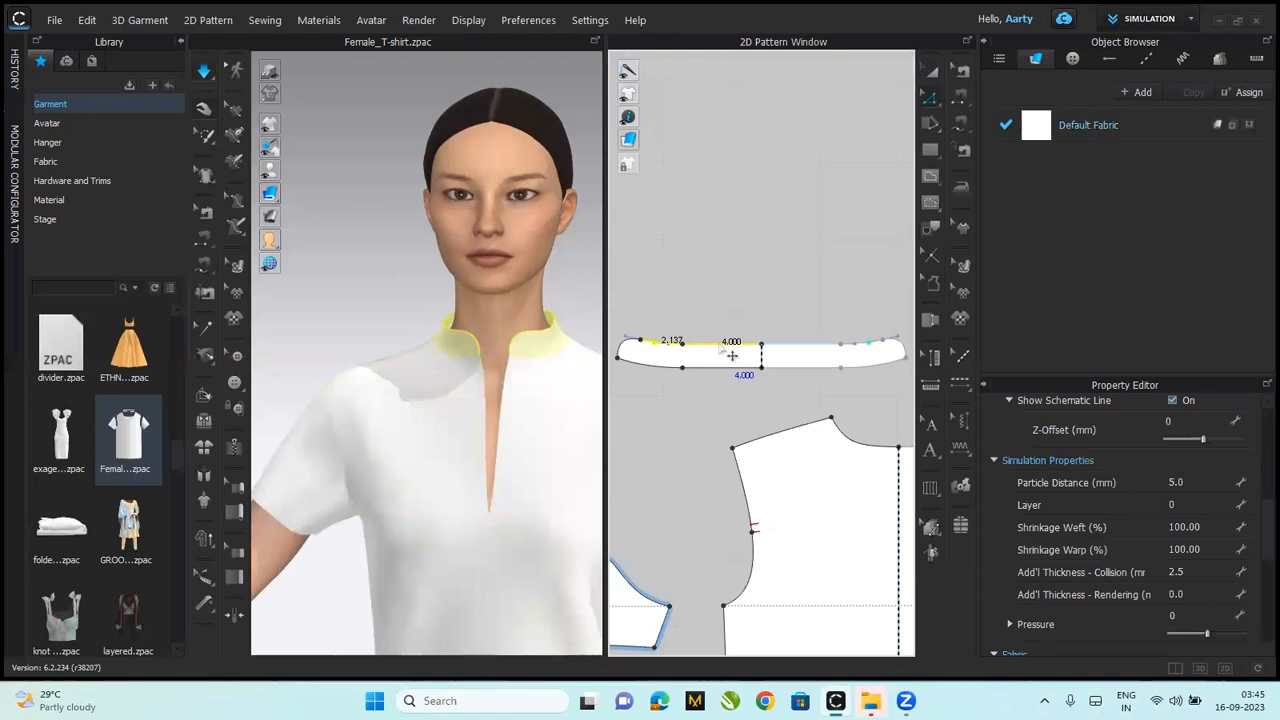
pyautogui.moveTo(712, 248)
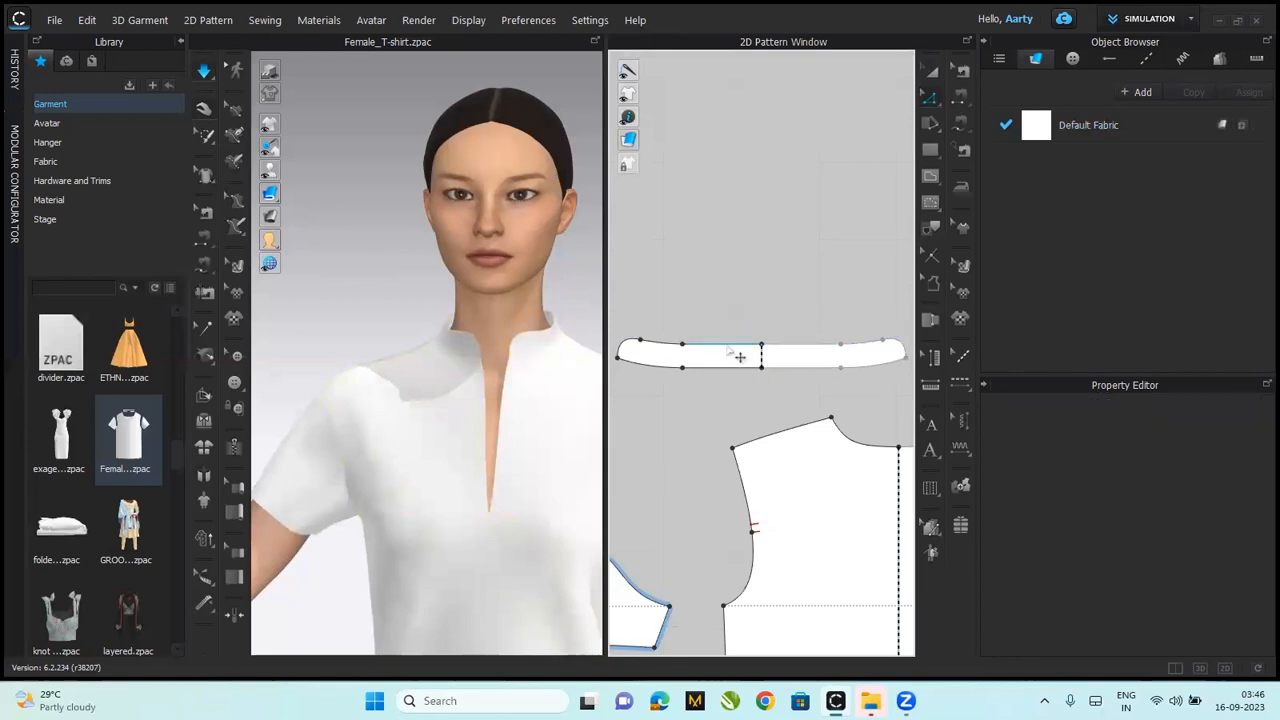
pyautogui.click(736, 350)
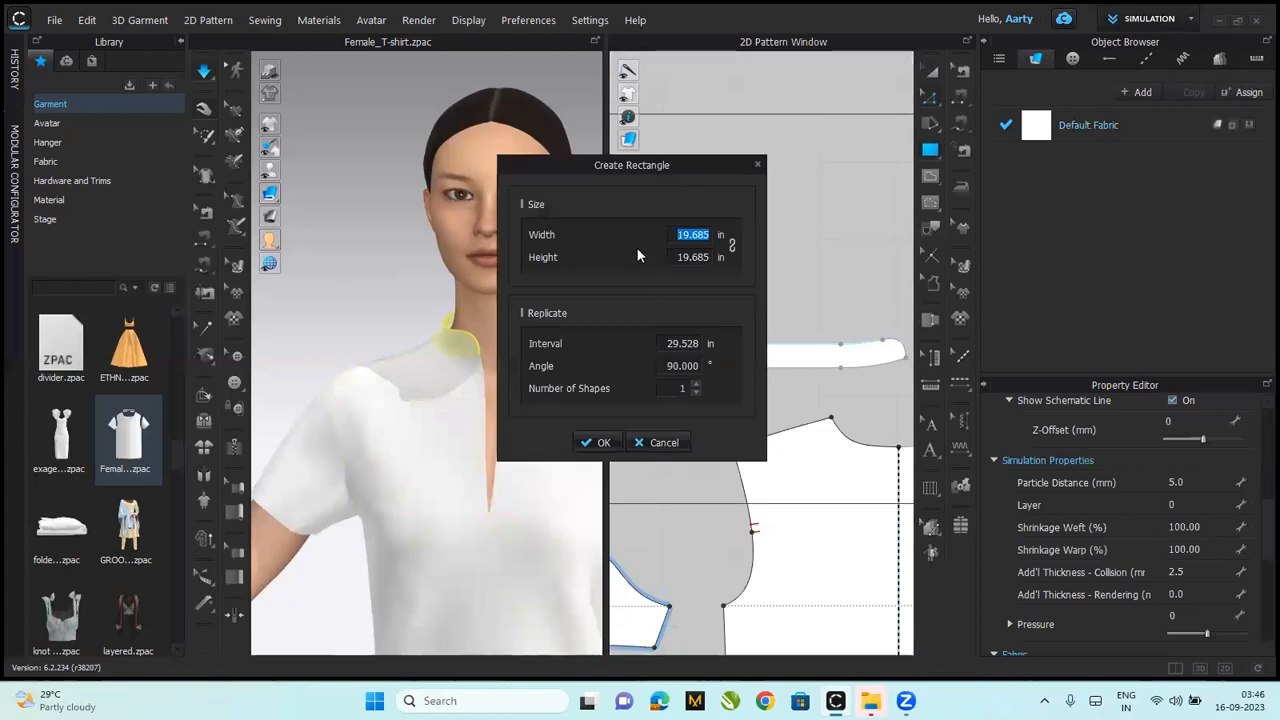
# - Create a 6.1 by 2 in rectangle piece above the collar stand and select it
pyautogui.write('6.137')
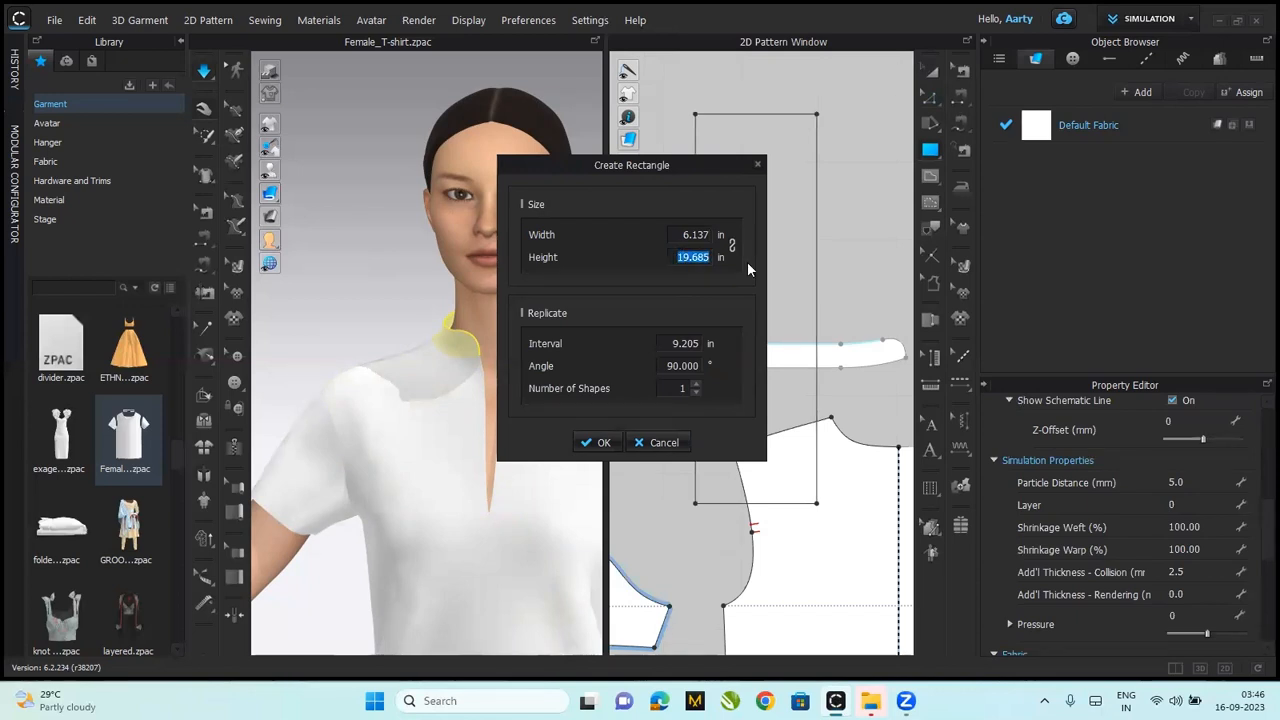
pyautogui.write('2')
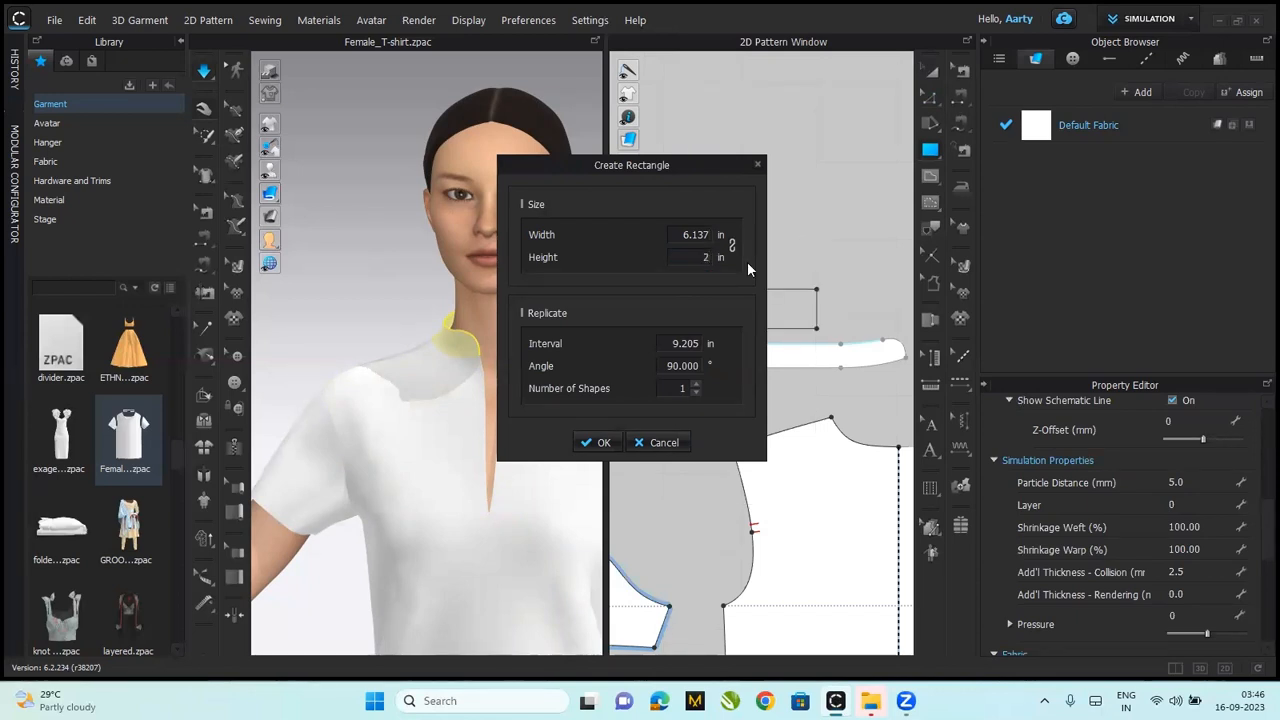
pyautogui.click(596, 442)
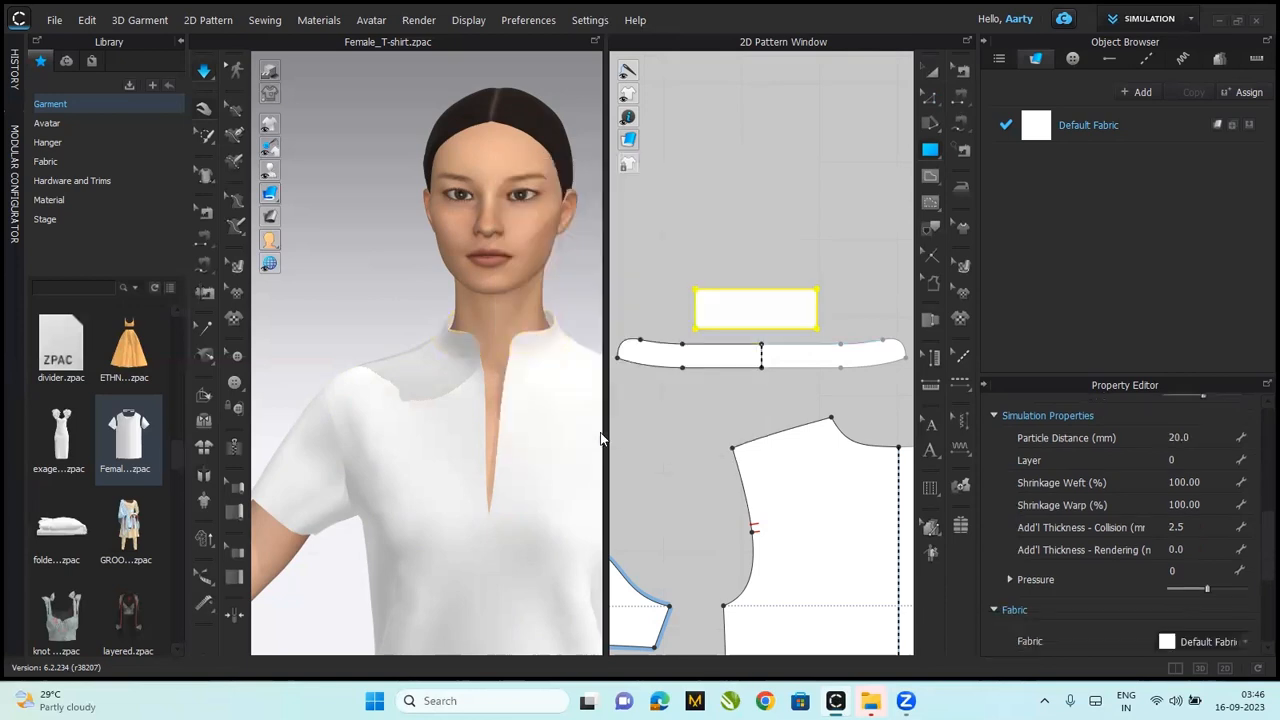
pyautogui.click(756, 308)
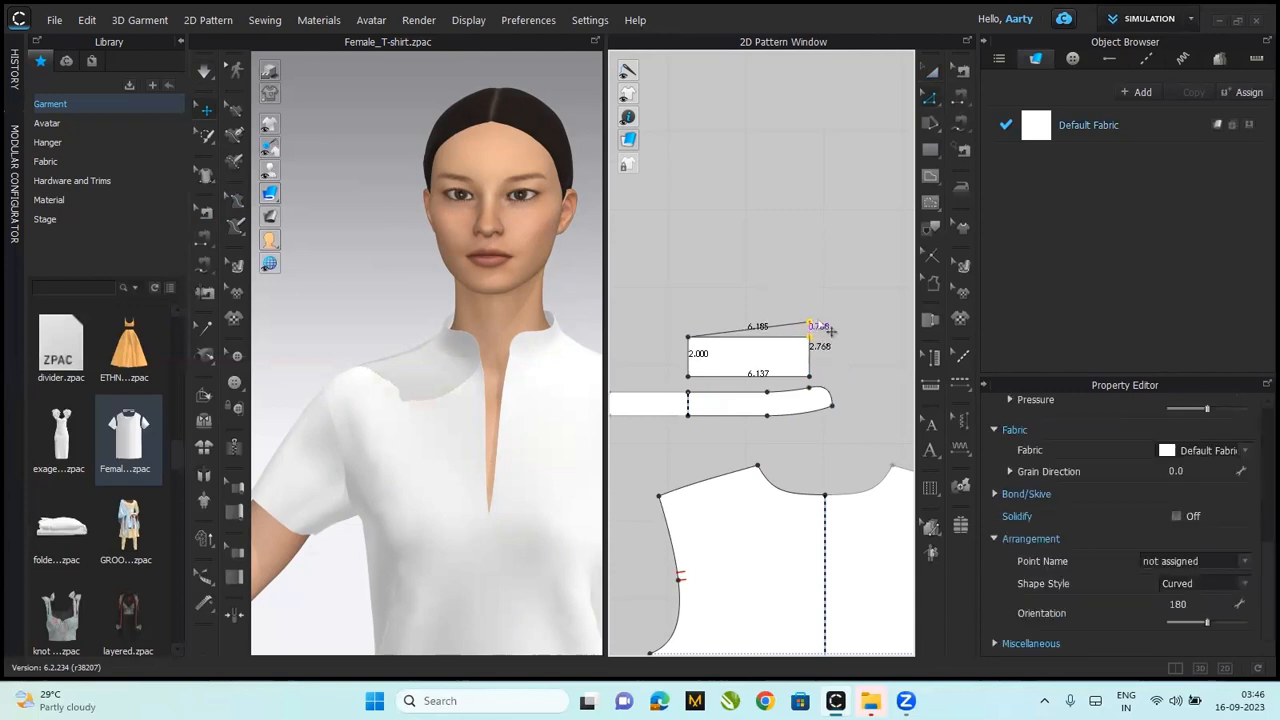
# - Drag the rectangle's top-right corner outward and upward to flare the collar end
pyautogui.moveTo(810, 336); pyautogui.dragTo(824, 330)
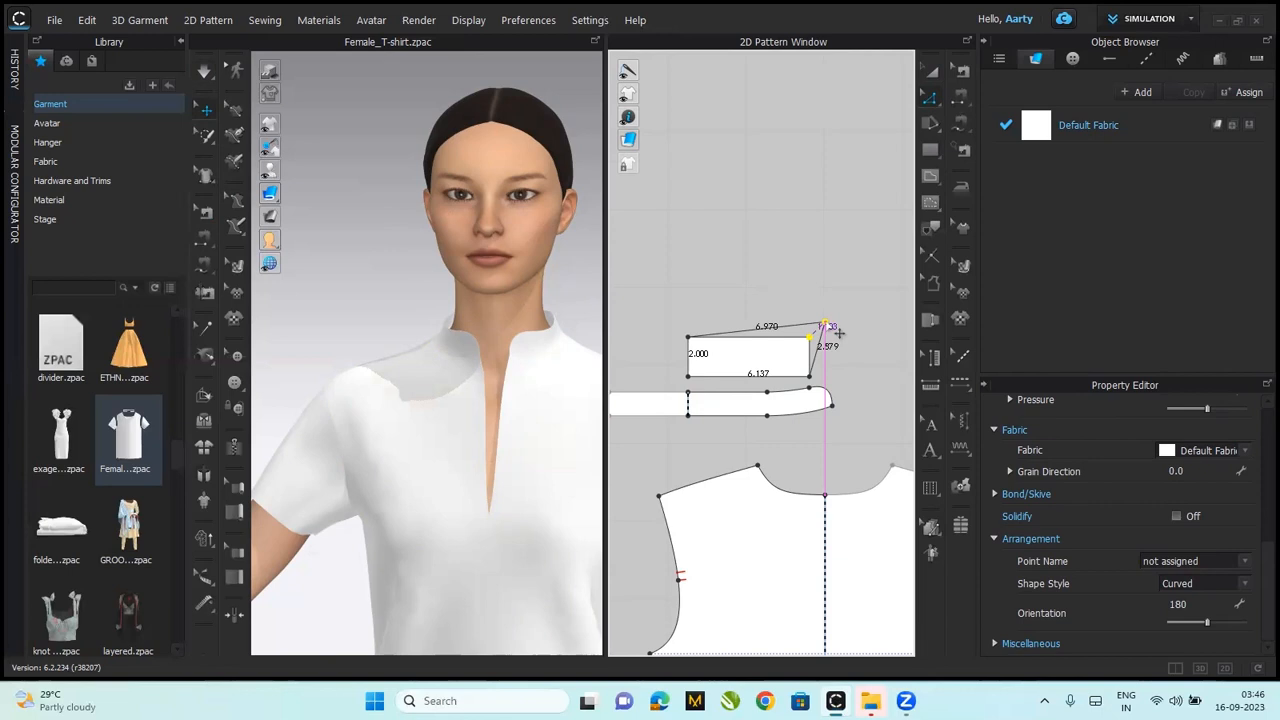
pyautogui.moveTo(822, 330); pyautogui.dragTo(818, 332)
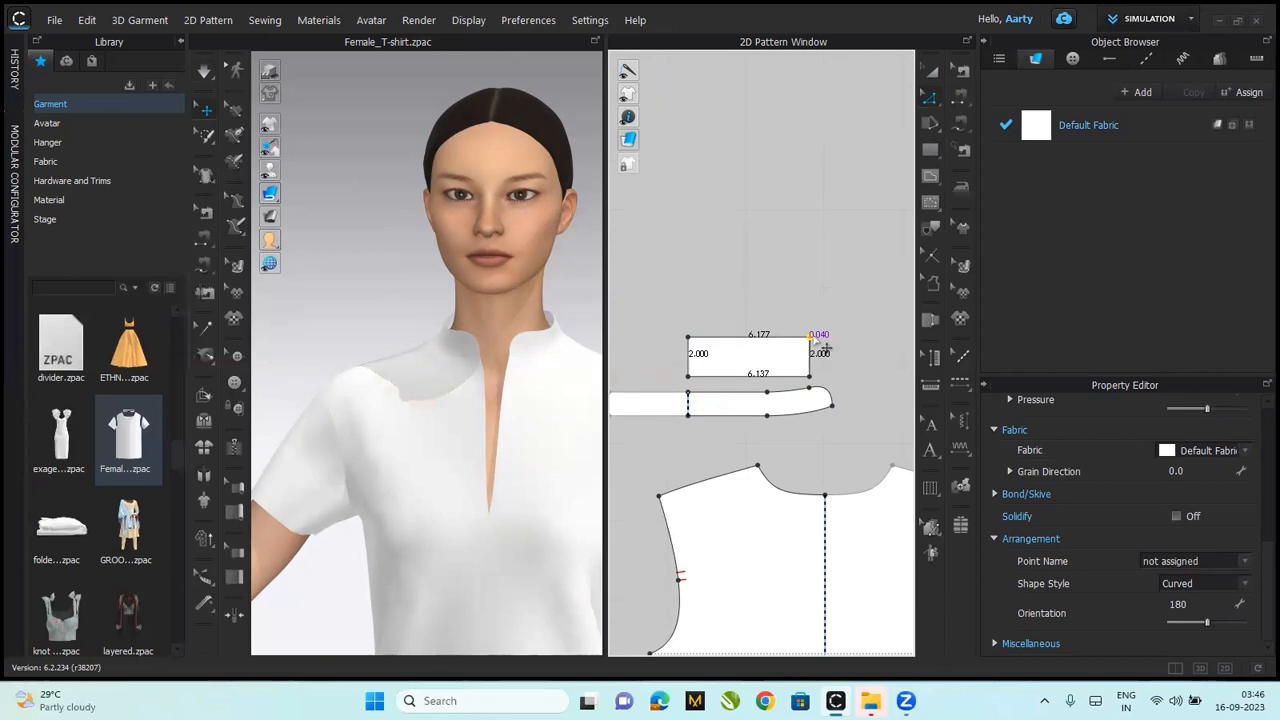
pyautogui.moveTo(820, 344); pyautogui.dragTo(824, 340)
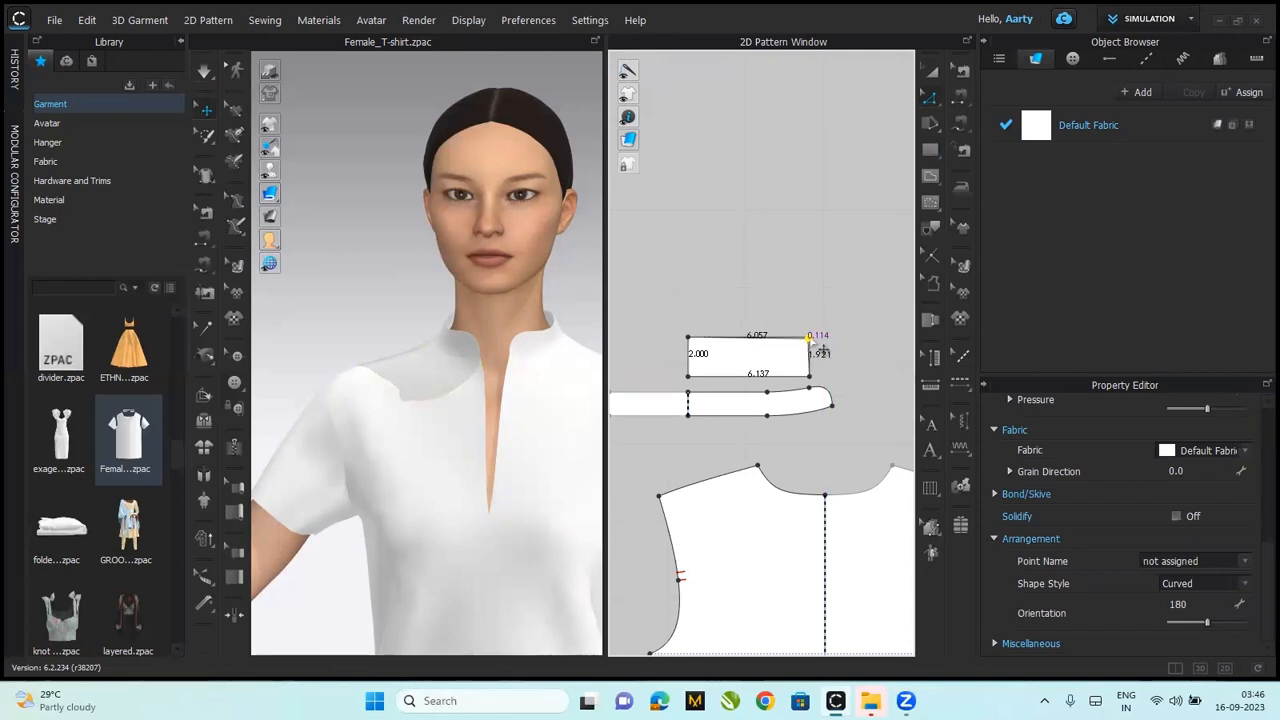
pyautogui.moveTo(810, 336); pyautogui.dragTo(824, 330)
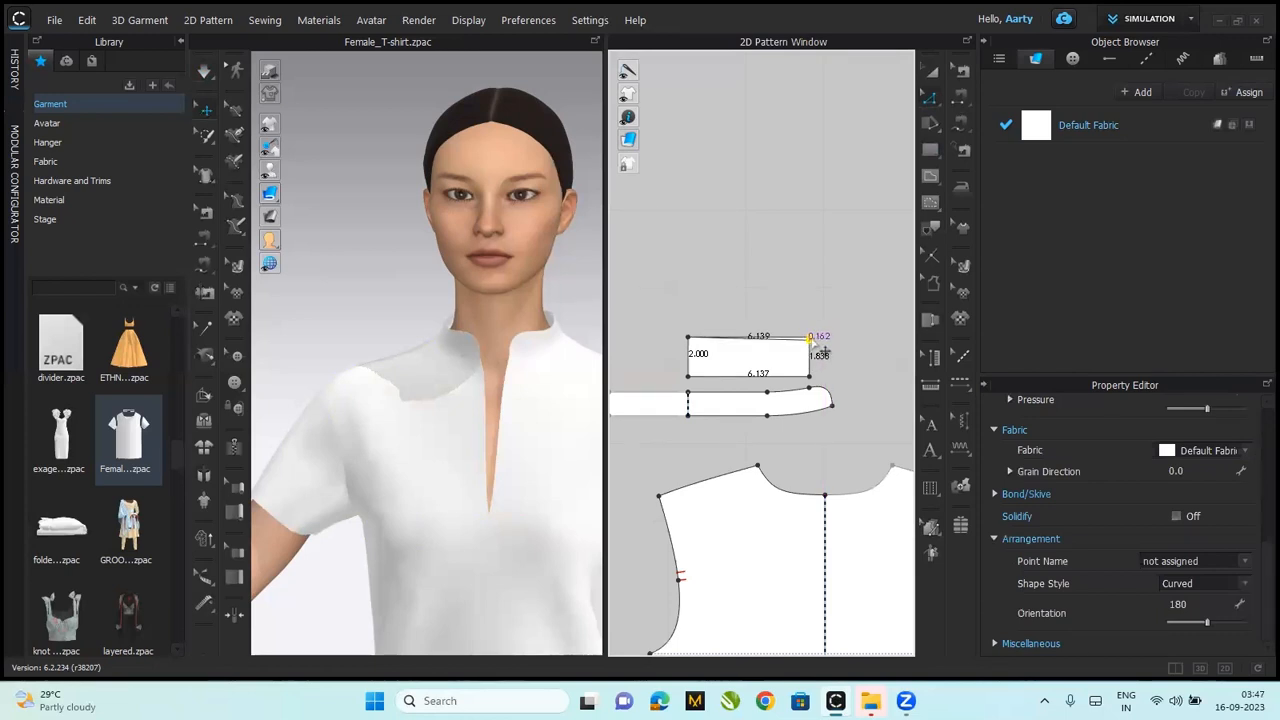
pyautogui.moveTo(810, 344); pyautogui.dragTo(820, 332)
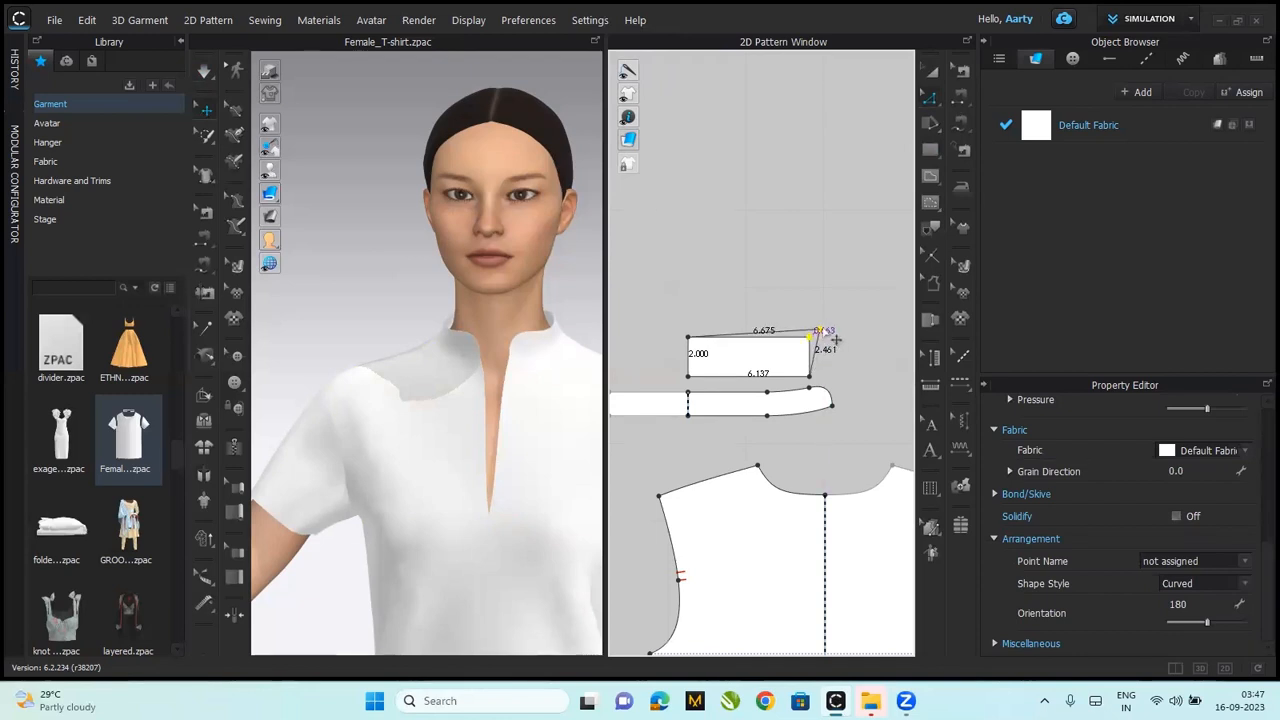
pyautogui.moveTo(810, 340); pyautogui.dragTo(824, 330)
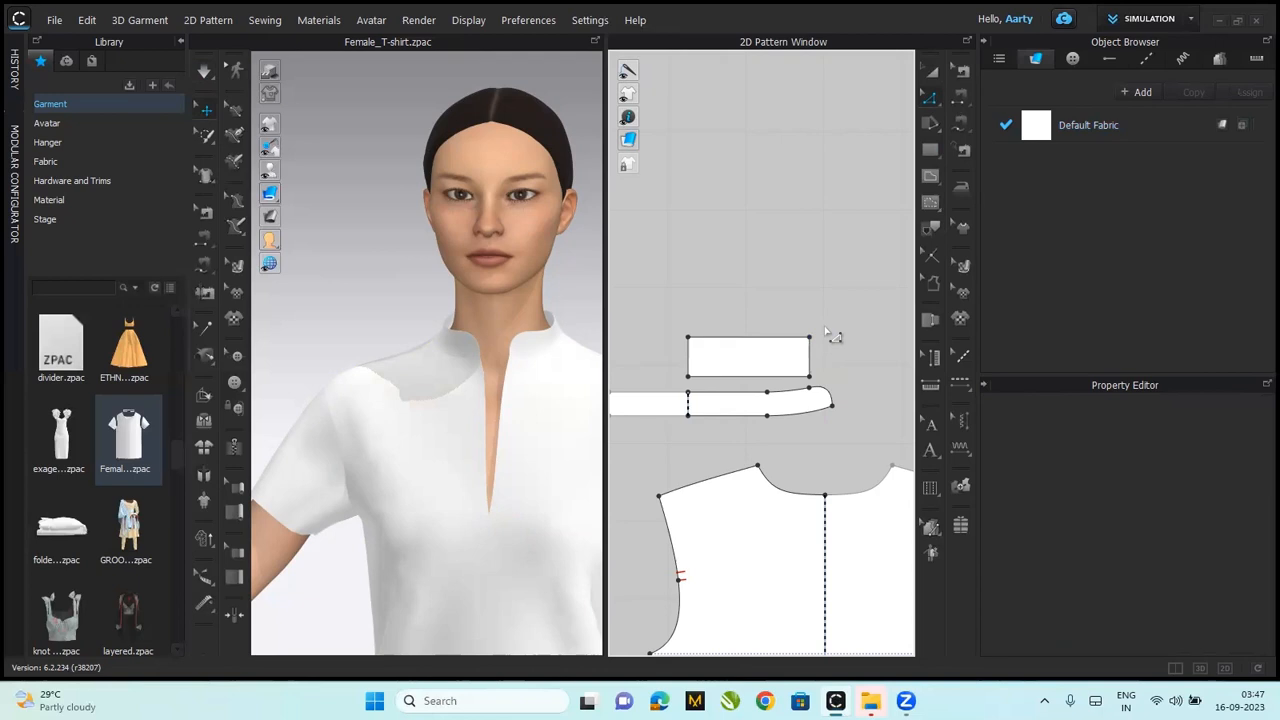
pyautogui.click(810, 338)
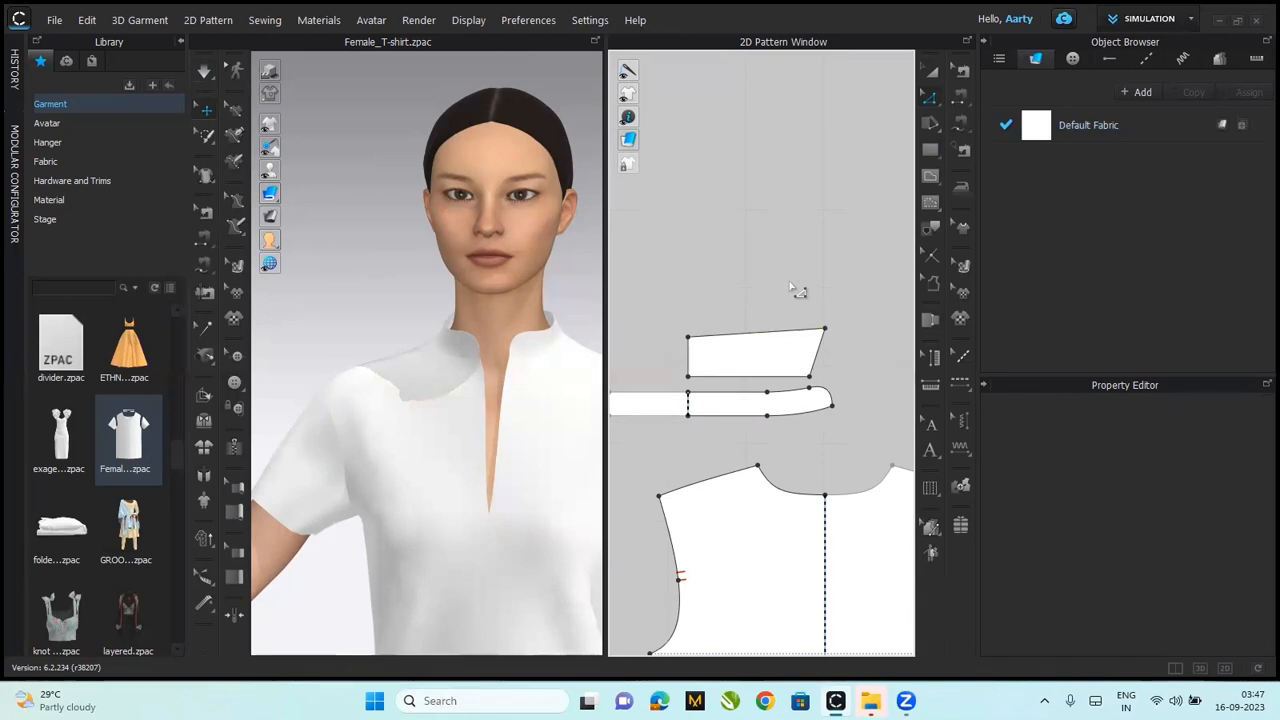
# - Raise the top edge by an exact Moving Distance of about half an inch
pyautogui.click(756, 336)
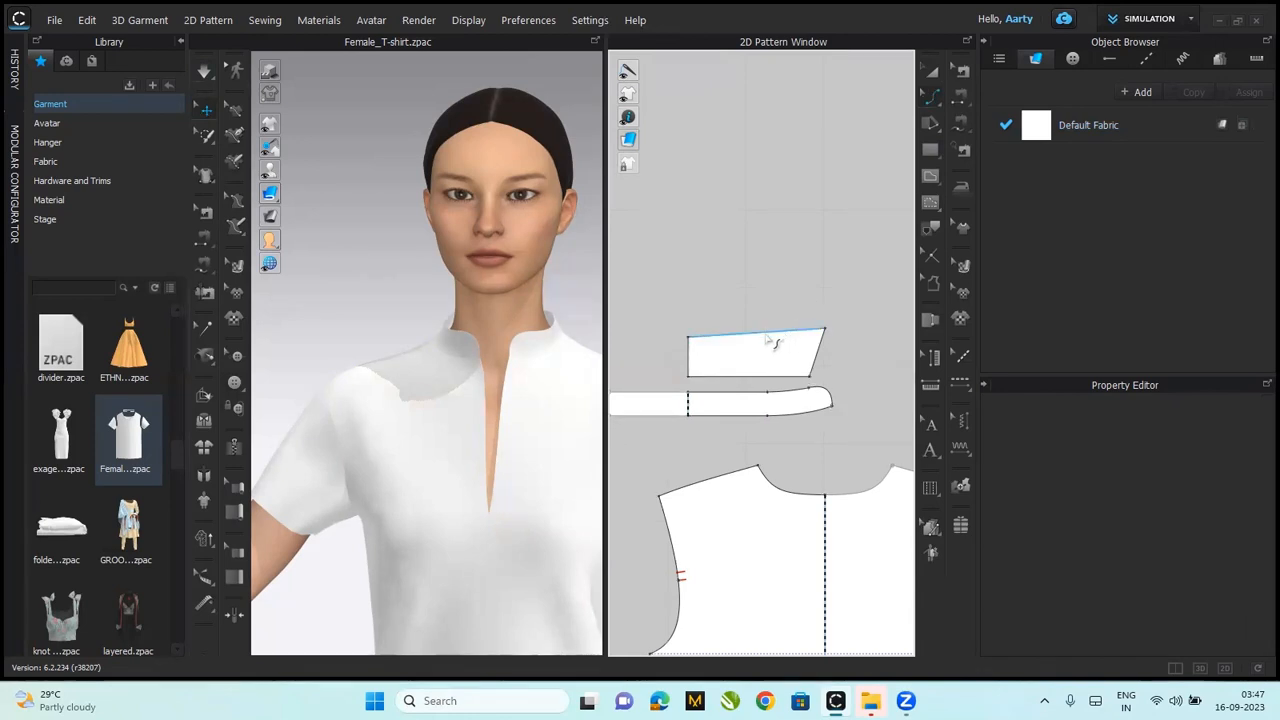
pyautogui.click(756, 332)
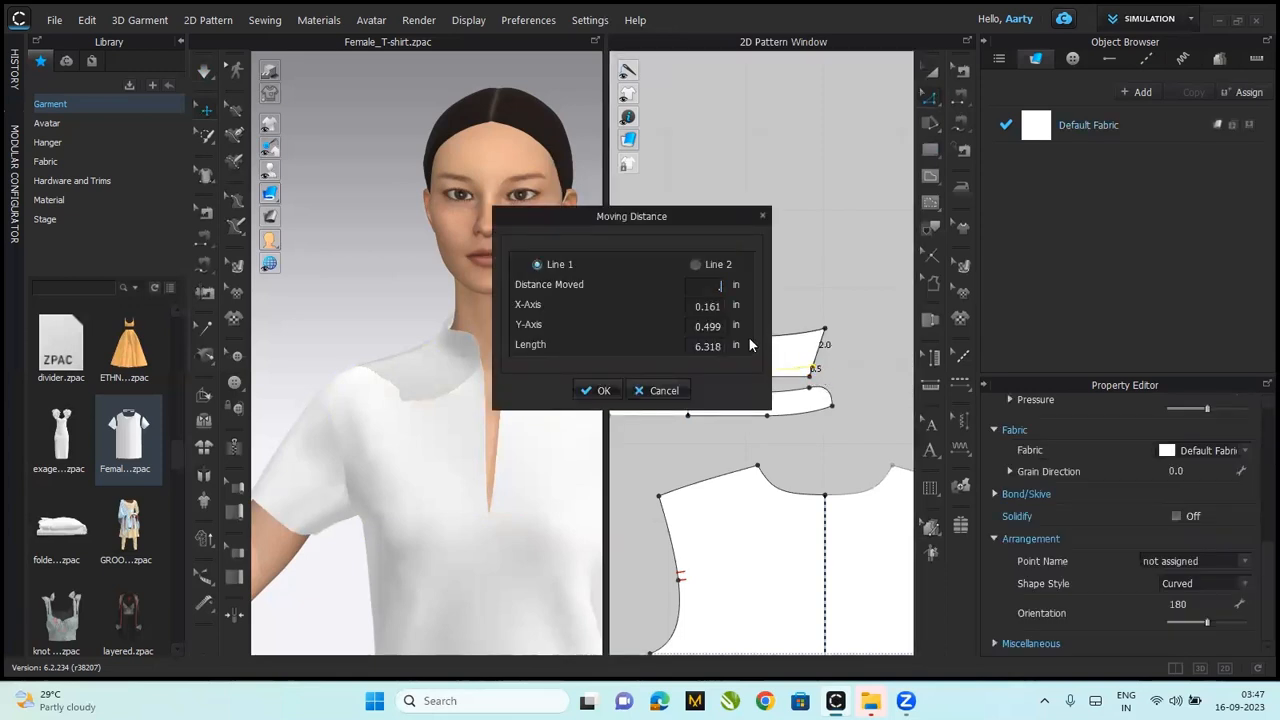
pyautogui.click(598, 390)
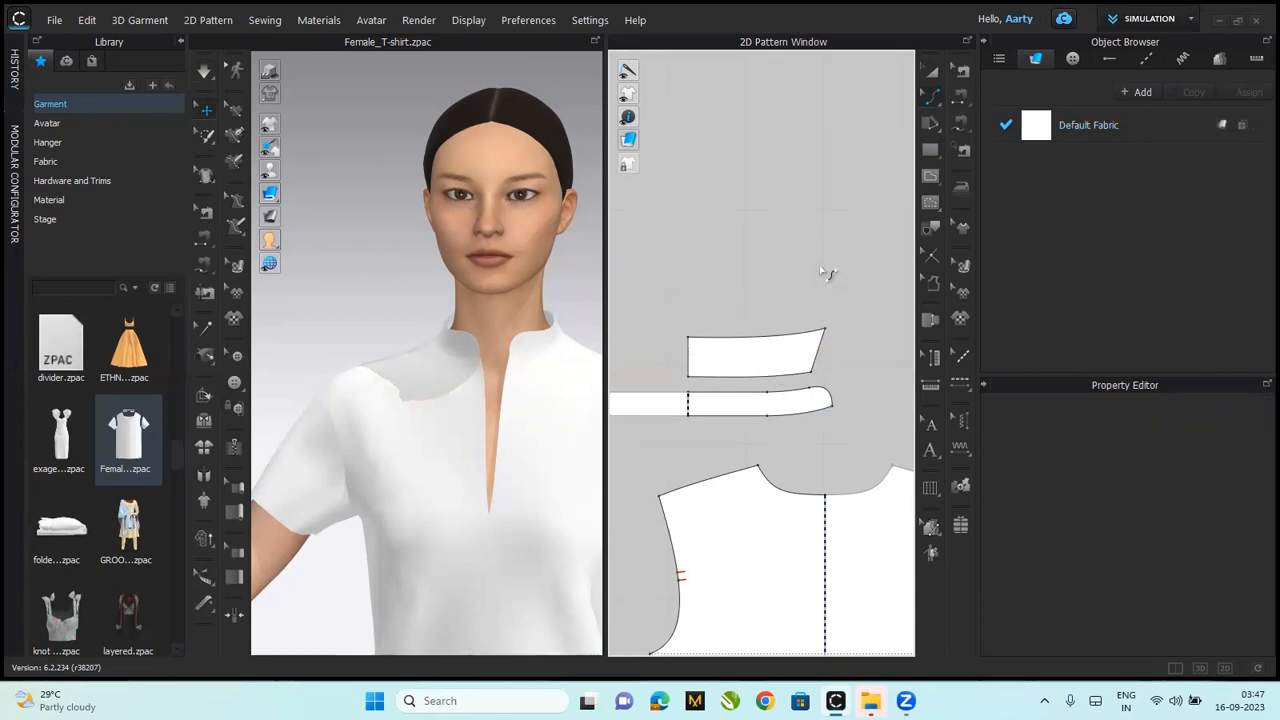
pyautogui.moveTo(804, 428)
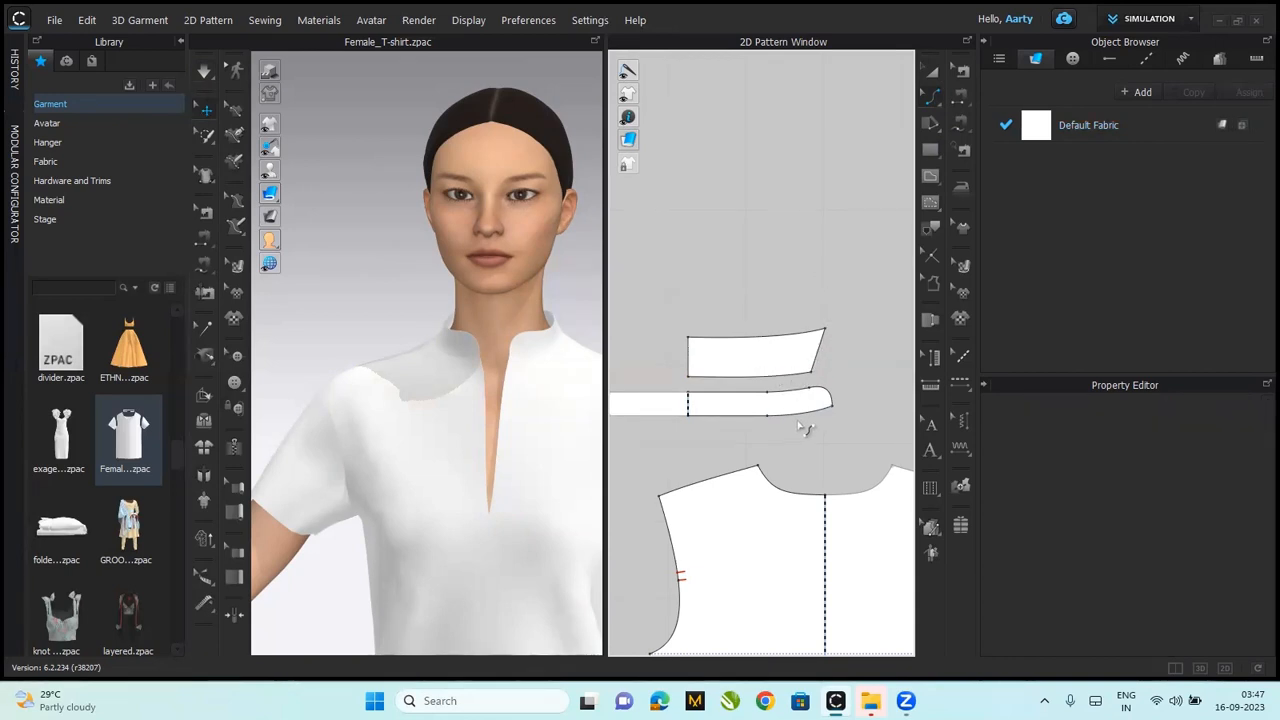
pyautogui.click(930, 98)
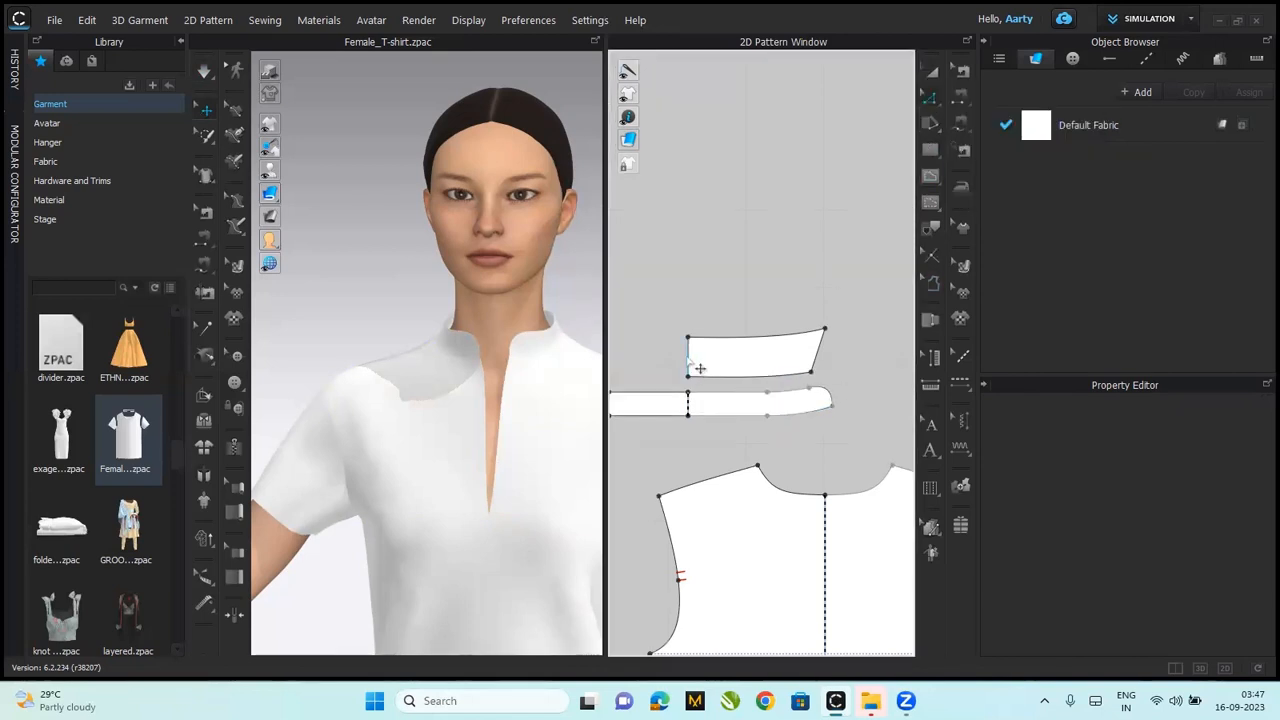
# - Unfold the half collar along its center edge into a full symmetric piece
pyautogui.rightClick(688, 352)
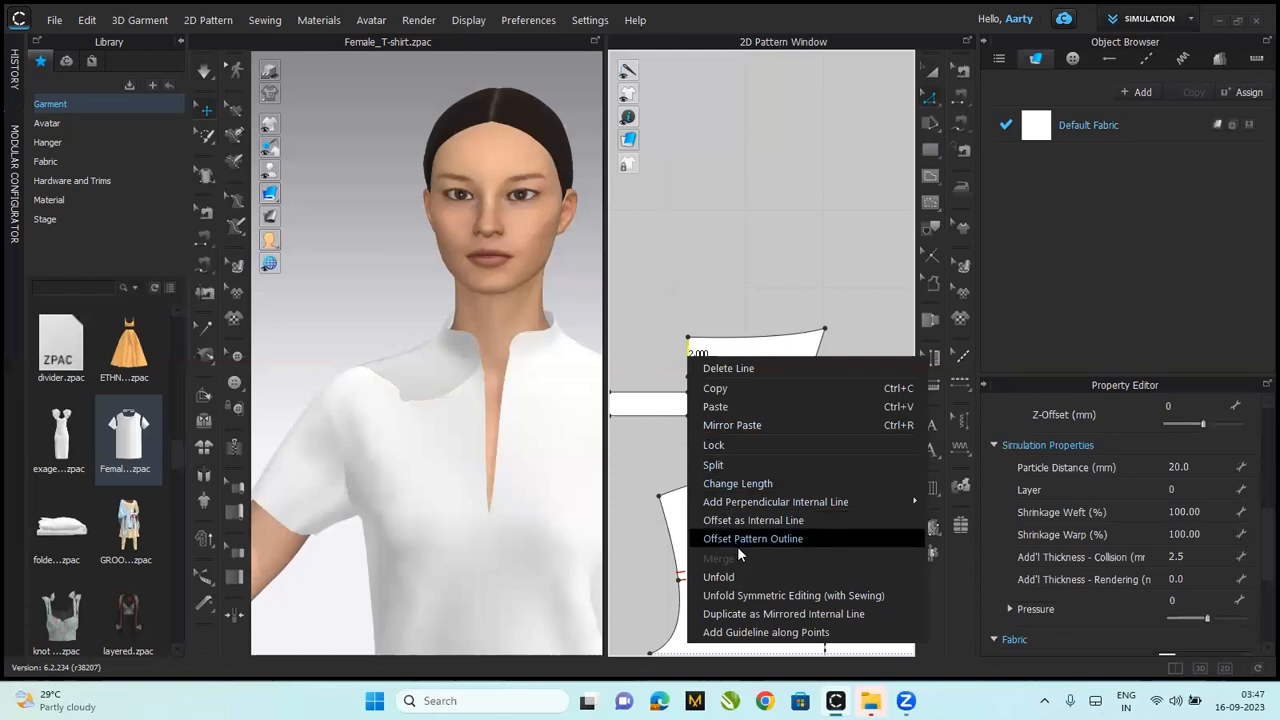
pyautogui.click(752, 520)
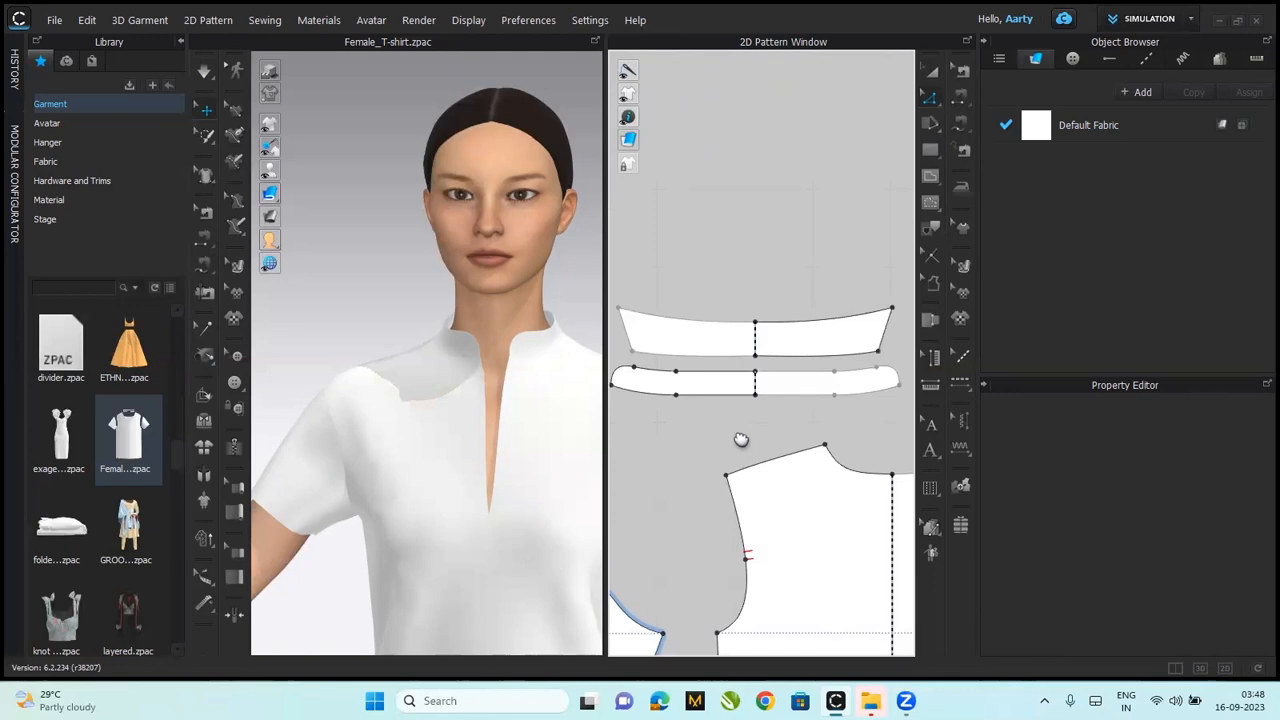
pyautogui.moveTo(696, 420)
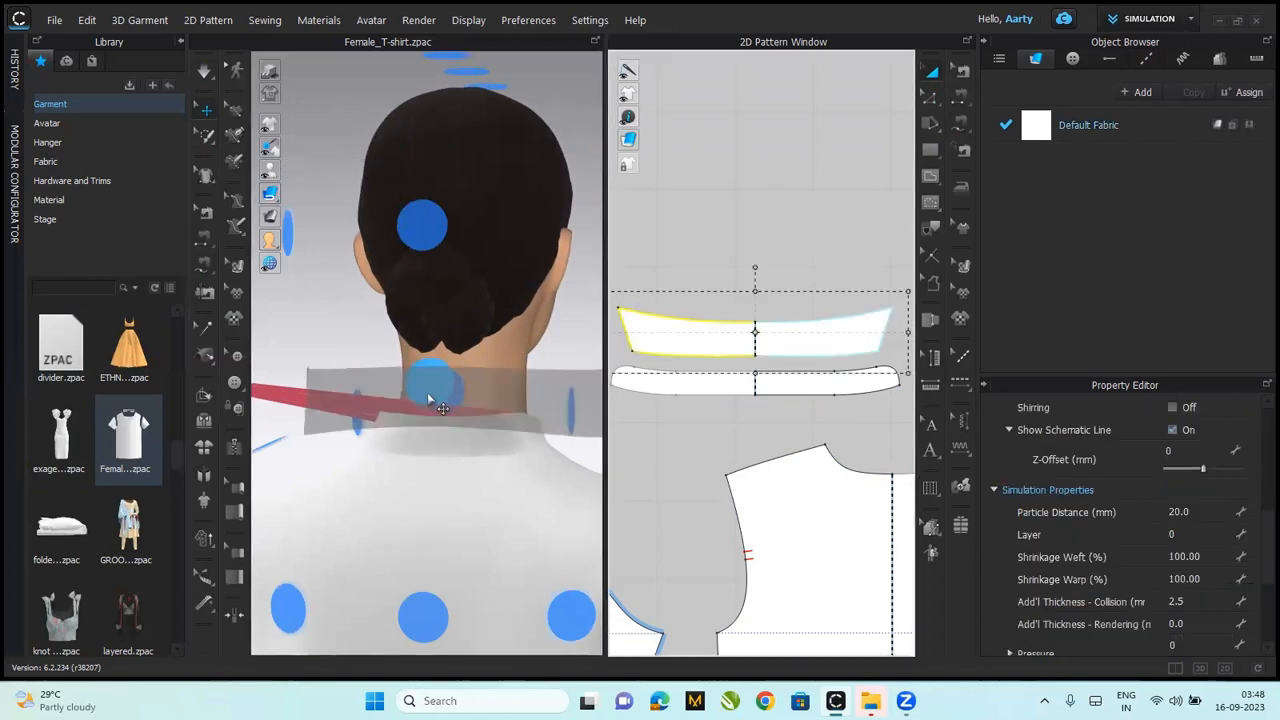
# - Arrange the fold-over collar piece at the back-neck point above the stand
pyautogui.click(420, 396)
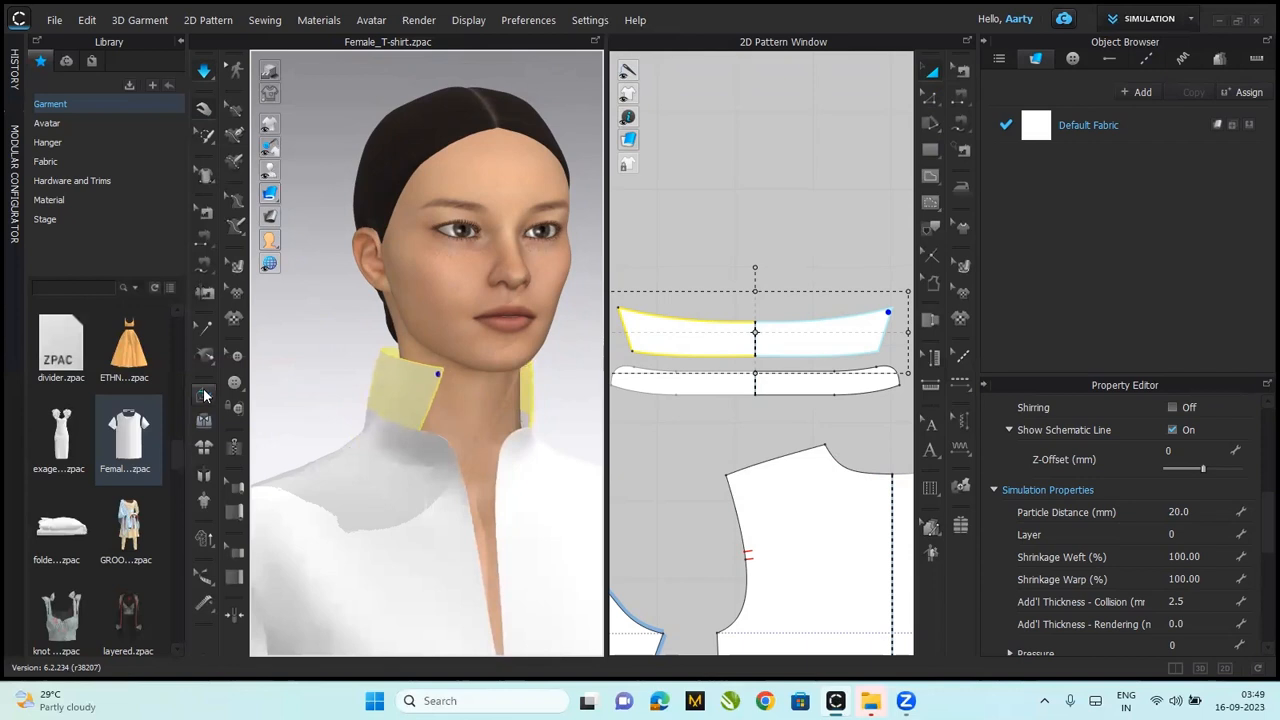
pyautogui.moveTo(204, 396)
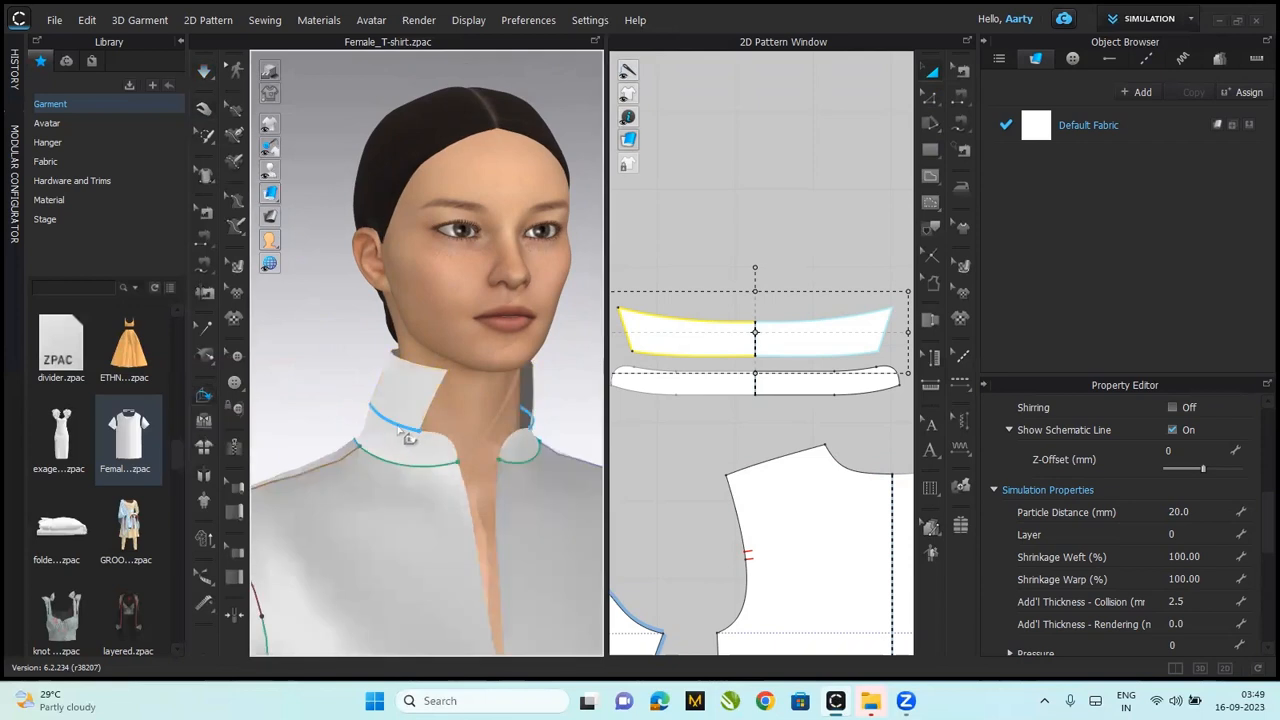
# - Set a fold angle on the collar-to-stand seam and fold the upper collar down over the stand
pyautogui.click(408, 410)
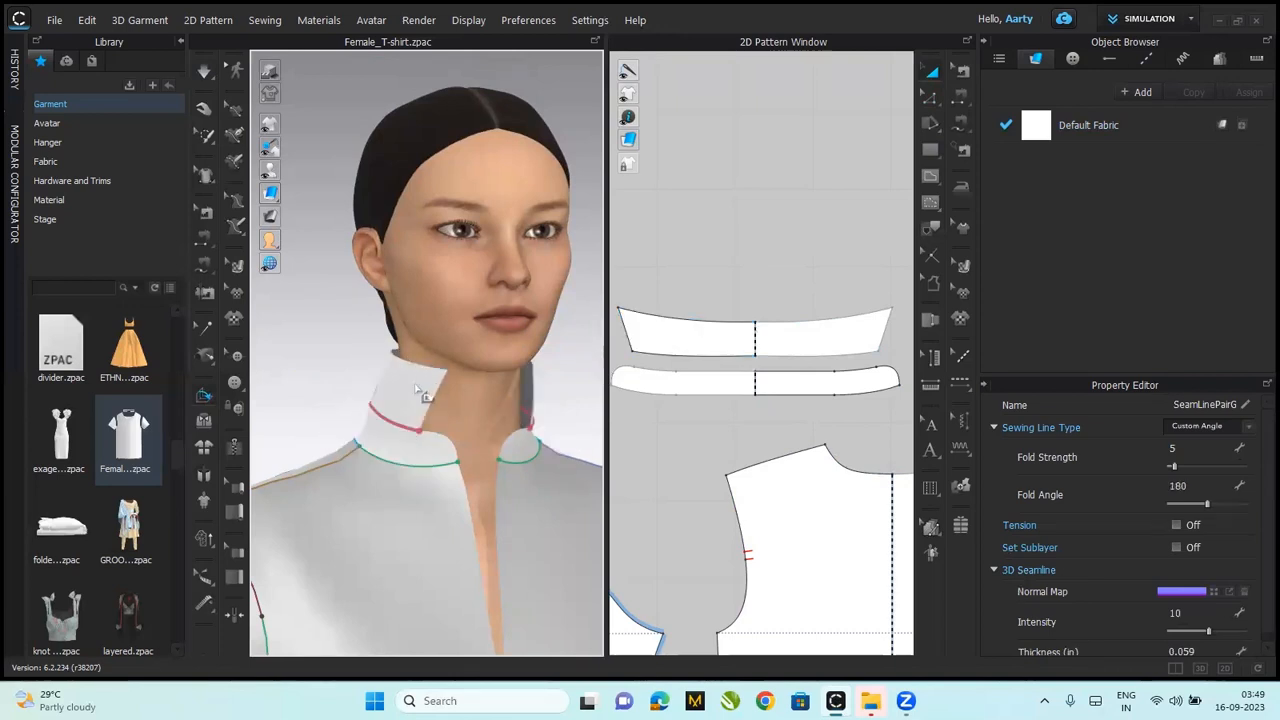
pyautogui.click(410, 364)
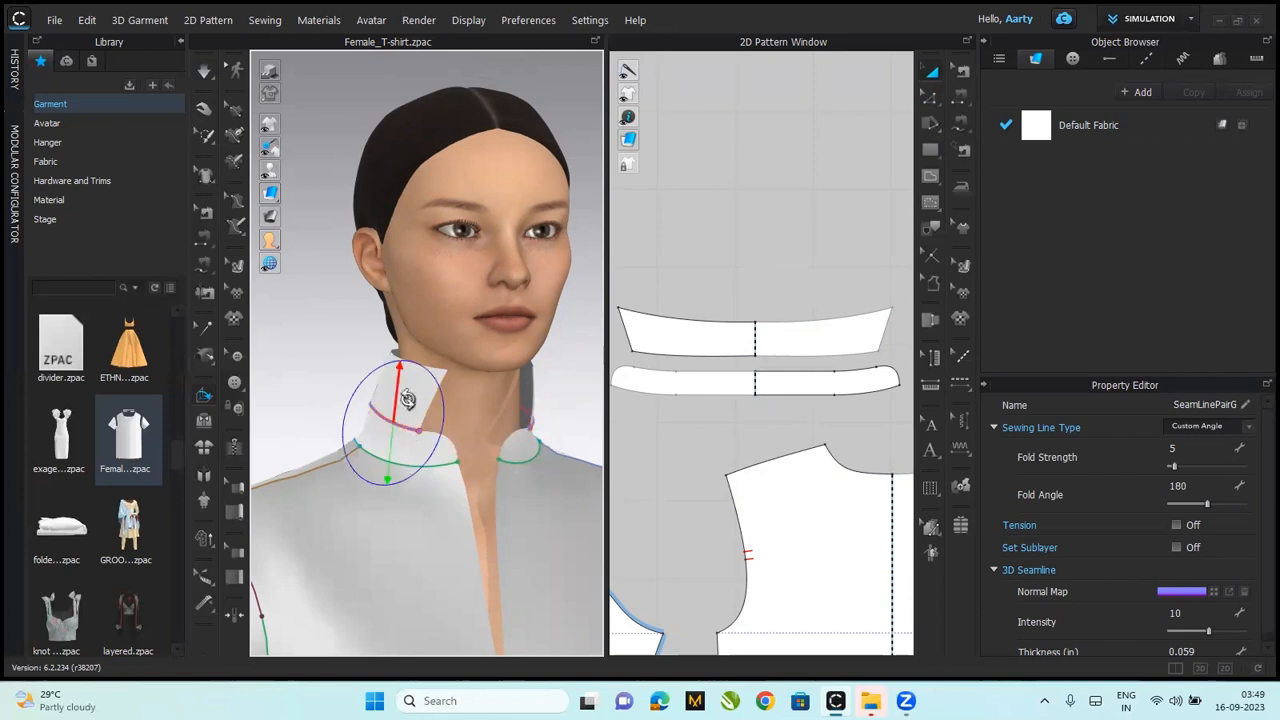
pyautogui.moveTo(404, 400); pyautogui.dragTo(350, 456)
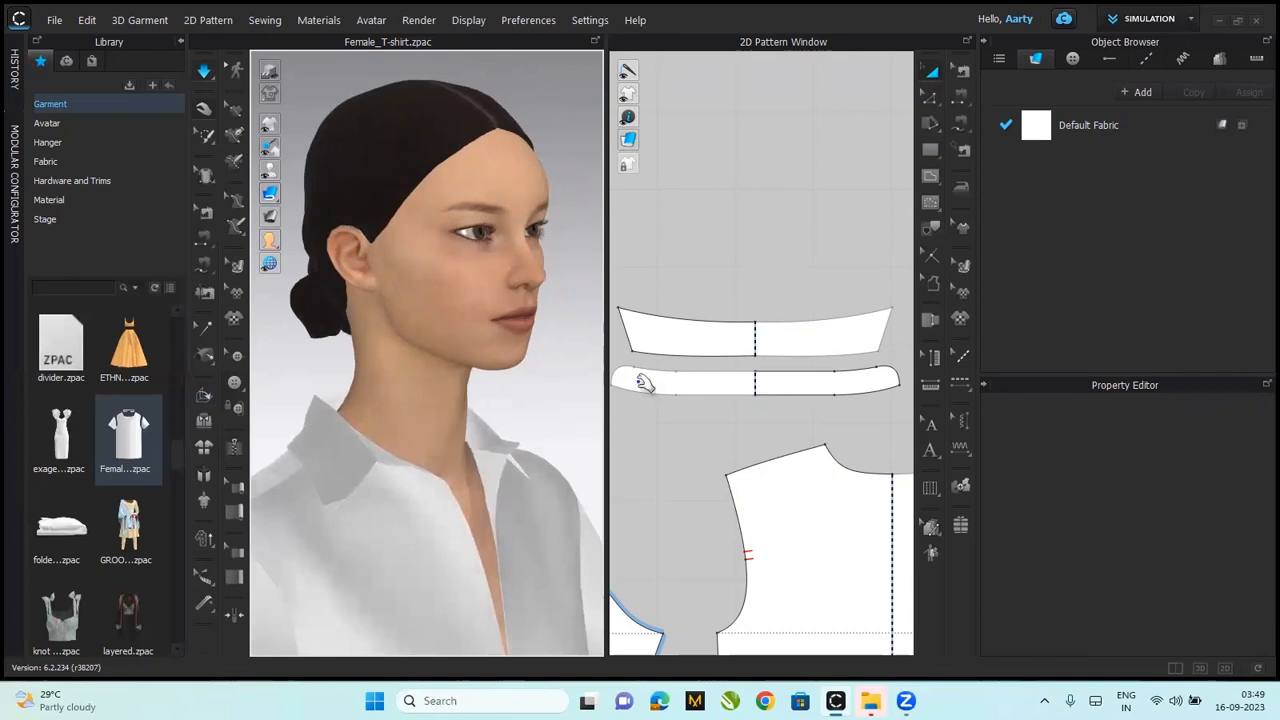
pyautogui.click(756, 330)
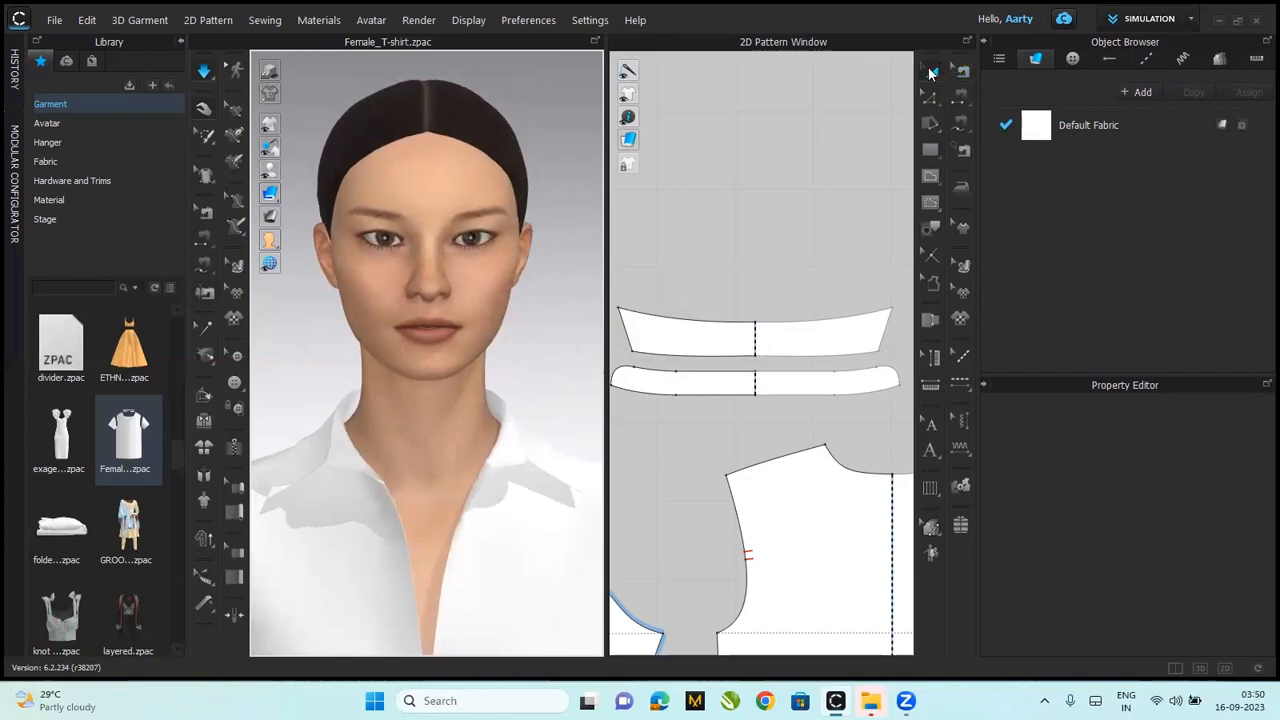
pyautogui.moveTo(444, 472)
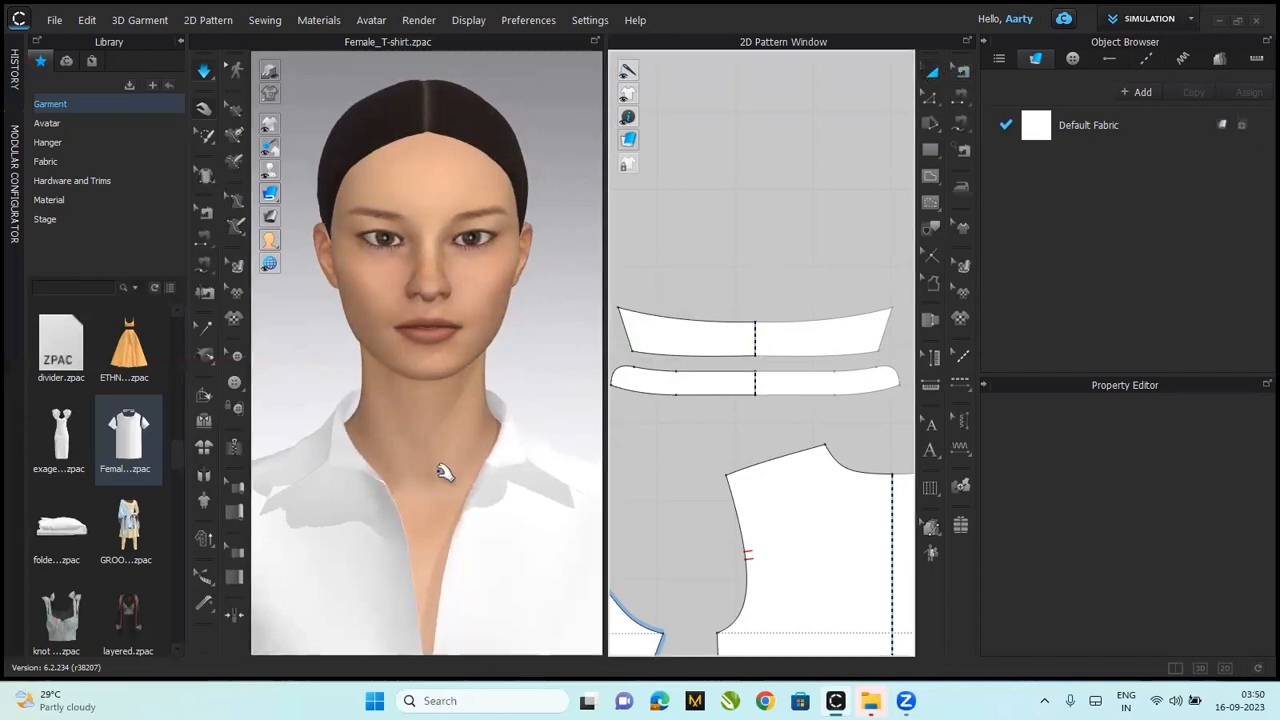